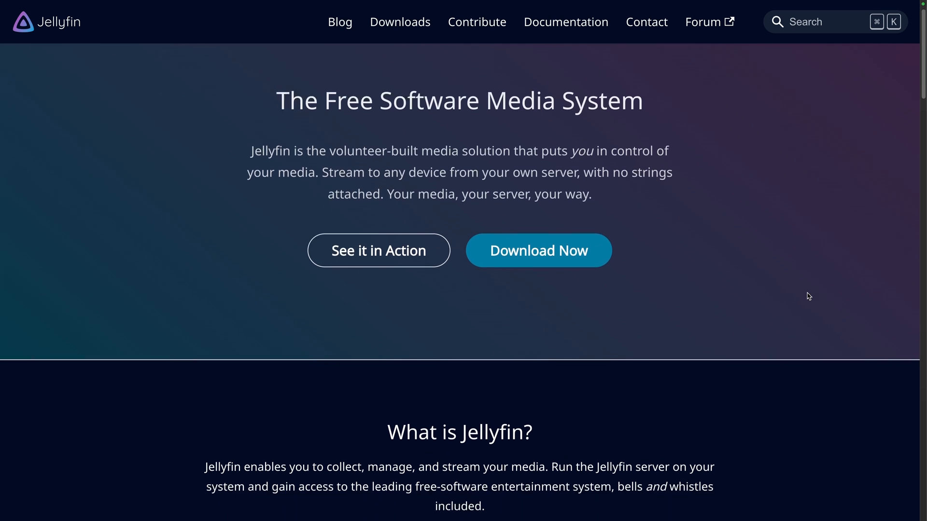
Scroll to the 'See Jellyfin in Action' showcase and advance it to the details screen slide
{"action": "scroll", "scroll_direction": "down", "scroll_amount": 3}
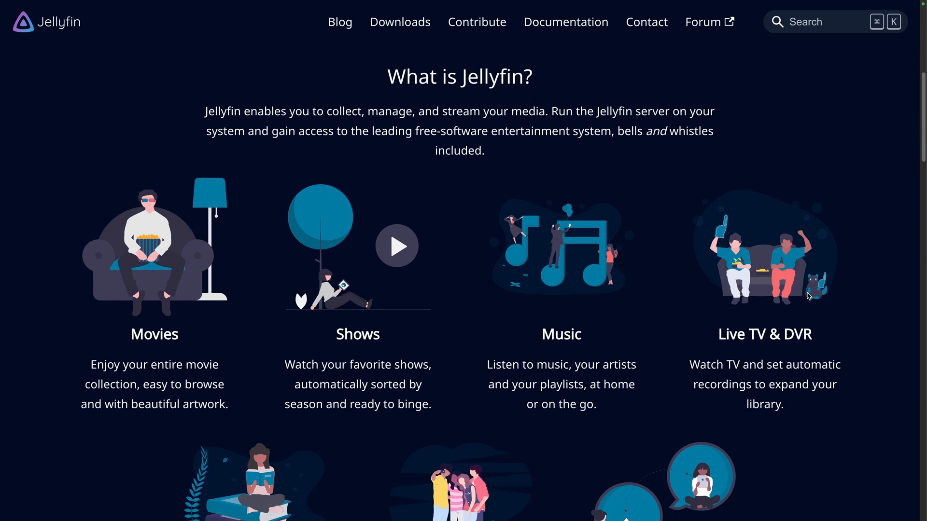
{"action": "scroll", "scroll_direction": "down", "scroll_amount": 3}
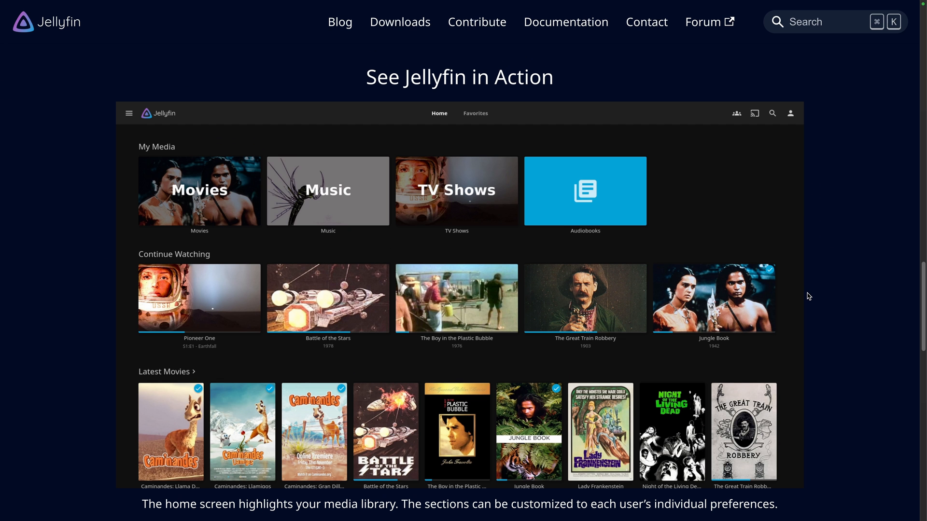
{"action": "left_click", "coordinate": [199, 191]}
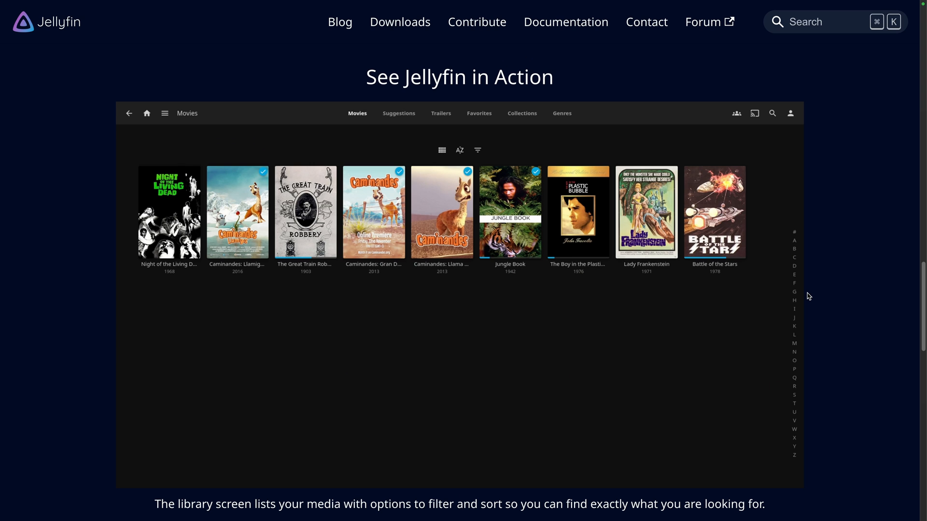
{"action": "left_click", "coordinate": [510, 212]}
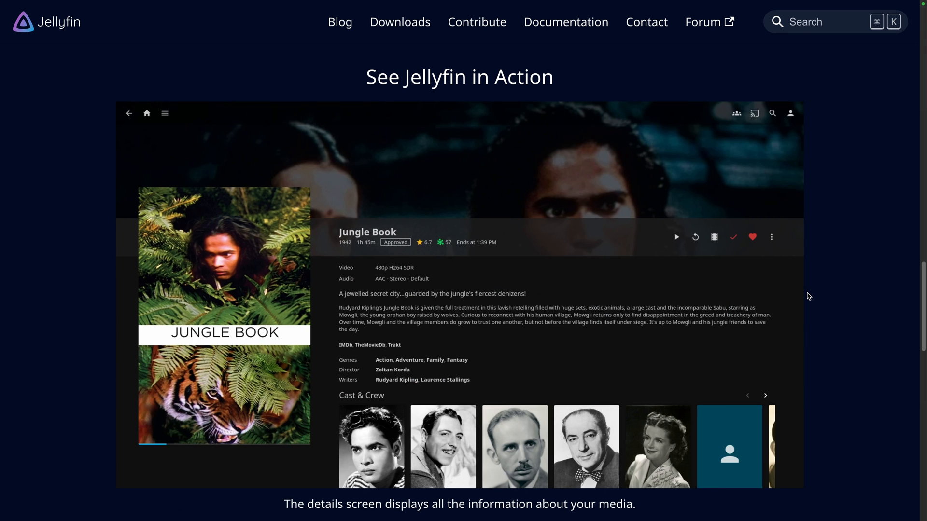
Browse Jellyfin's Server downloads for Linux, then go to the Elestio homepage
{"action": "left_click", "coordinate": [399, 22]}
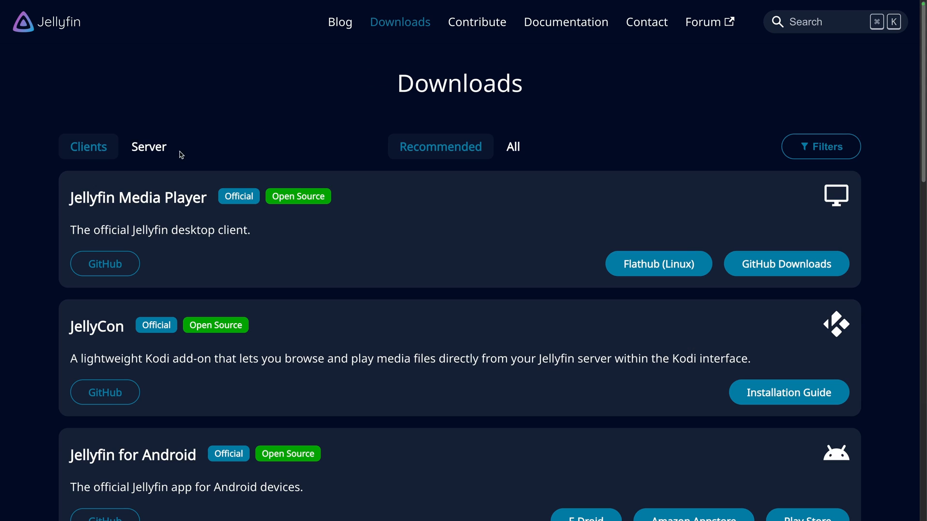
{"action": "left_click", "coordinate": [149, 147]}
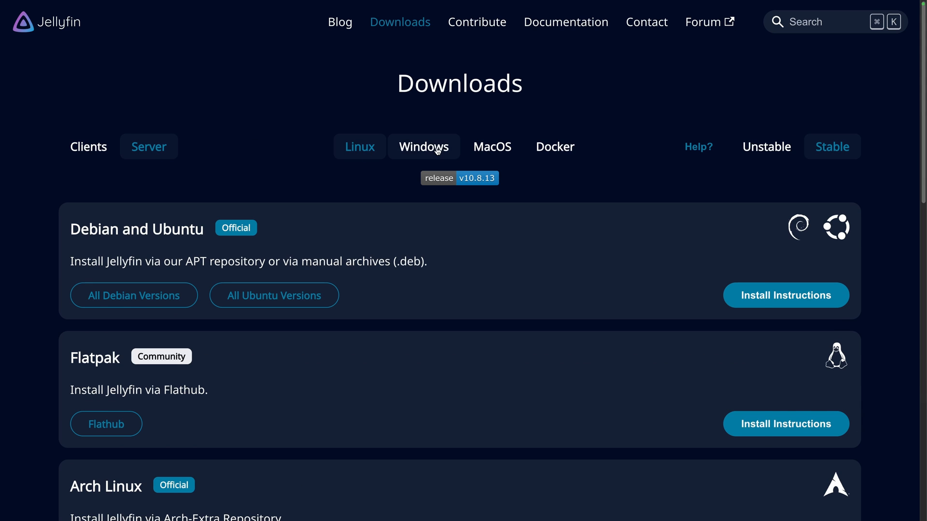
{"action": "left_click", "coordinate": [492, 147]}
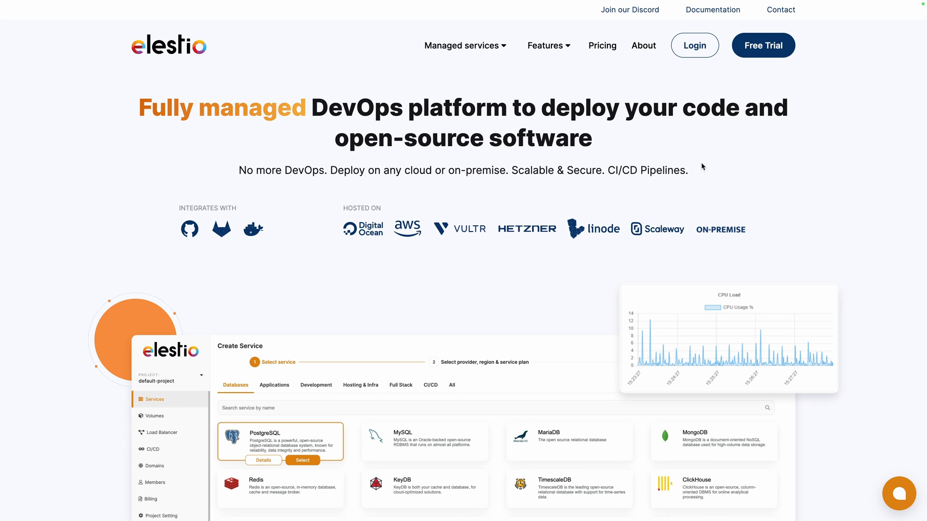
From the Elestio dashboard, start a new service and select Jellyfin via a 'jel' search
{"action": "left_click", "coordinate": [694, 45]}
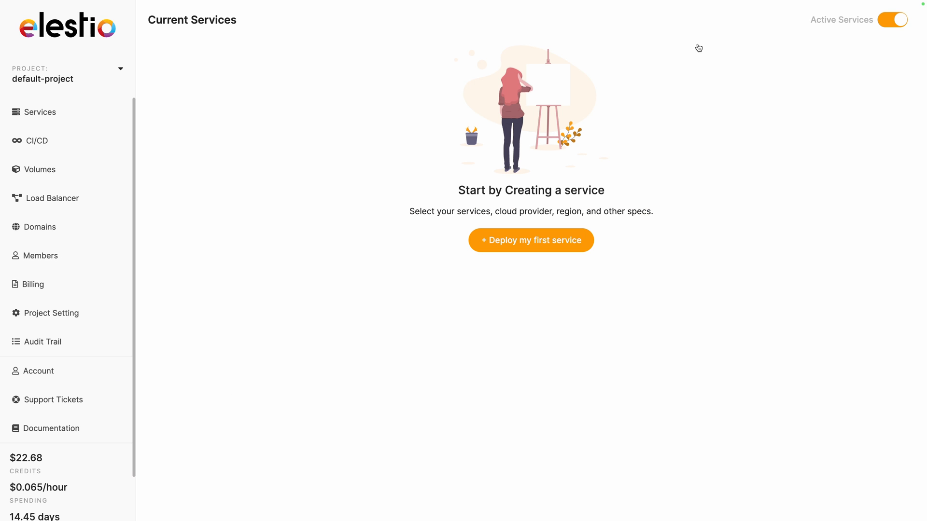
{"action": "left_click", "coordinate": [530, 240]}
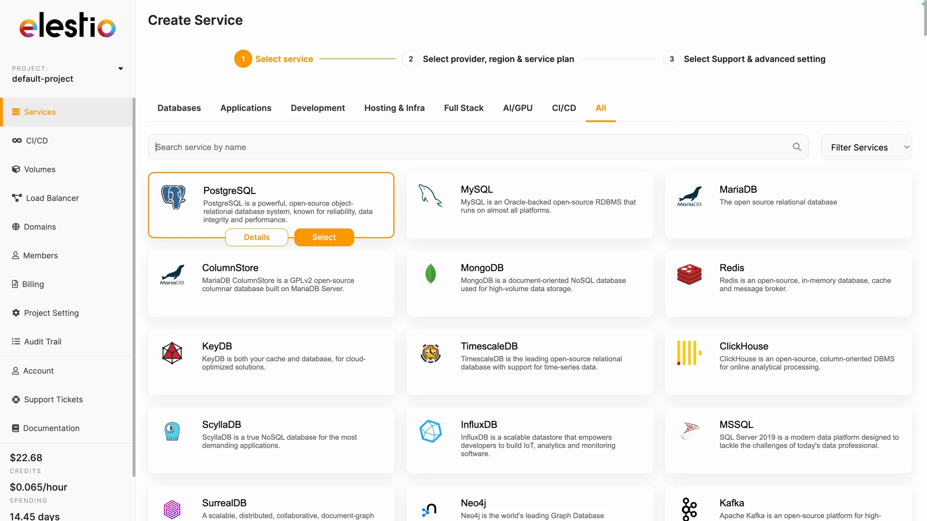
{"action": "type", "text": "jel"}
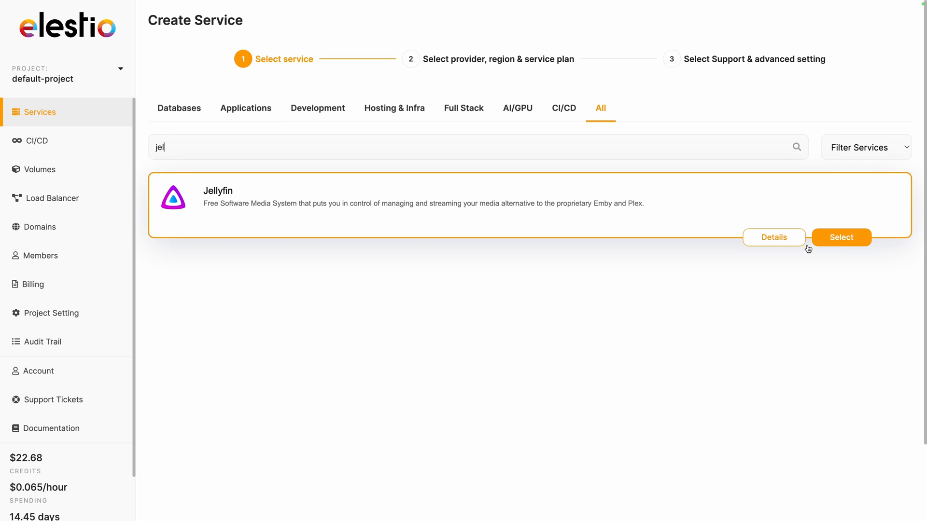
{"action": "left_click", "coordinate": [840, 237]}
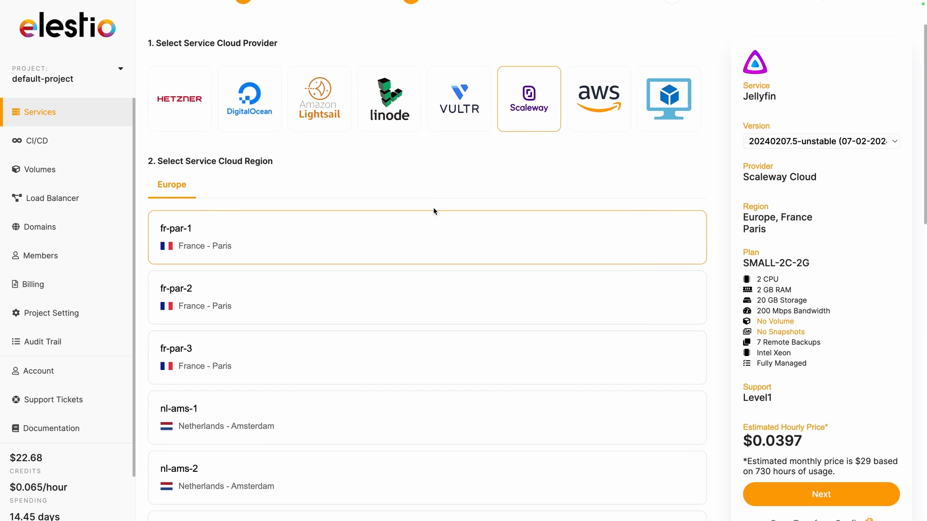
Keep Scaleway, fr-par-1 and SMALL-2C-2G, create the service, and open its Web UI
{"action": "scroll", "scroll_direction": "down", "scroll_amount": 3}
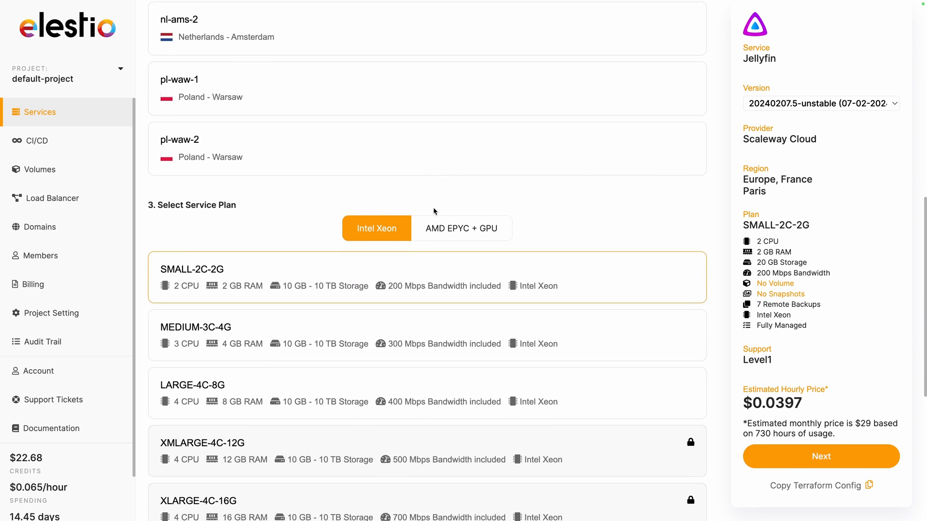
{"action": "scroll", "scroll_direction": "down", "scroll_amount": 3}
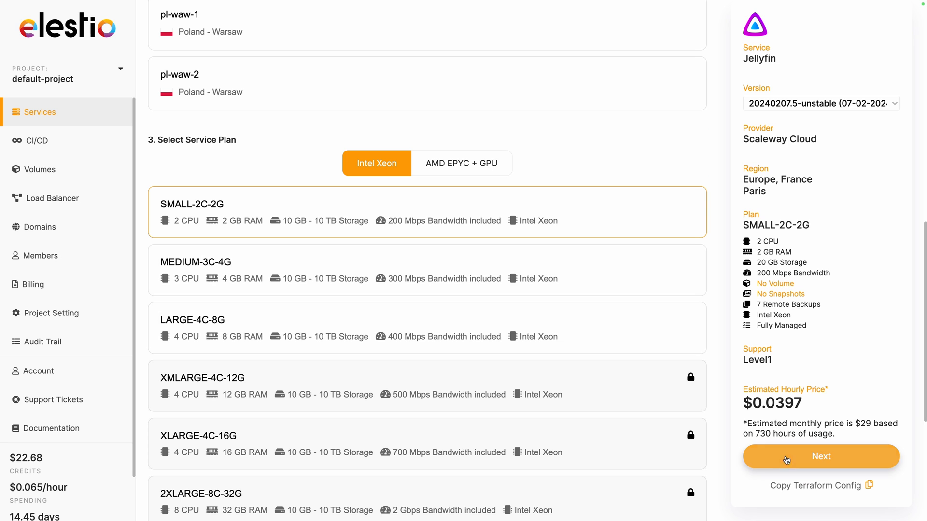
{"action": "left_click", "coordinate": [821, 457]}
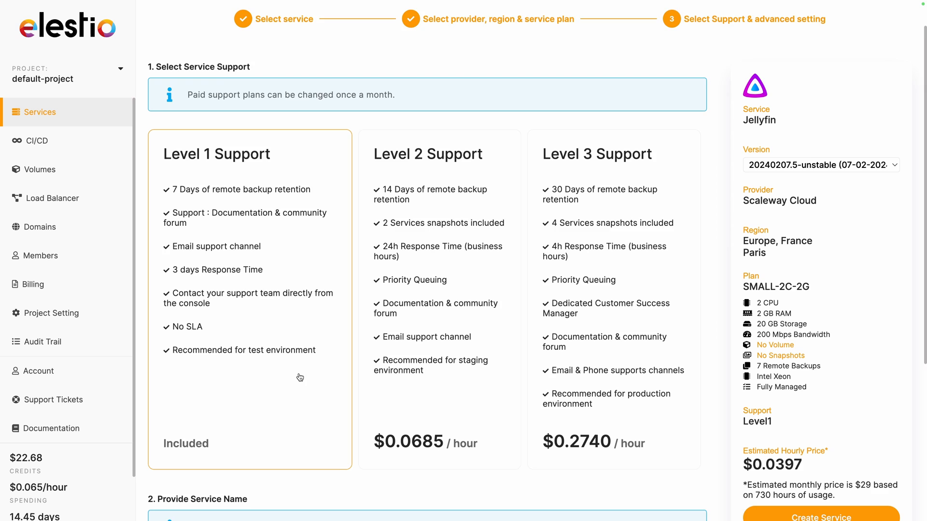
{"action": "scroll", "scroll_direction": "down", "scroll_amount": 3}
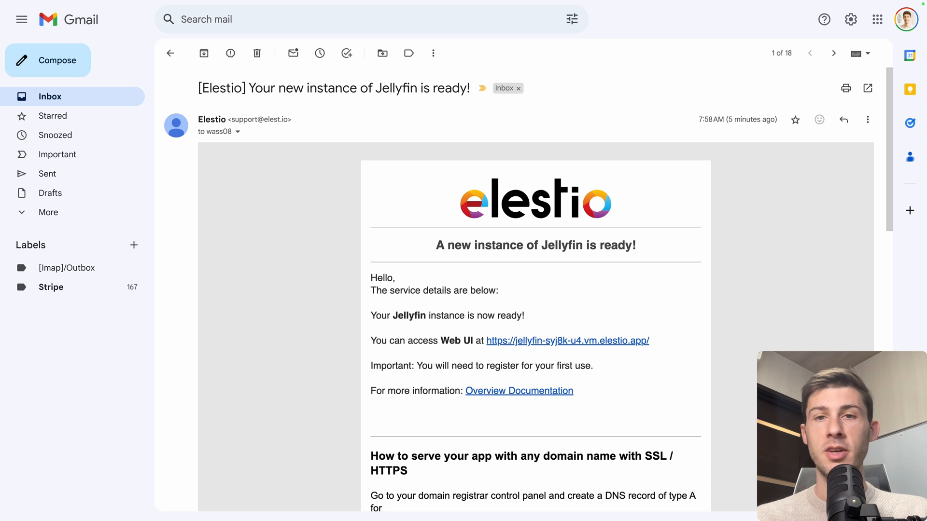
{"action": "mouse_move", "coordinate": [572, 261]}
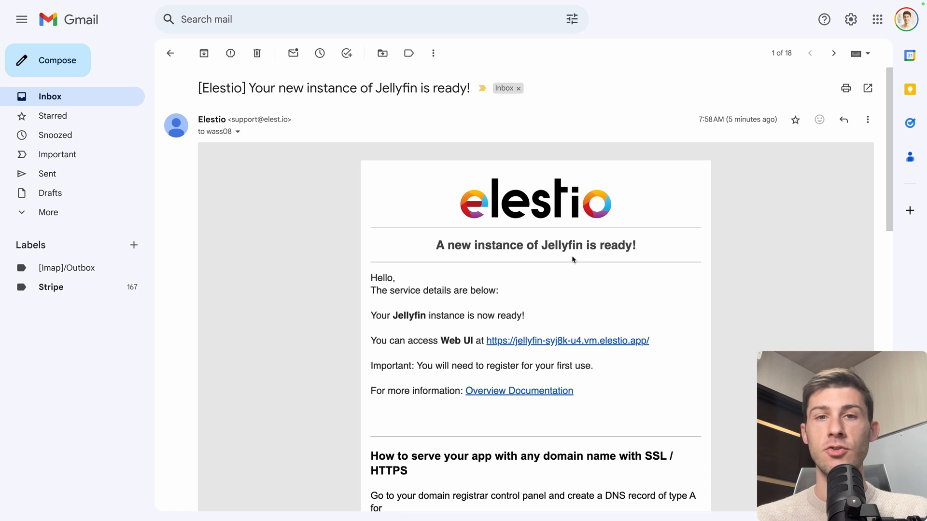
{"action": "mouse_move", "coordinate": [514, 344]}
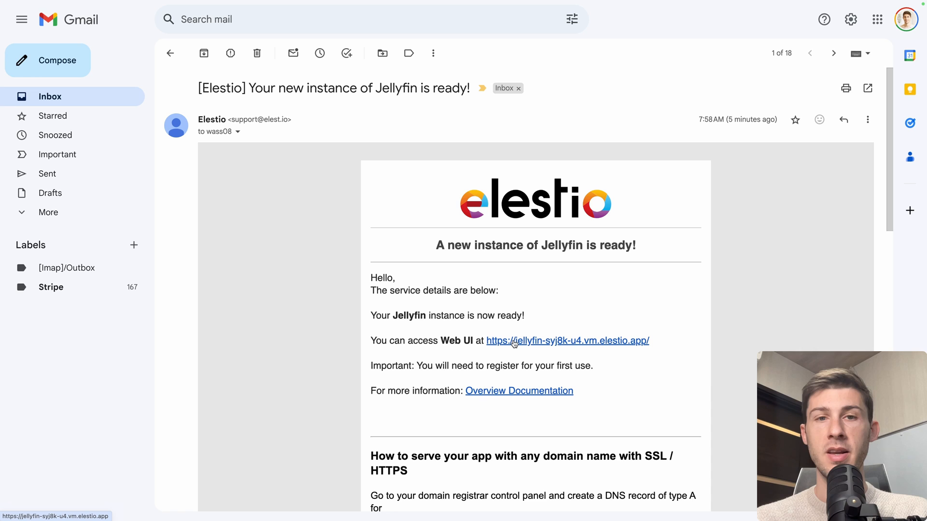
{"action": "left_click", "coordinate": [567, 341]}
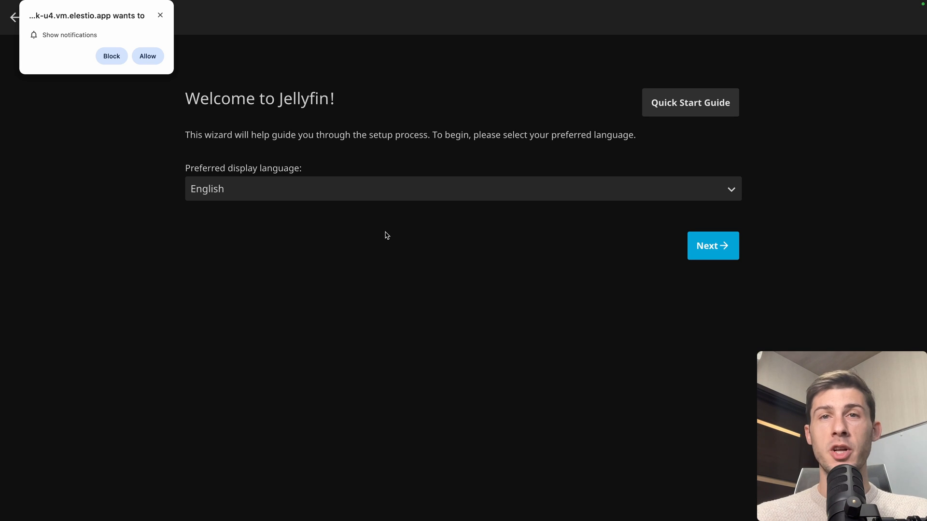
{"action": "mouse_move", "coordinate": [282, 163]}
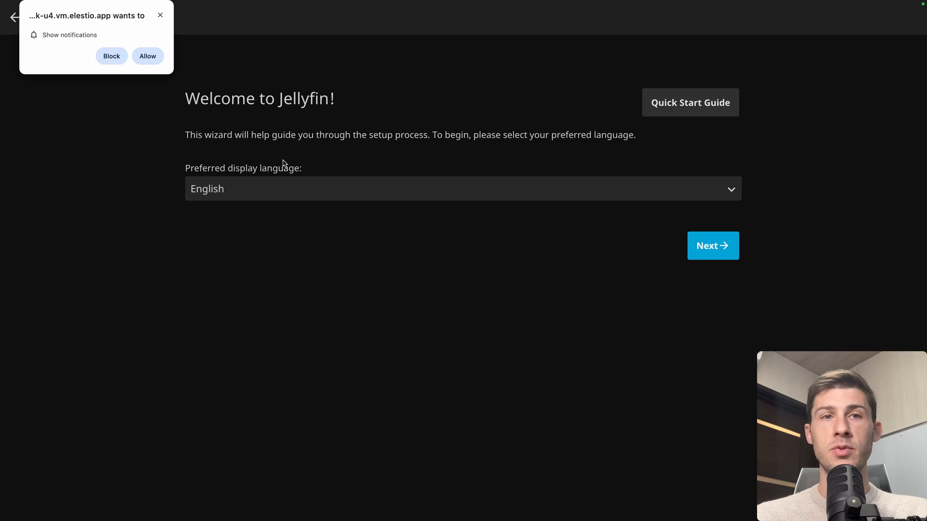
{"action": "mouse_move", "coordinate": [308, 222]}
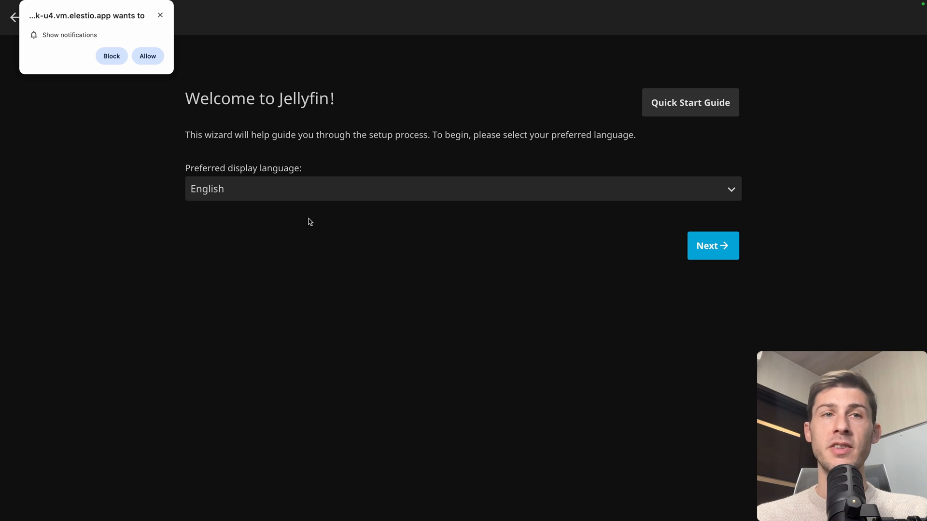
{"action": "mouse_move", "coordinate": [160, 55]}
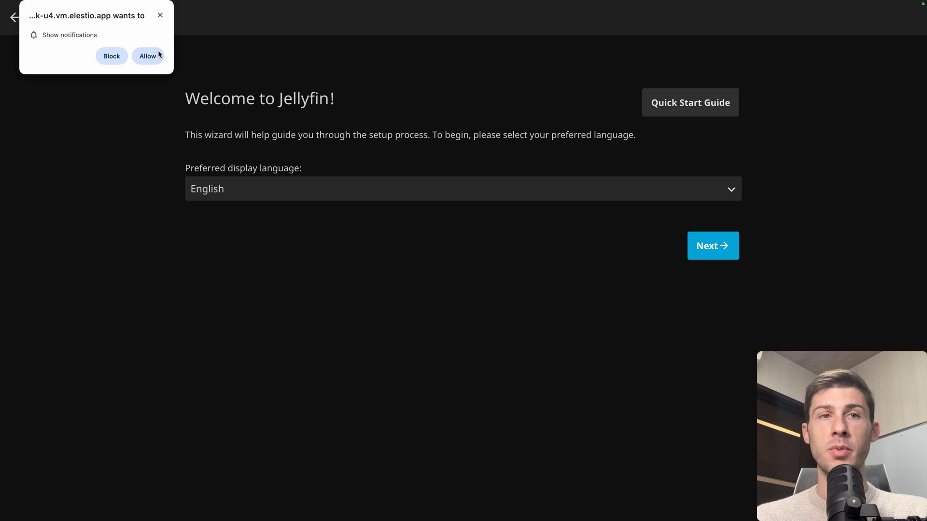
Allow browser notifications and keep English as the preferred display language
{"action": "left_click", "coordinate": [147, 56]}
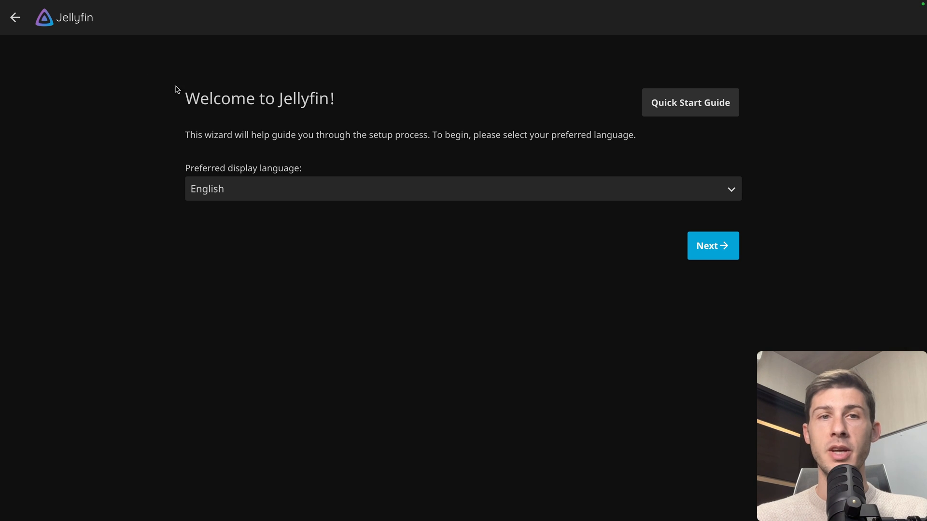
{"action": "mouse_move", "coordinate": [676, 152]}
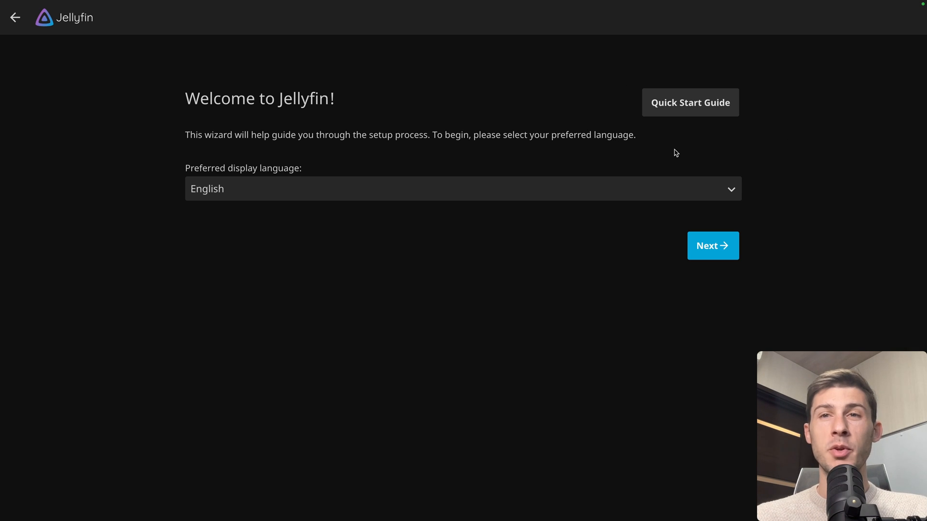
{"action": "mouse_move", "coordinate": [655, 142]}
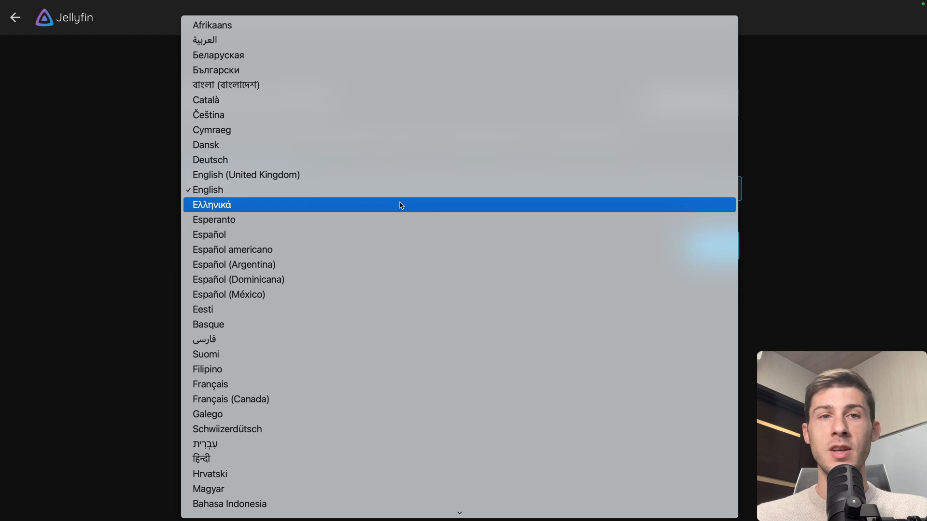
{"action": "left_click", "coordinate": [208, 190]}
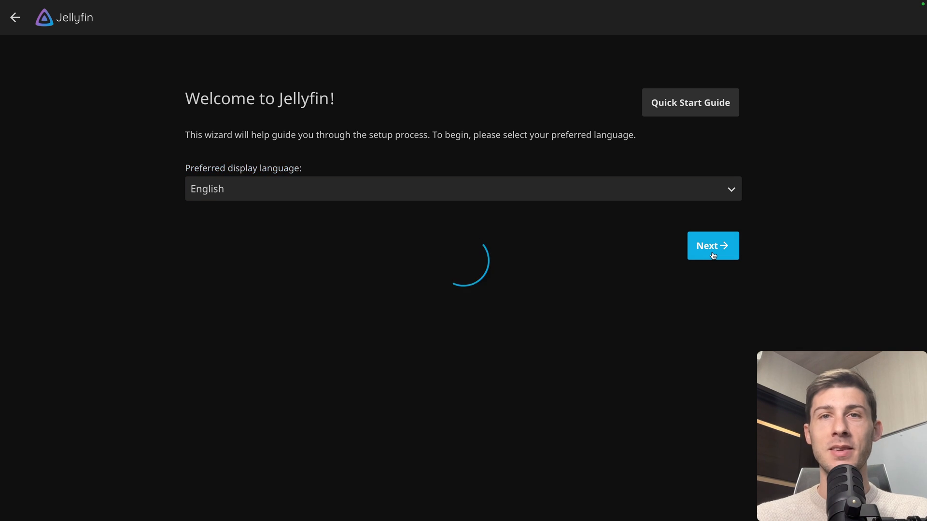
Pass the language and admin account steps, then open the Libraries help documentation
{"action": "left_click", "coordinate": [713, 245]}
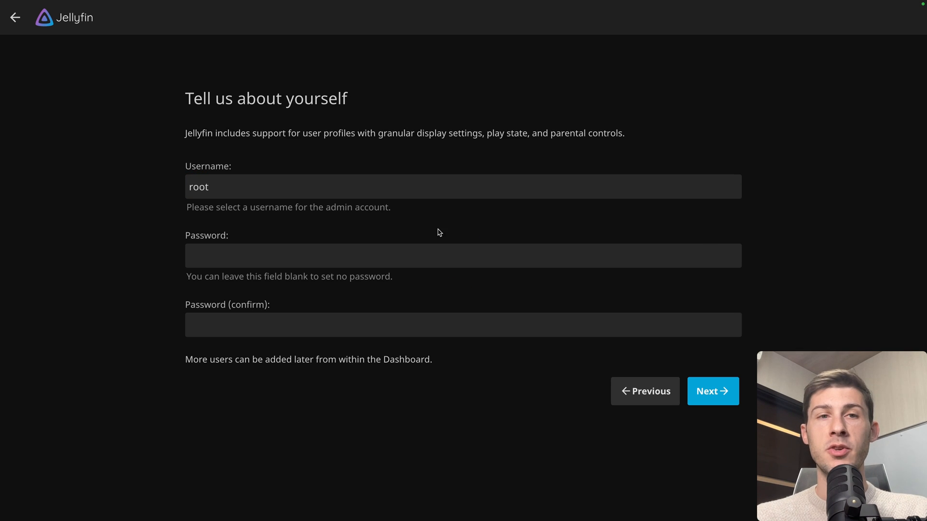
{"action": "mouse_move", "coordinate": [232, 150]}
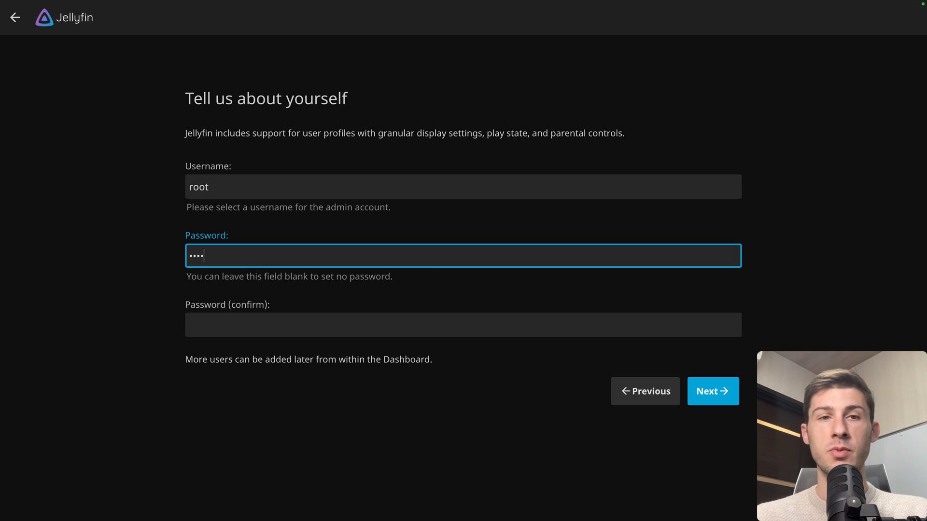
{"action": "left_click", "coordinate": [713, 390]}
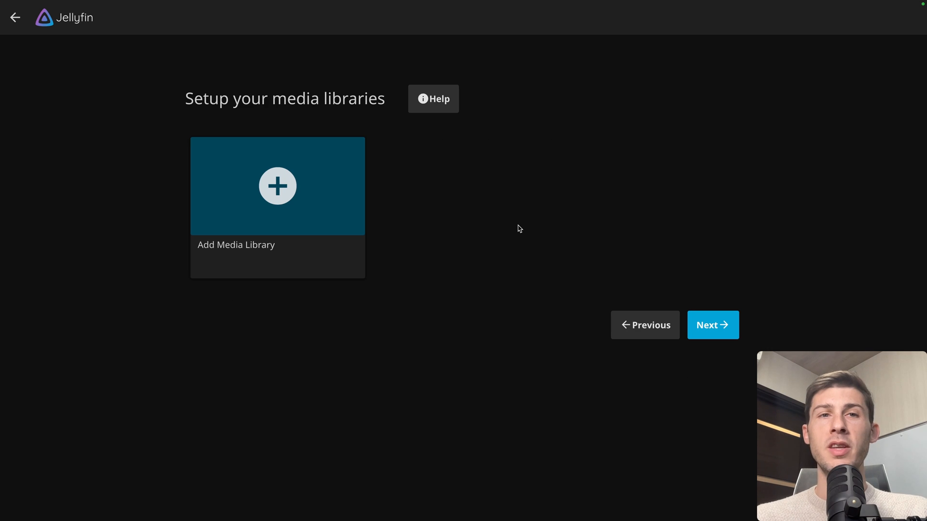
{"action": "mouse_move", "coordinate": [507, 224]}
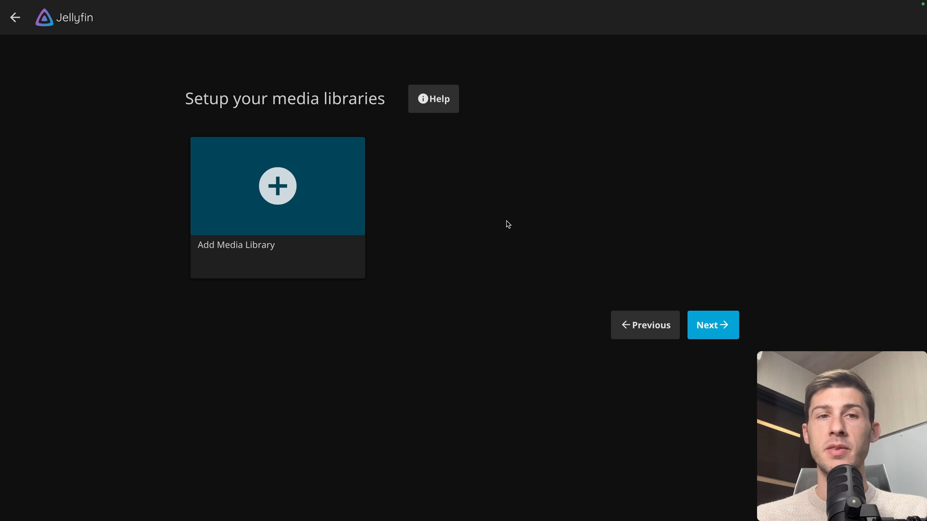
{"action": "mouse_move", "coordinate": [432, 105]}
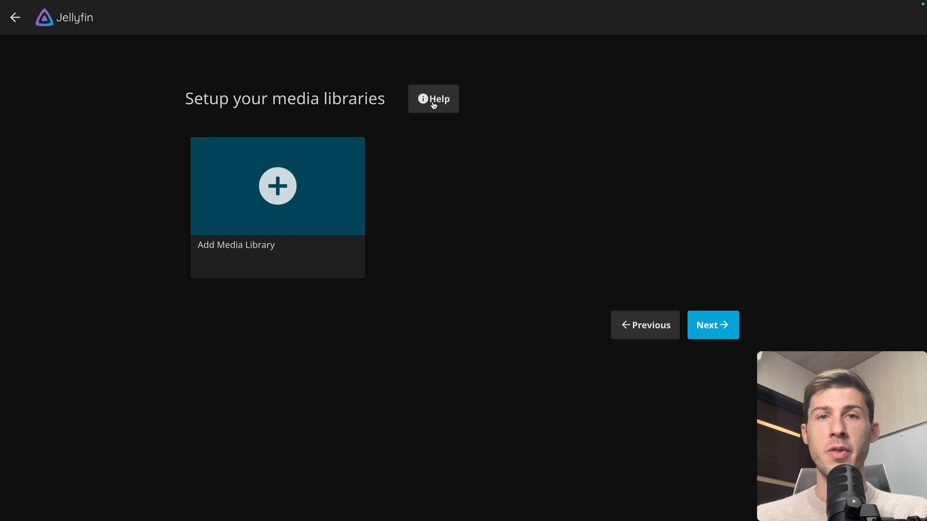
{"action": "left_click", "coordinate": [432, 99]}
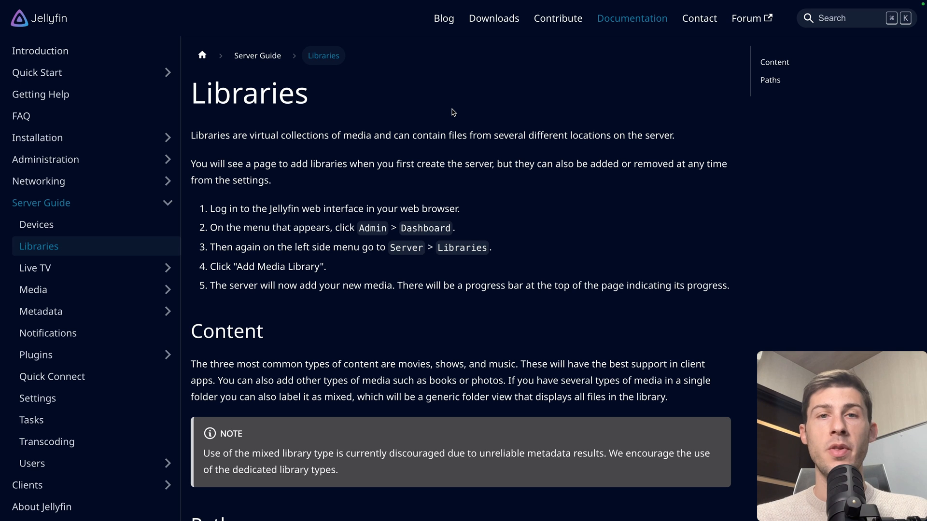
{"action": "mouse_move", "coordinate": [559, 265]}
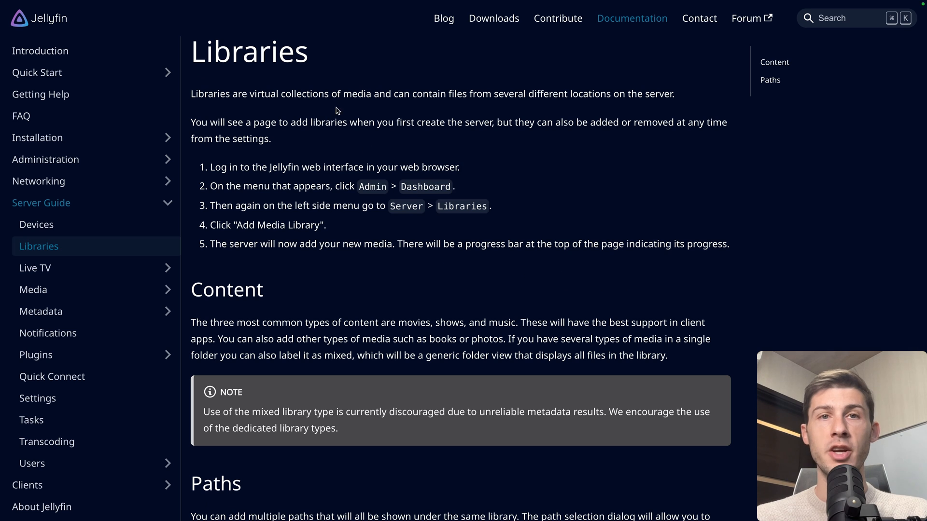
{"action": "mouse_move", "coordinate": [384, 109]}
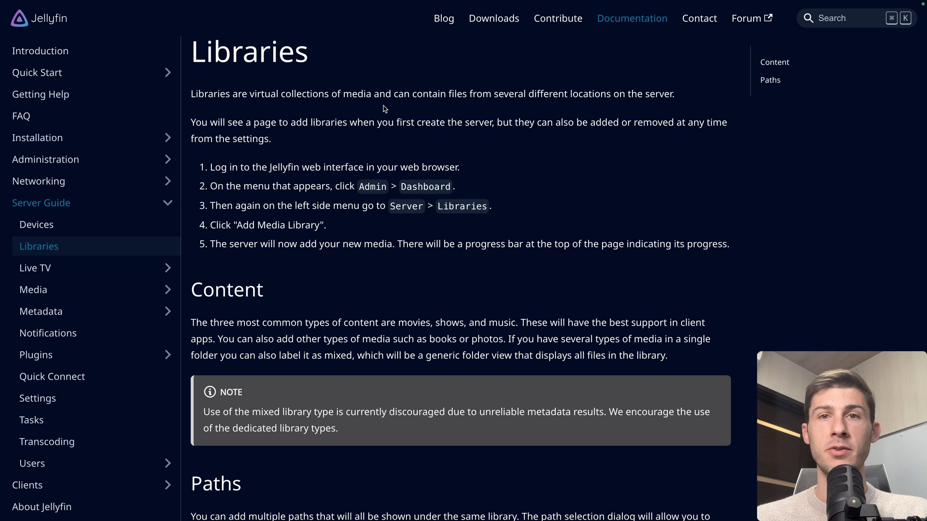
{"action": "mouse_move", "coordinate": [668, 95]}
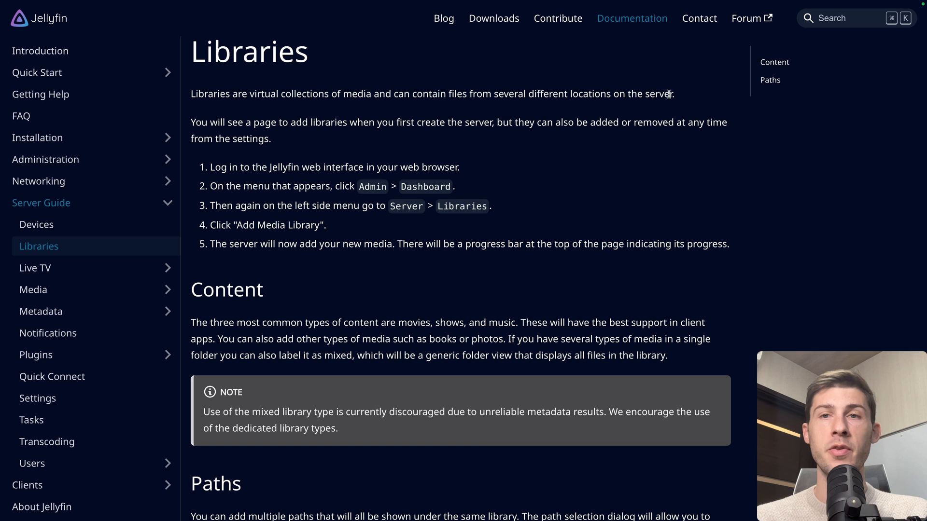
{"action": "scroll", "scroll_direction": "down", "scroll_amount": 3}
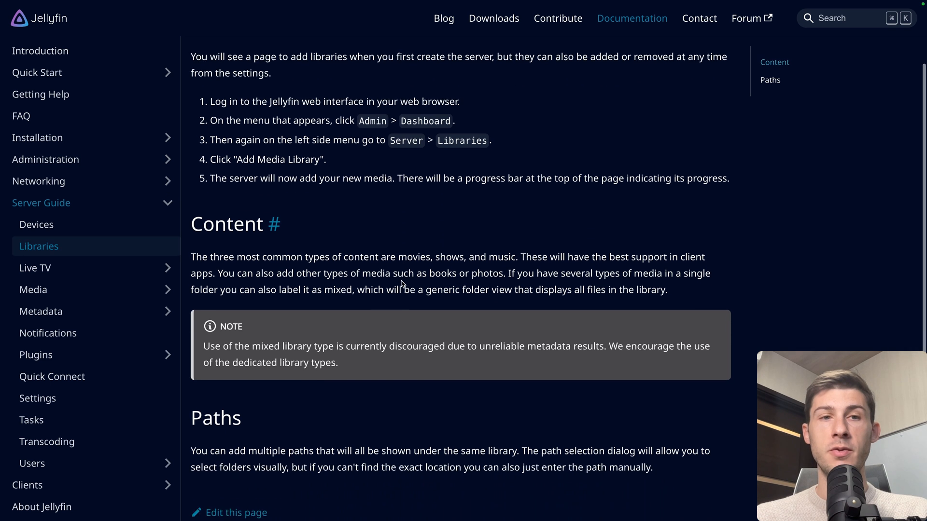
{"action": "scroll", "scroll_direction": "up", "scroll_amount": 3}
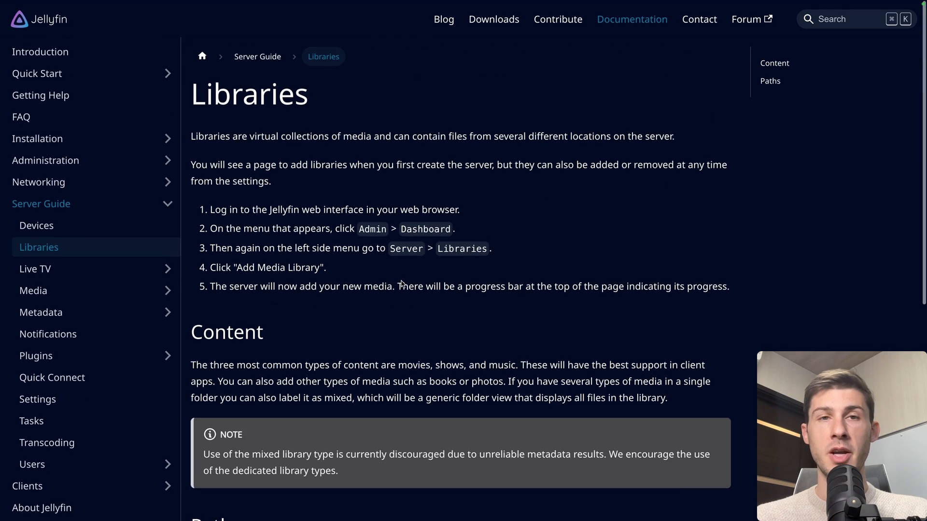
{"action": "mouse_move", "coordinate": [115, 116]}
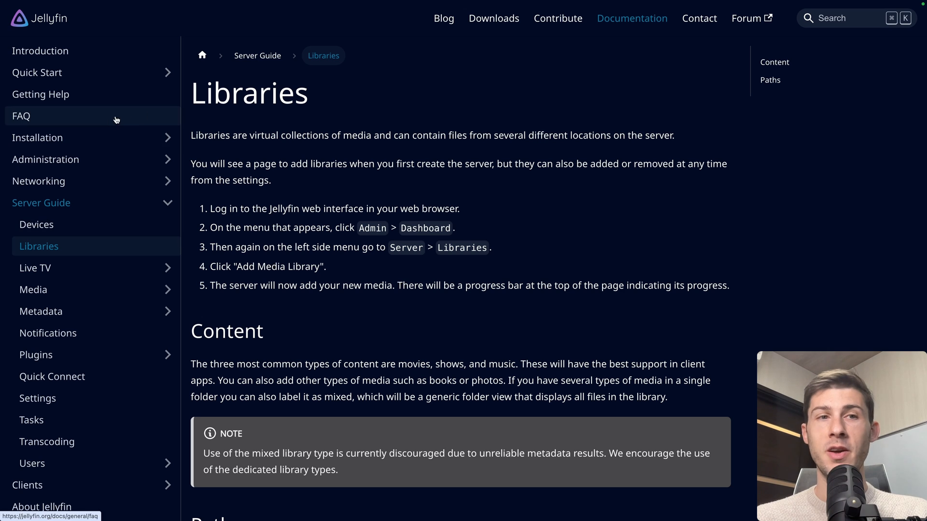
{"action": "mouse_move", "coordinate": [71, 272]}
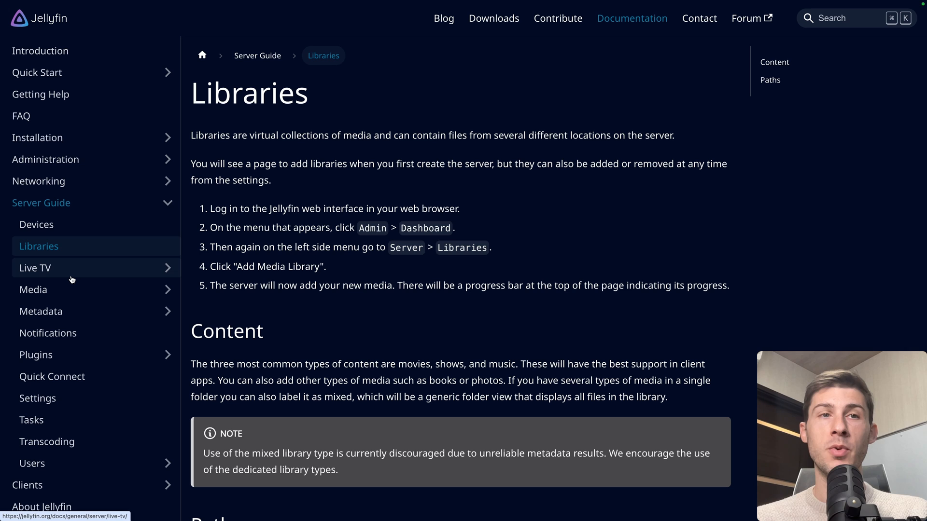
{"action": "mouse_move", "coordinate": [91, 124]}
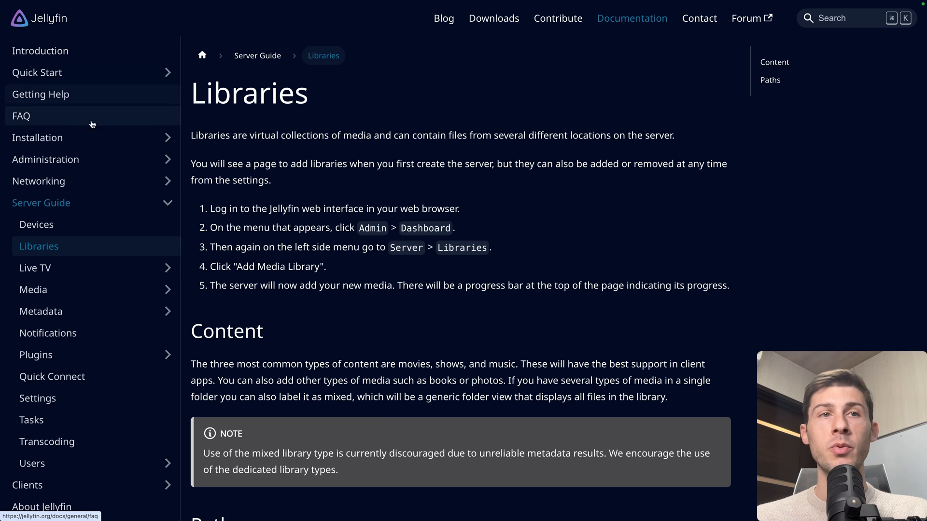
{"action": "mouse_move", "coordinate": [222, 319]}
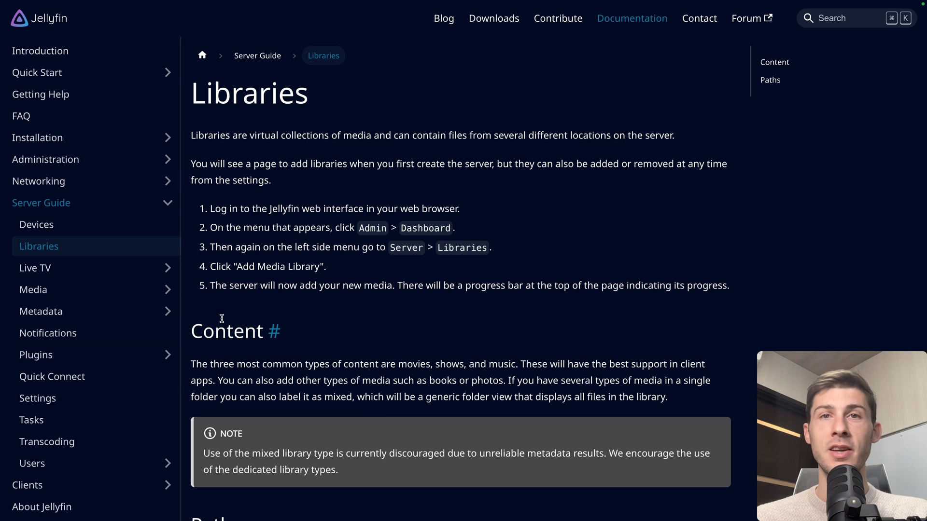
{"action": "mouse_move", "coordinate": [348, 158]}
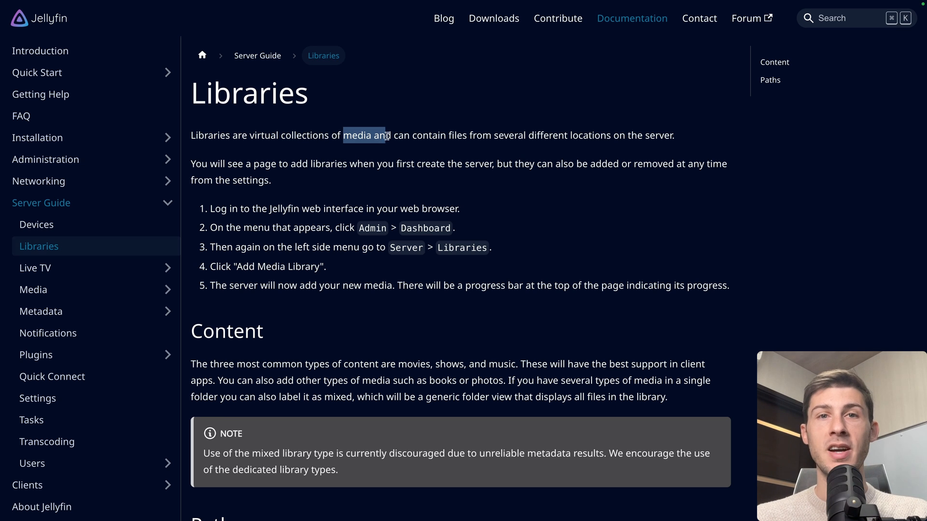
{"action": "mouse_move", "coordinate": [678, 139]}
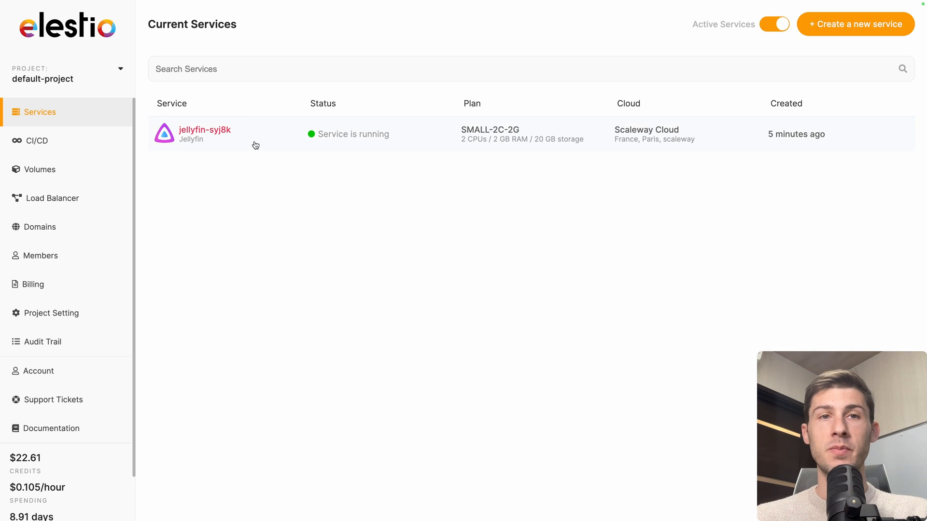
Show File Explorer access details under the jellyfin service's Tools tab
{"action": "left_click", "coordinate": [205, 129]}
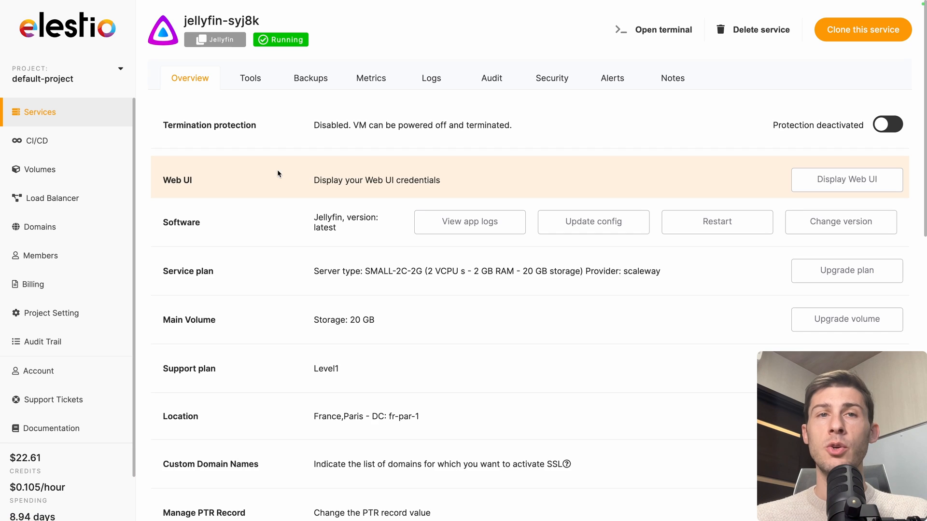
{"action": "left_click", "coordinate": [250, 77]}
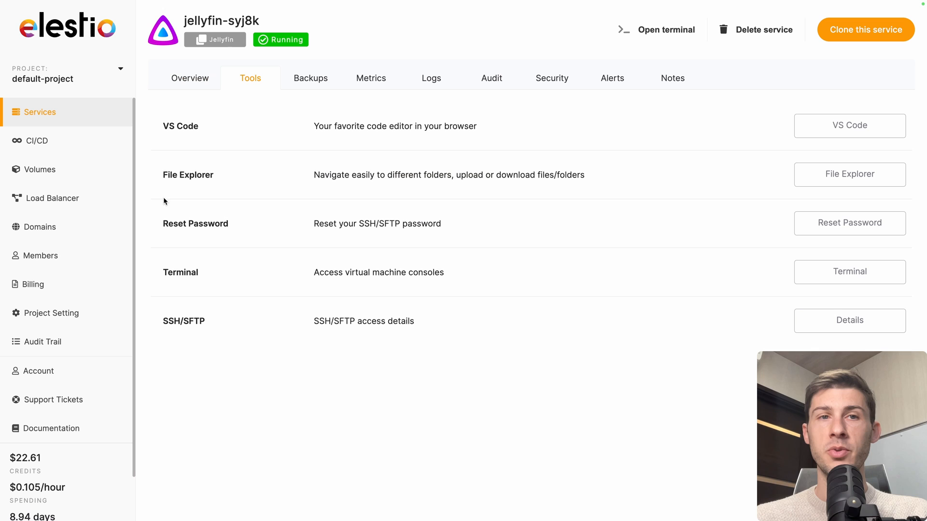
{"action": "mouse_move", "coordinate": [238, 131]}
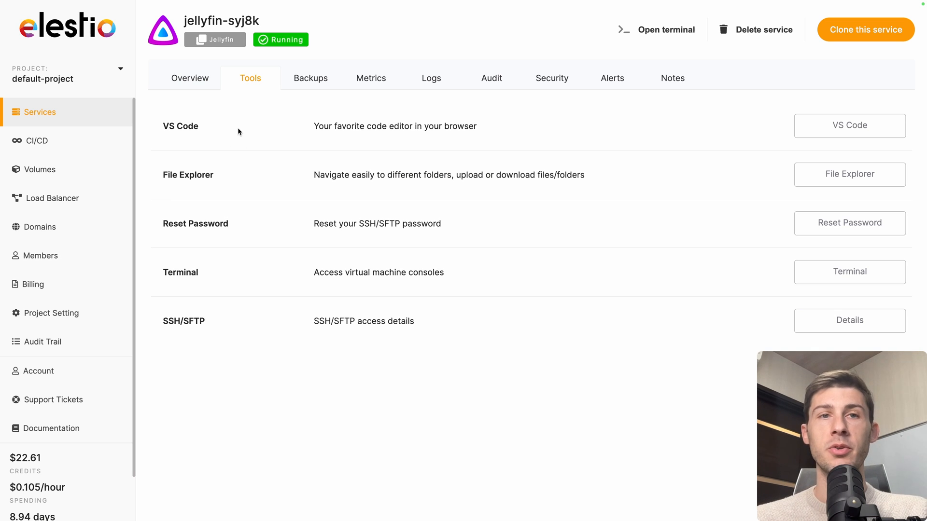
{"action": "mouse_move", "coordinate": [243, 170]}
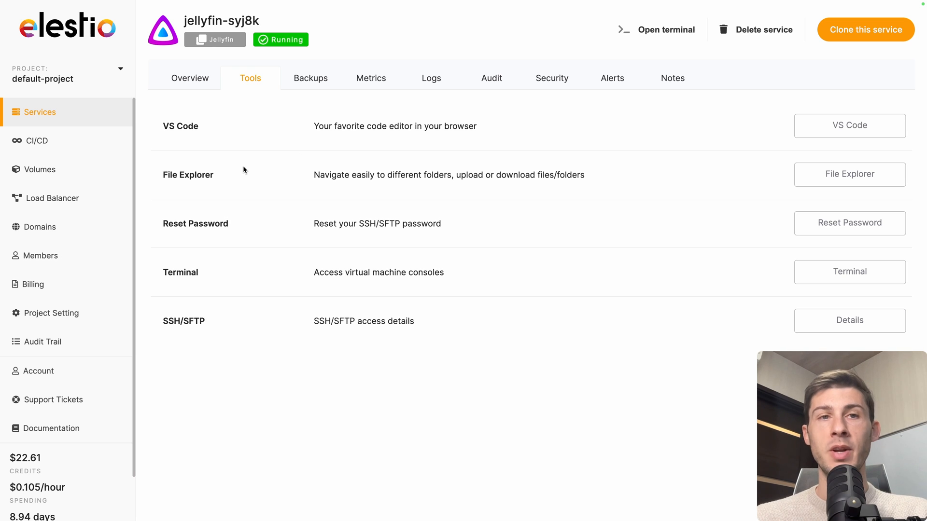
{"action": "mouse_move", "coordinate": [850, 174]}
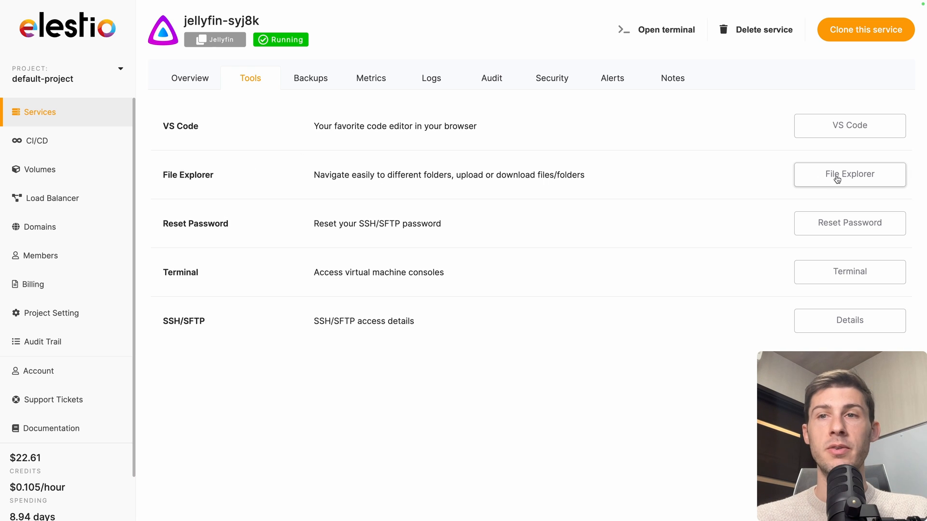
{"action": "left_click", "coordinate": [848, 174]}
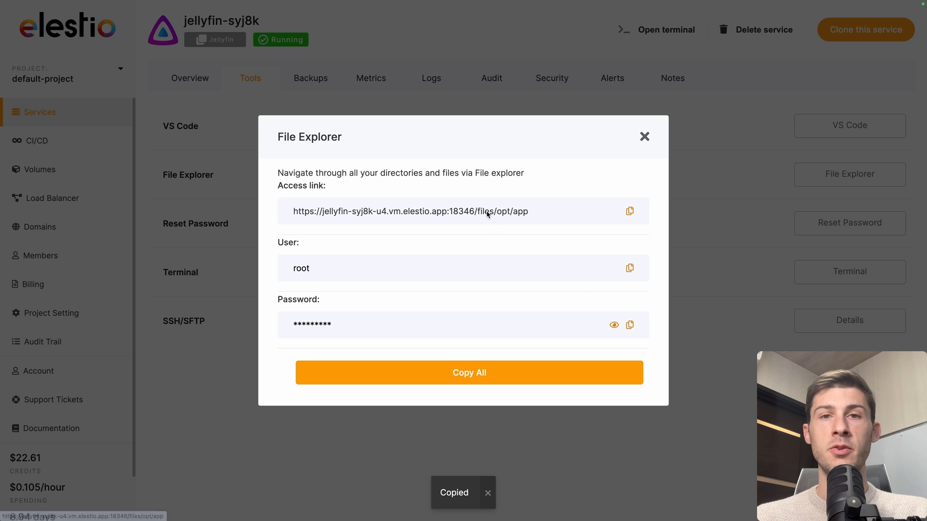
Log in to File Explorer and browse from root into opt/app/storage
{"action": "left_click", "coordinate": [410, 211]}
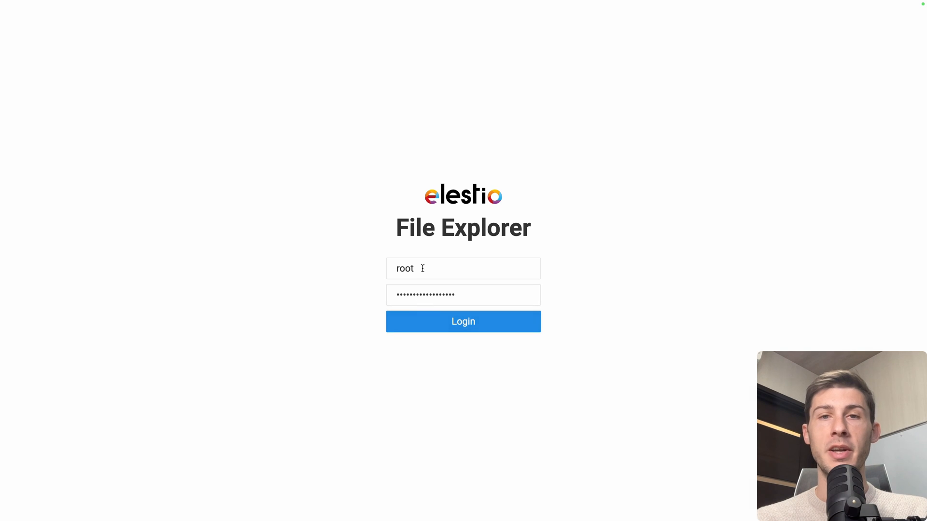
{"action": "left_click", "coordinate": [463, 322]}
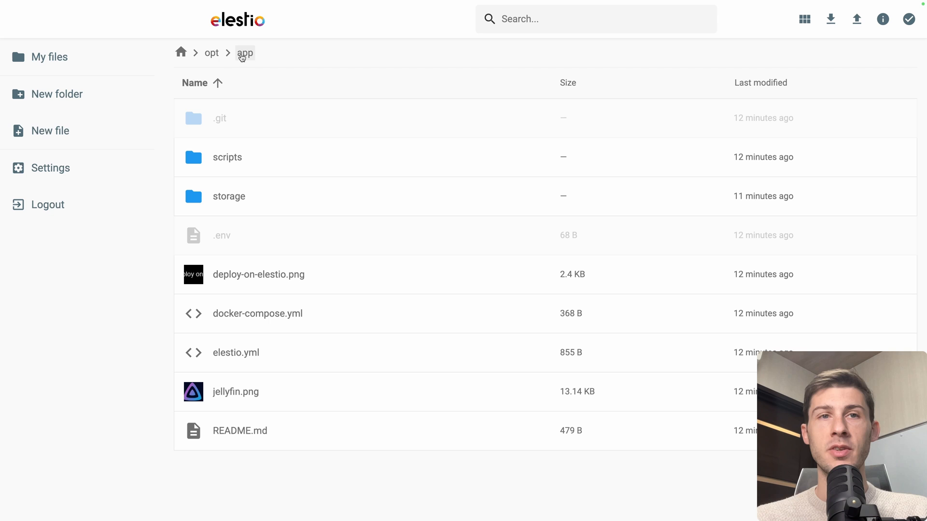
{"action": "mouse_move", "coordinate": [261, 53]}
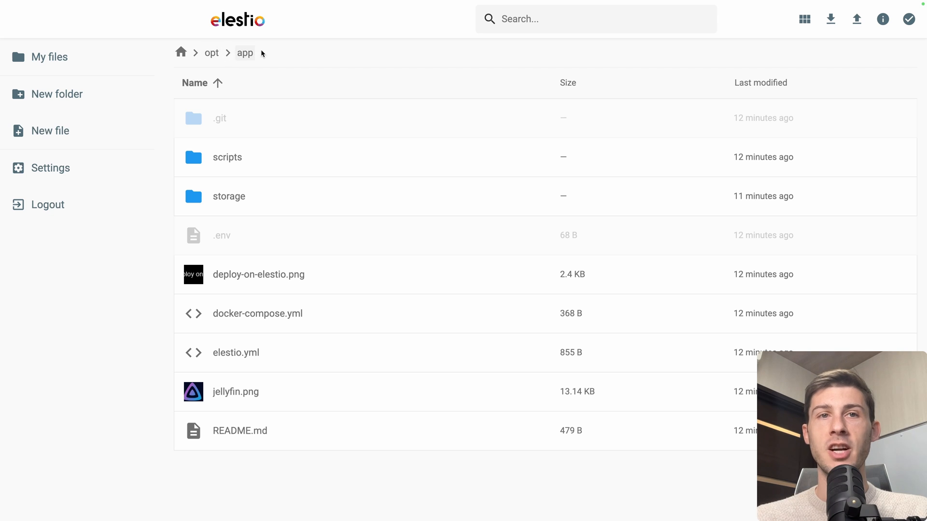
{"action": "mouse_move", "coordinate": [257, 290]}
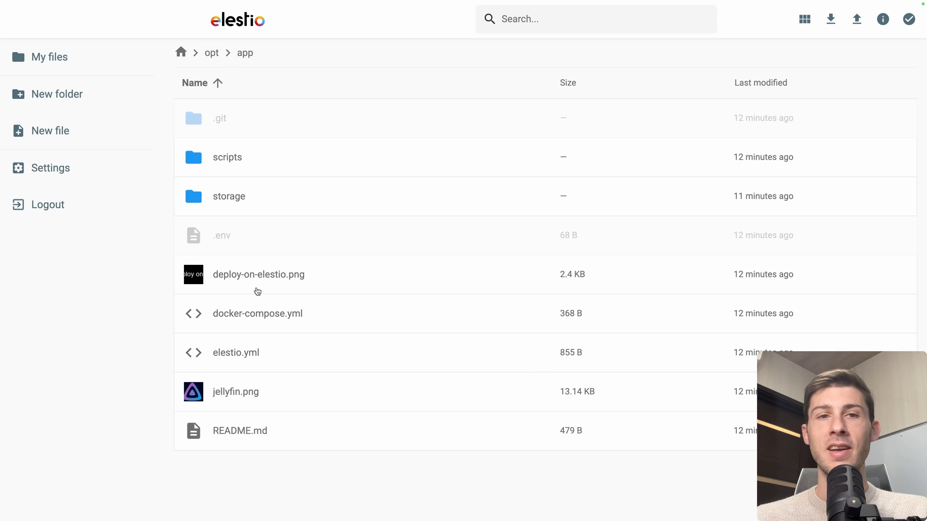
{"action": "mouse_move", "coordinate": [323, 287]}
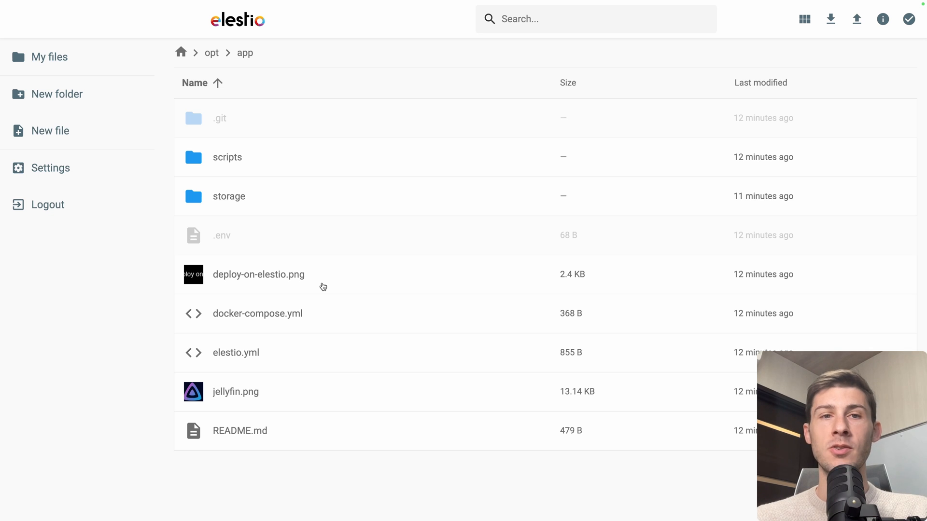
{"action": "mouse_move", "coordinate": [315, 209]}
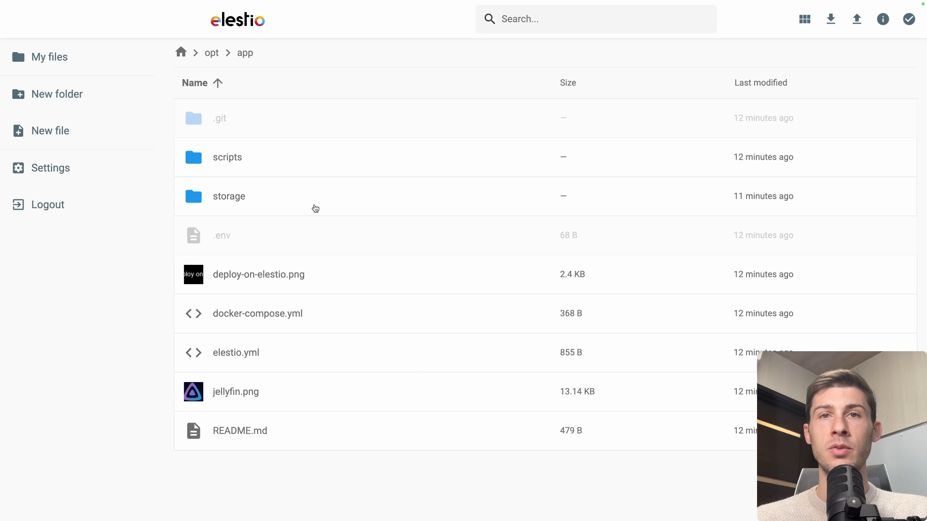
{"action": "mouse_move", "coordinate": [411, 218]}
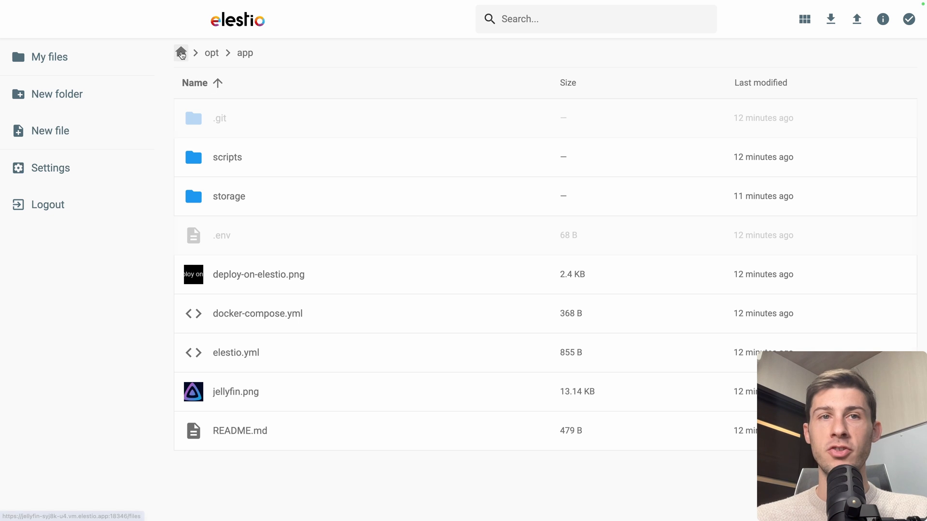
{"action": "left_click", "coordinate": [181, 53]}
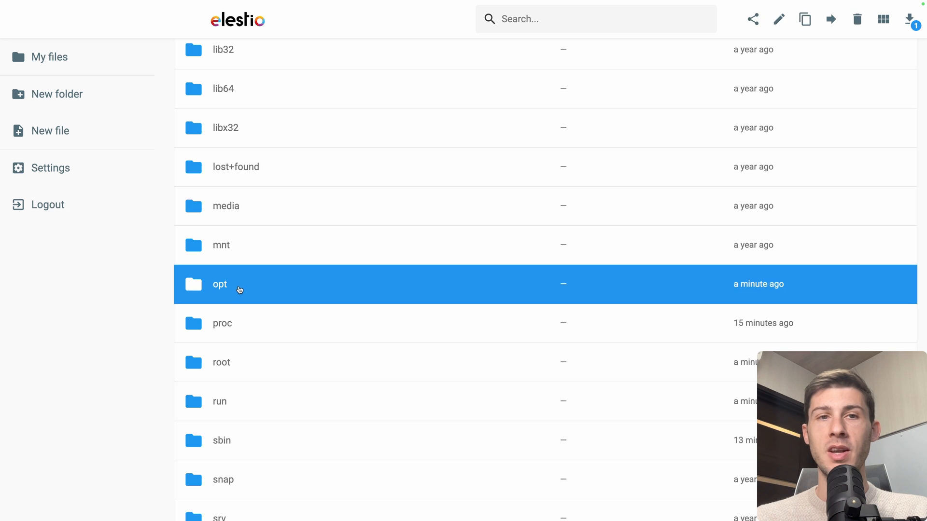
{"action": "double_click", "coordinate": [219, 283]}
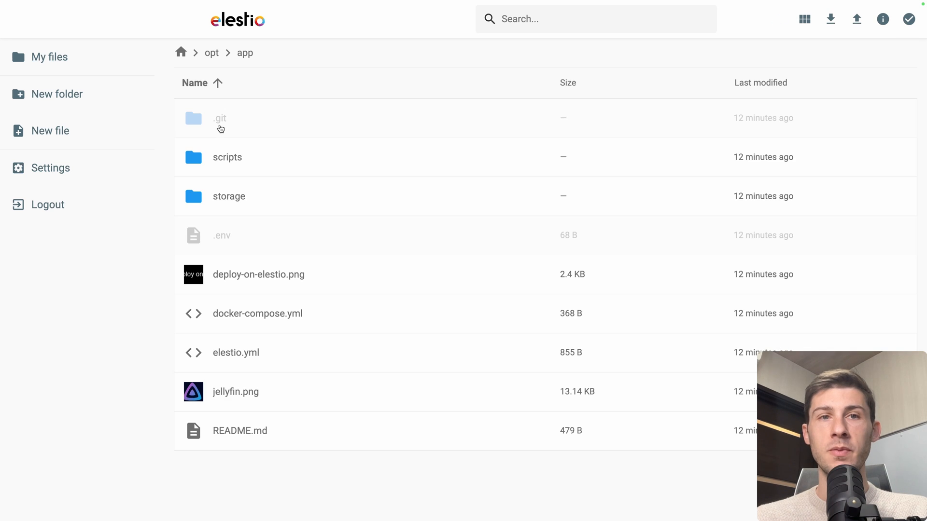
{"action": "left_click", "coordinate": [229, 196]}
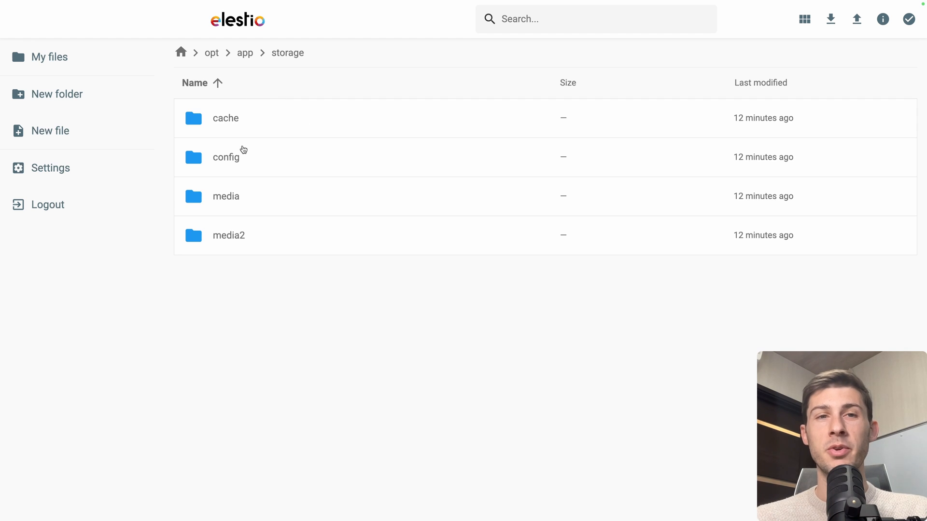
{"action": "mouse_move", "coordinate": [456, 308]}
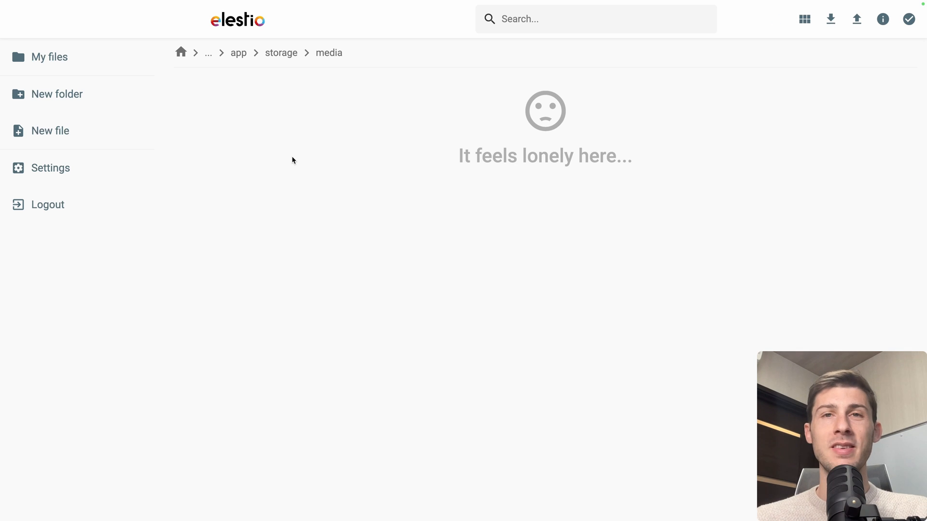
{"action": "mouse_move", "coordinate": [456, 231]}
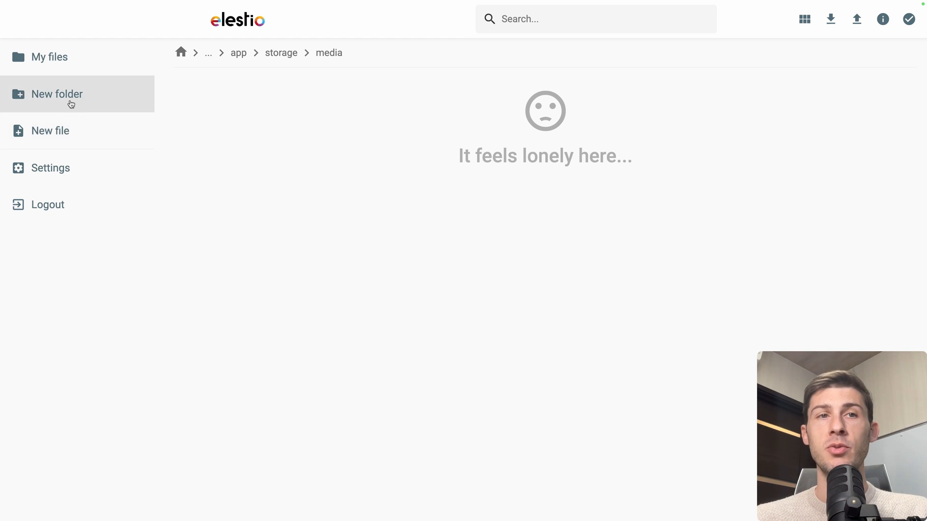
Create a 'videos' folder inside storage/media
{"action": "left_click", "coordinate": [56, 94]}
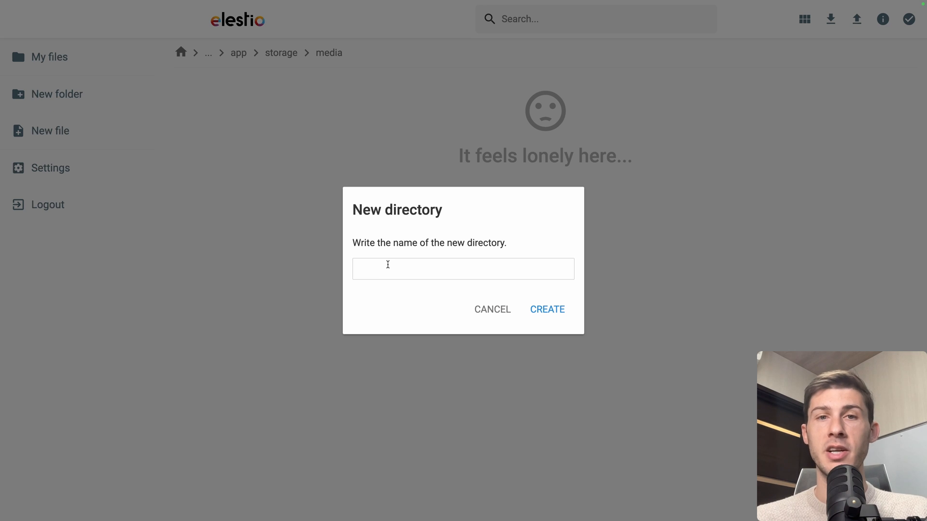
{"action": "type", "text": "videos"}
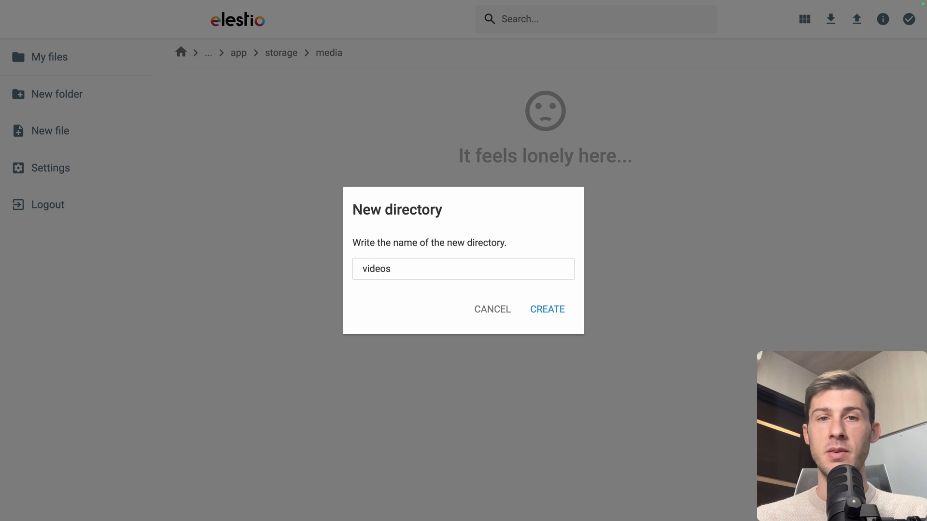
{"action": "left_click", "coordinate": [546, 309]}
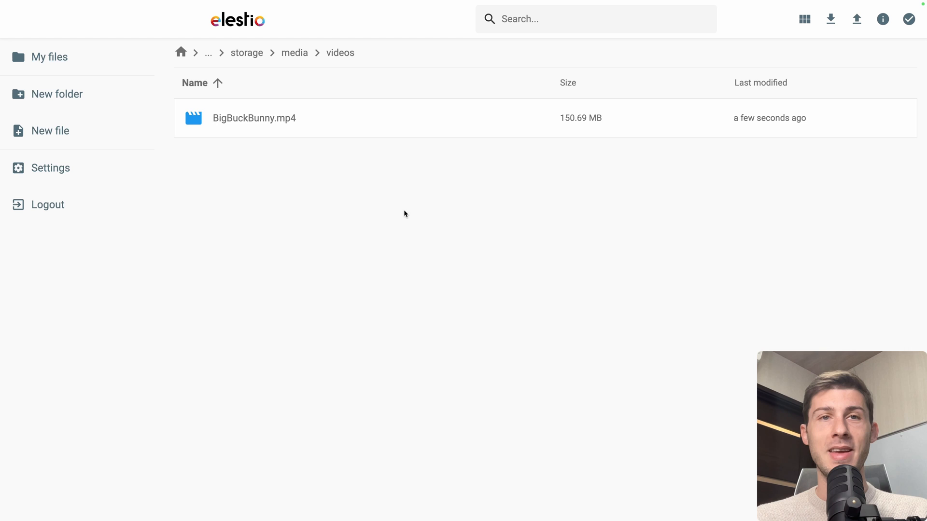
Return to media, create the 'music' folder, and upload 00934454.mp3 and Gerudo Valley Cover Mastered.wav
{"action": "left_click", "coordinate": [294, 52]}
{"action": "type", "text": "mus"}
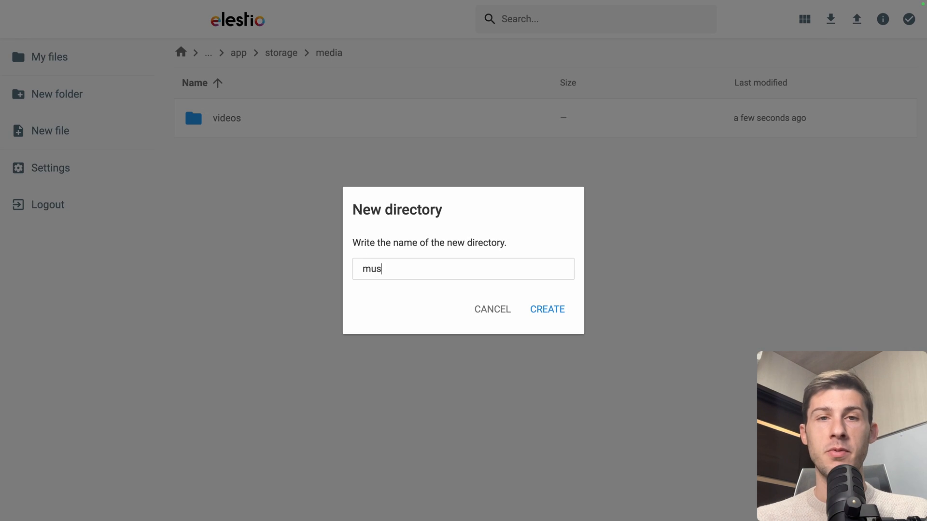
{"action": "left_click", "coordinate": [546, 308]}
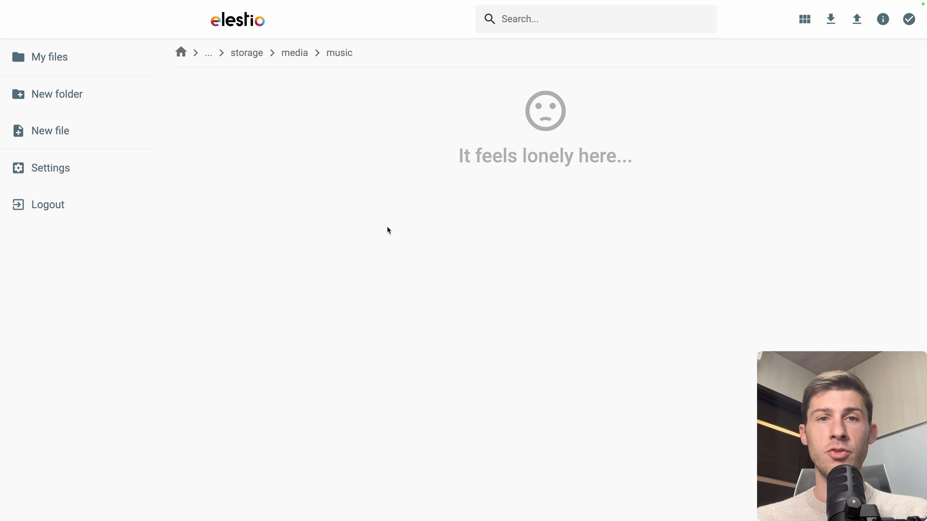
{"action": "left_click", "coordinate": [856, 19]}
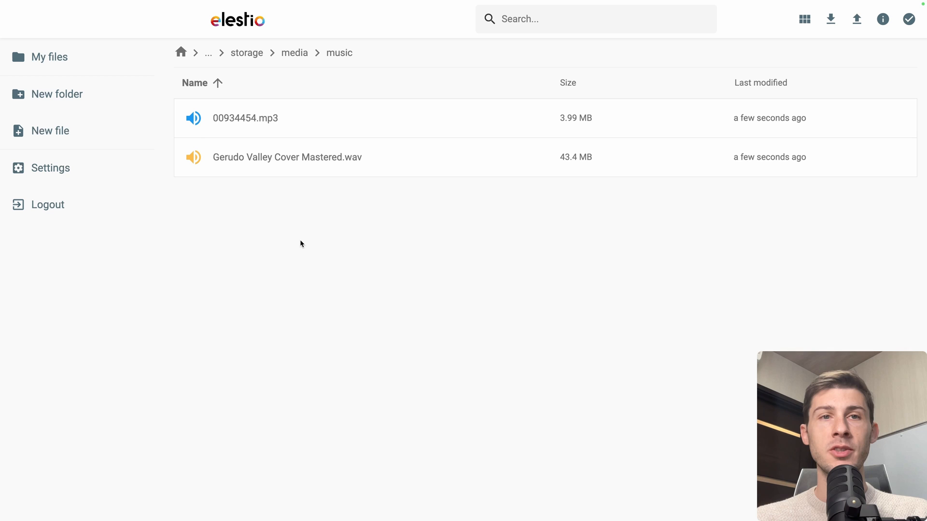
{"action": "mouse_move", "coordinate": [215, 127]}
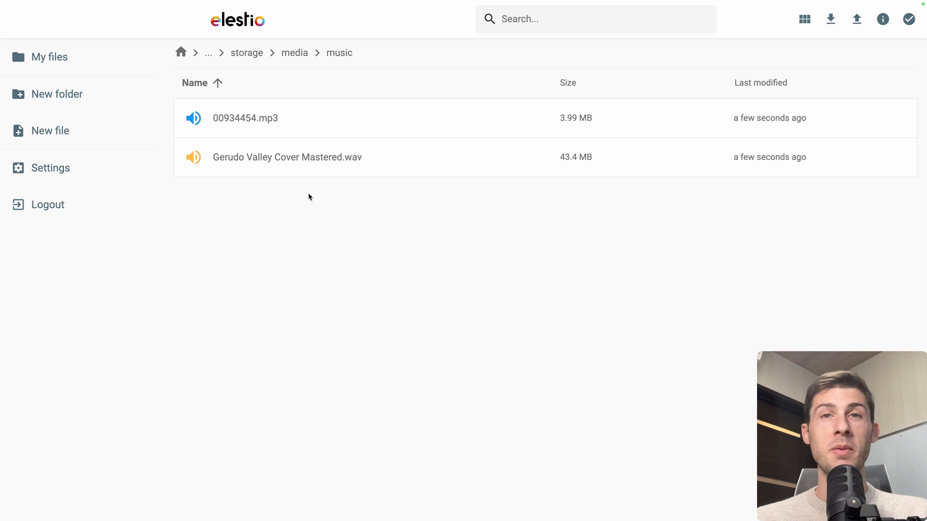
{"action": "mouse_move", "coordinate": [194, 160]}
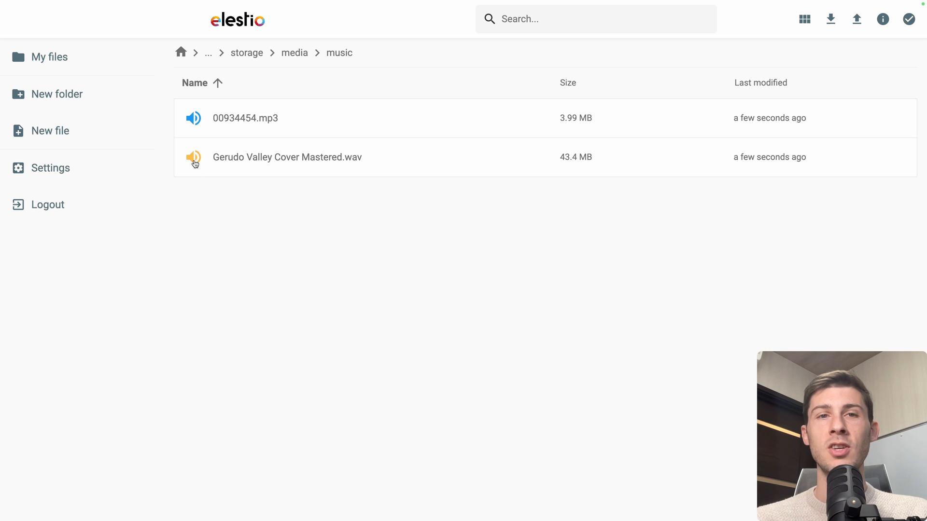
{"action": "mouse_move", "coordinate": [350, 213]}
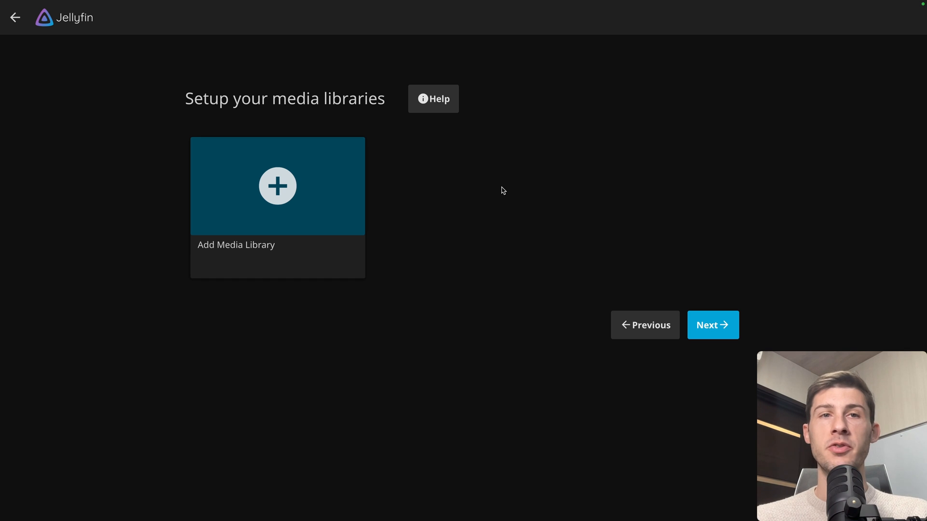
Add a media library with Music as its content type
{"action": "left_click", "coordinate": [277, 185]}
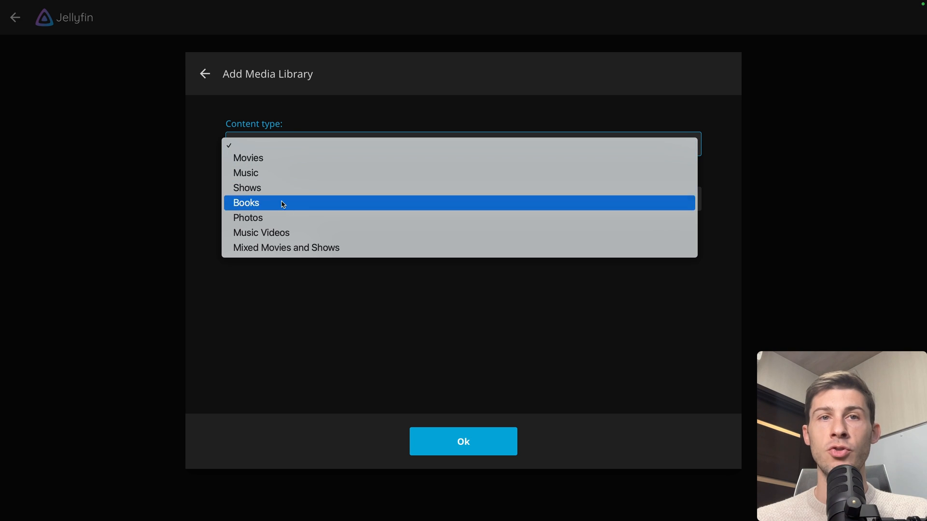
{"action": "mouse_move", "coordinate": [313, 187]}
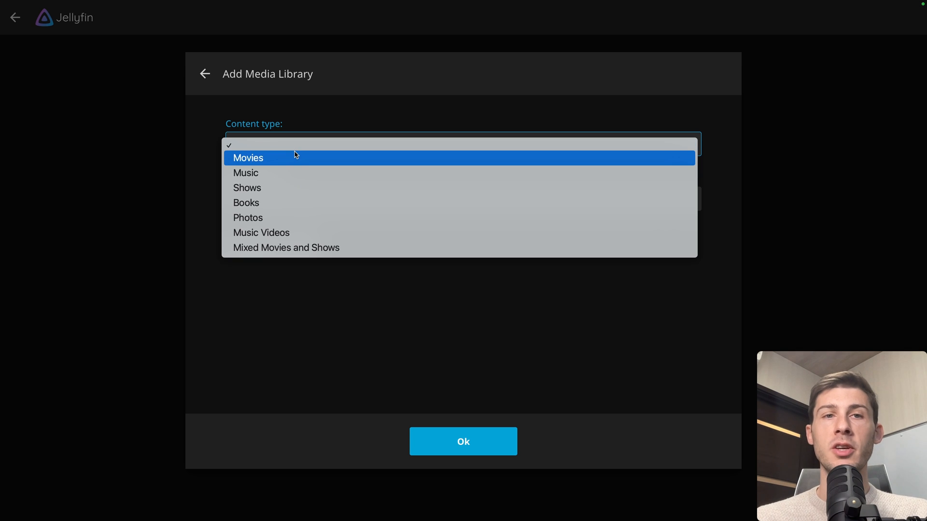
{"action": "mouse_move", "coordinate": [290, 203]}
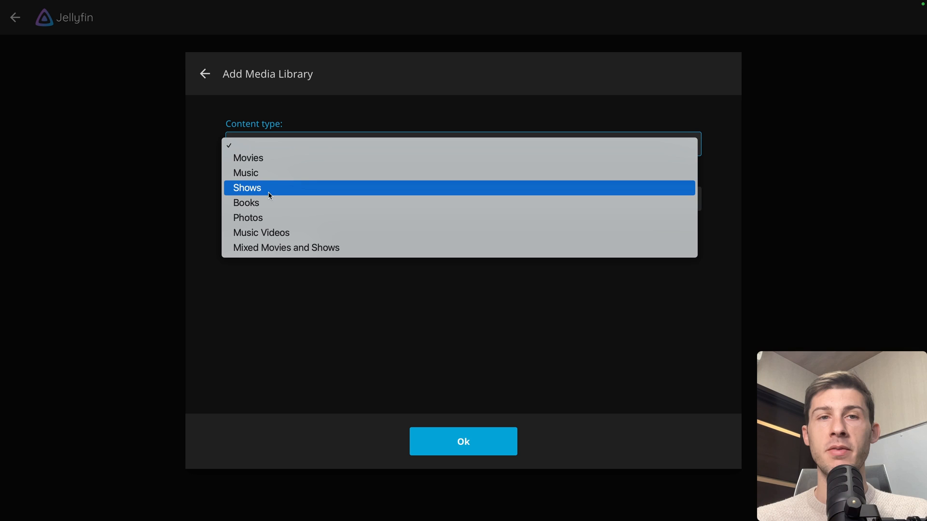
{"action": "left_click", "coordinate": [246, 173]}
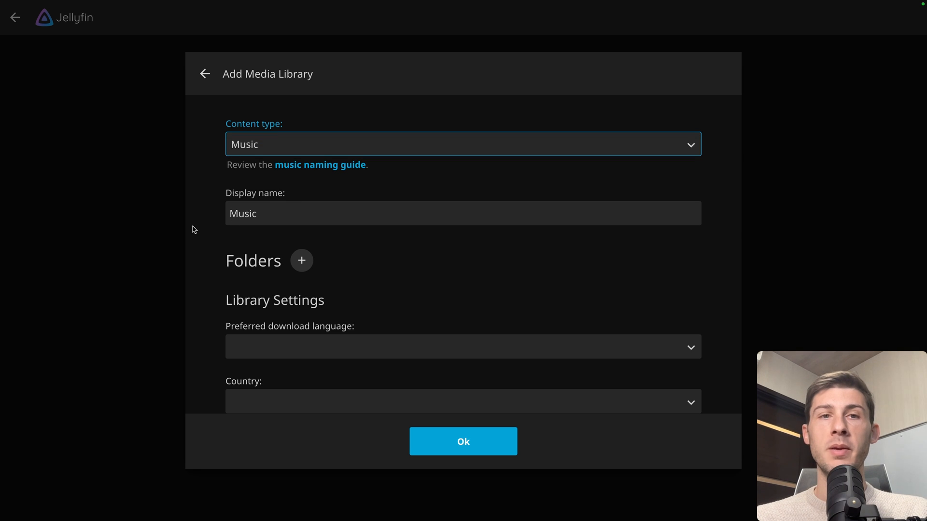
{"action": "mouse_move", "coordinate": [256, 234]}
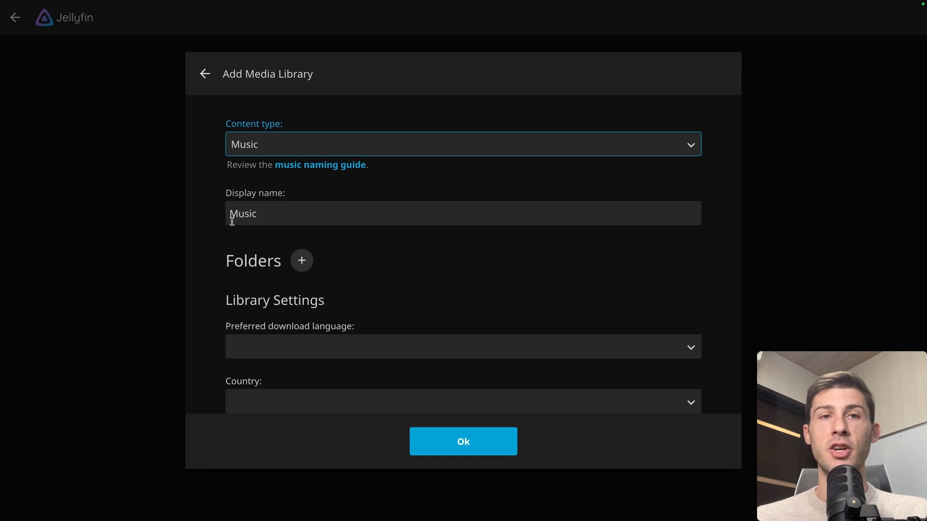
{"action": "mouse_move", "coordinate": [280, 231]}
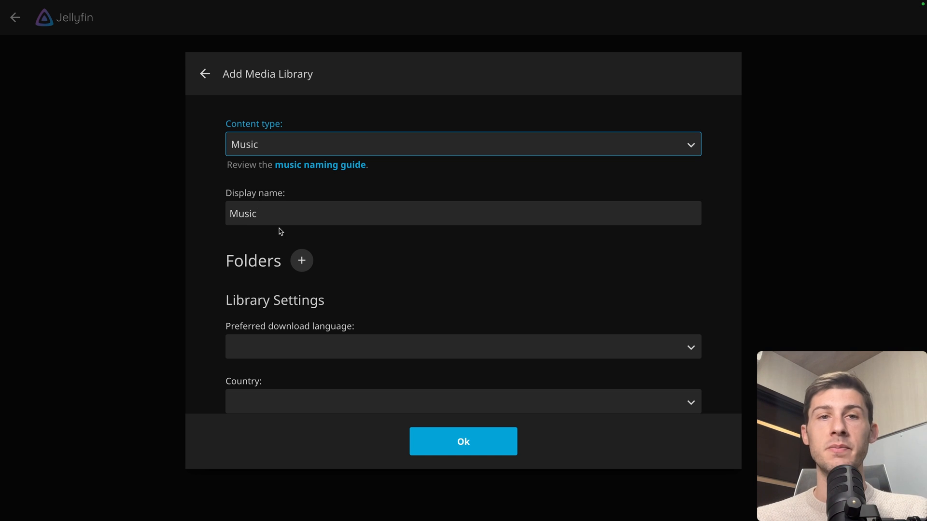
{"action": "scroll", "scroll_direction": "down", "scroll_amount": 3}
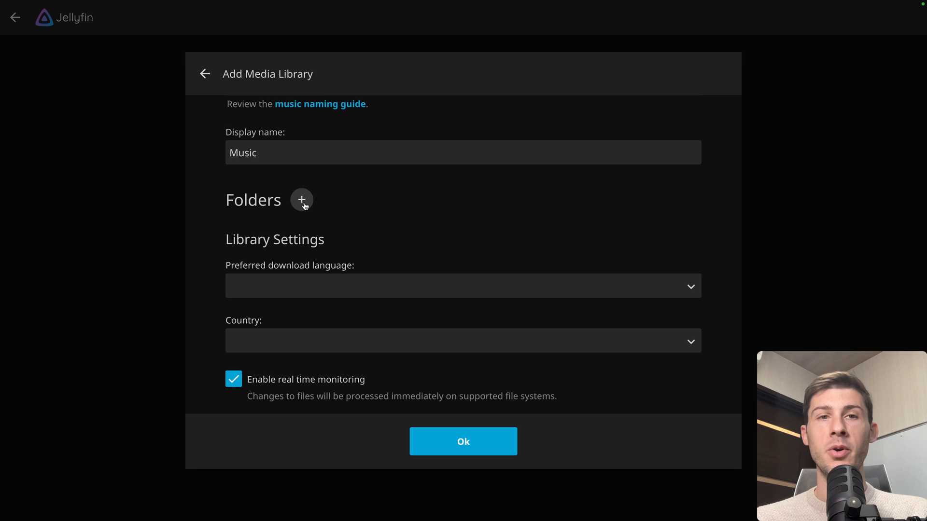
Add /media/music as the Music library's source folder
{"action": "left_click", "coordinate": [301, 199]}
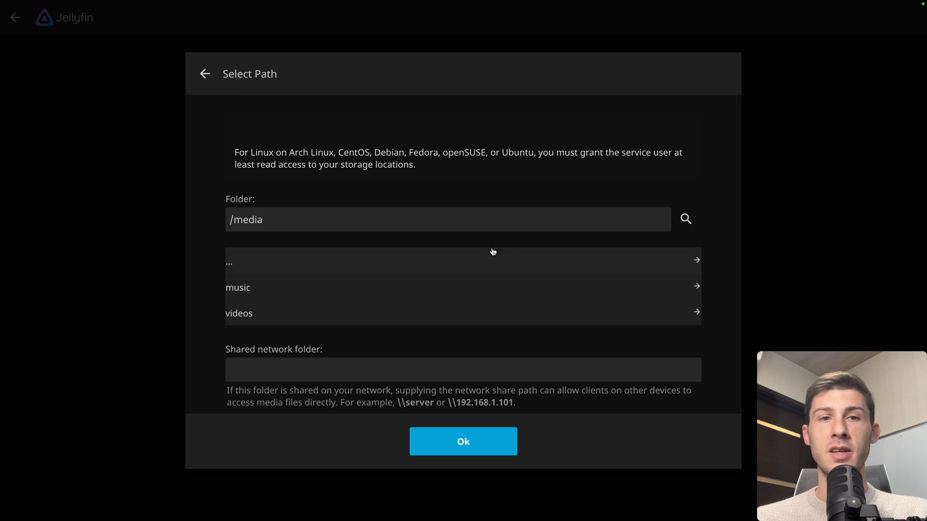
{"action": "mouse_move", "coordinate": [416, 292]}
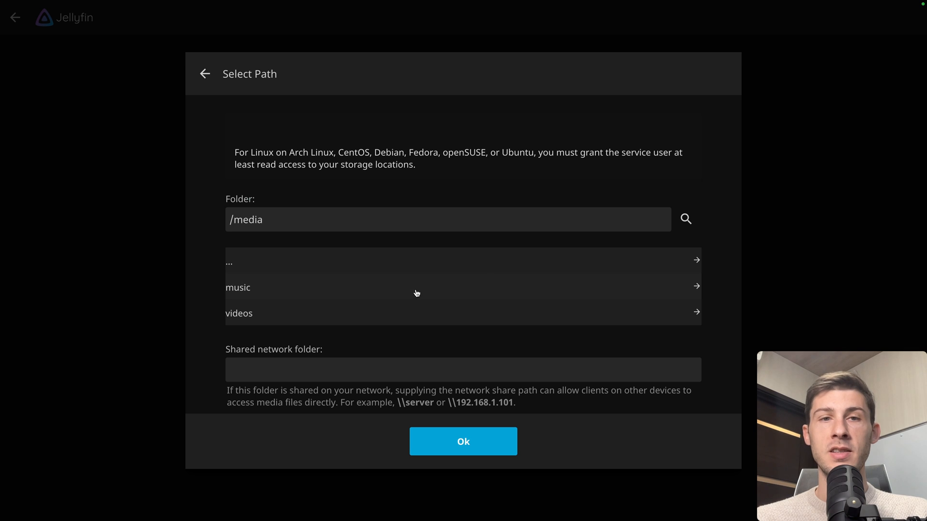
{"action": "left_click", "coordinate": [463, 441]}
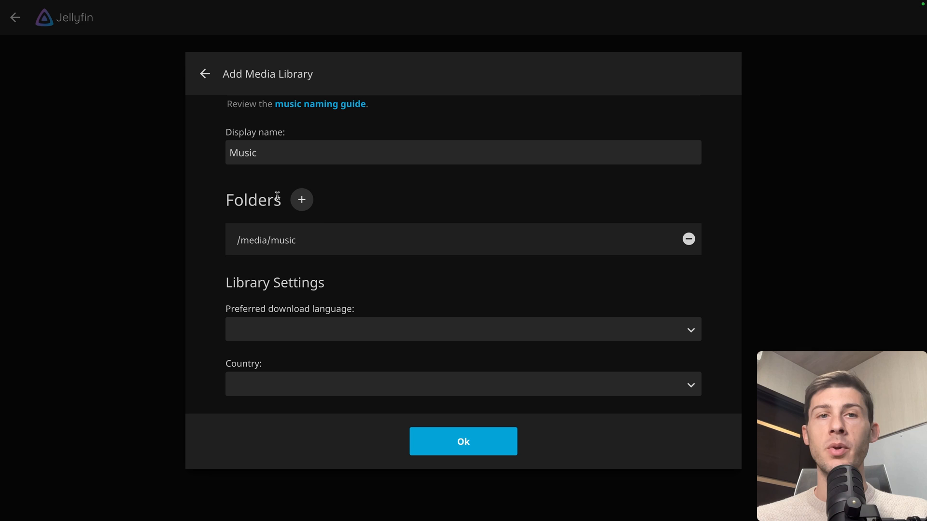
{"action": "mouse_move", "coordinate": [394, 226]}
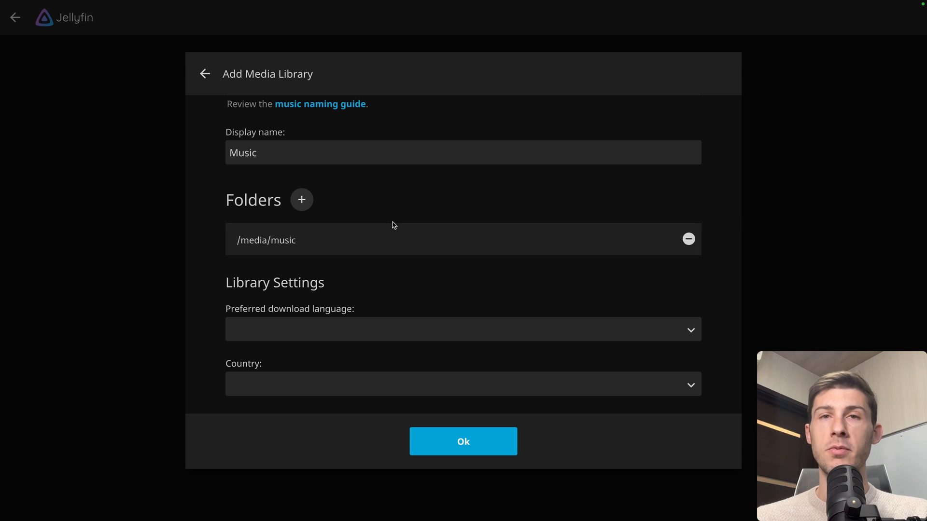
{"action": "mouse_move", "coordinate": [387, 243]}
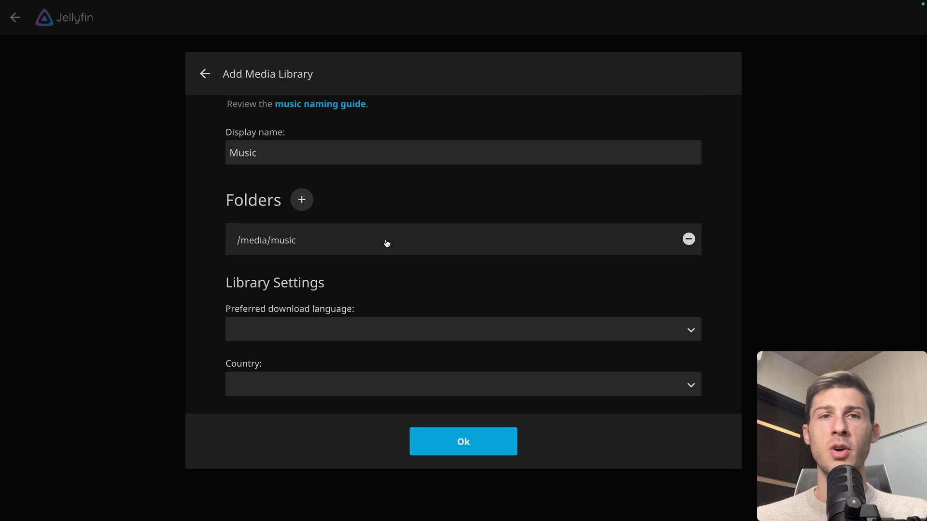
{"action": "mouse_move", "coordinate": [284, 241]}
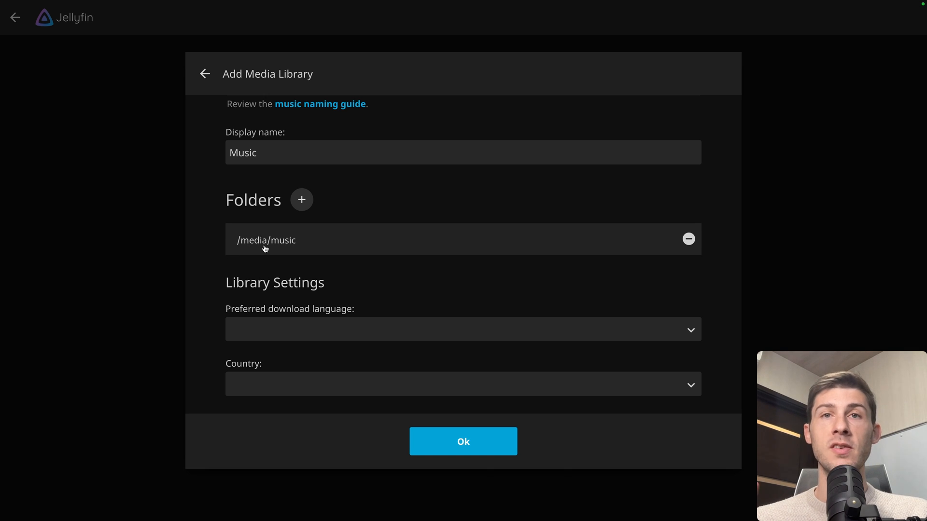
{"action": "mouse_move", "coordinate": [361, 226]}
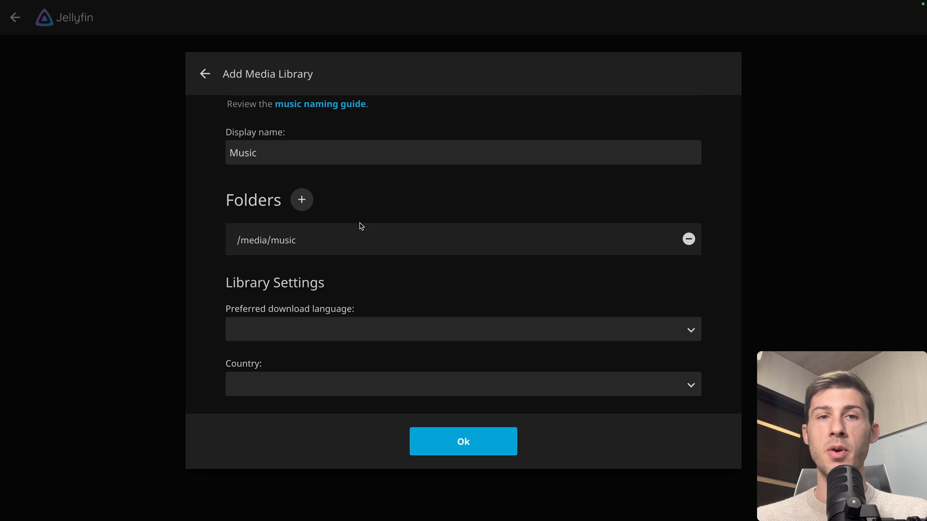
{"action": "scroll", "scroll_direction": "down", "scroll_amount": 3}
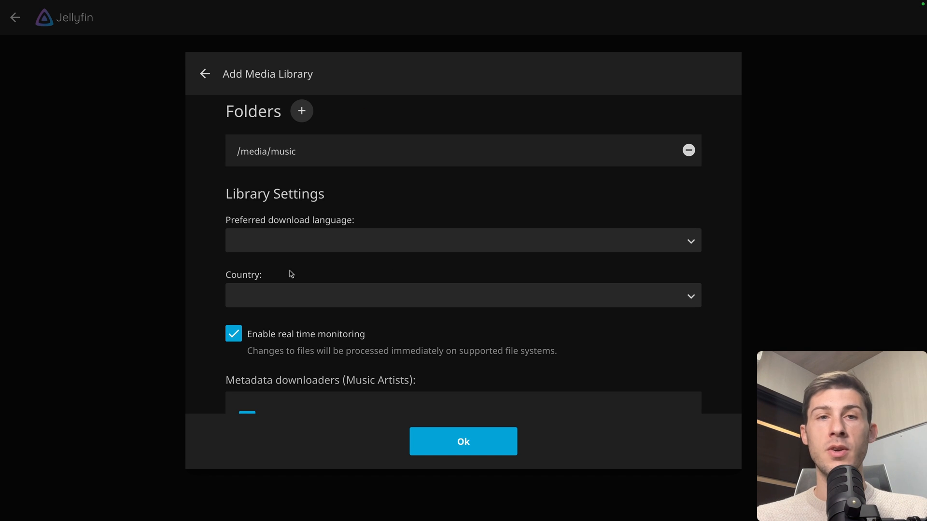
{"action": "scroll", "scroll_direction": "down", "scroll_amount": 3}
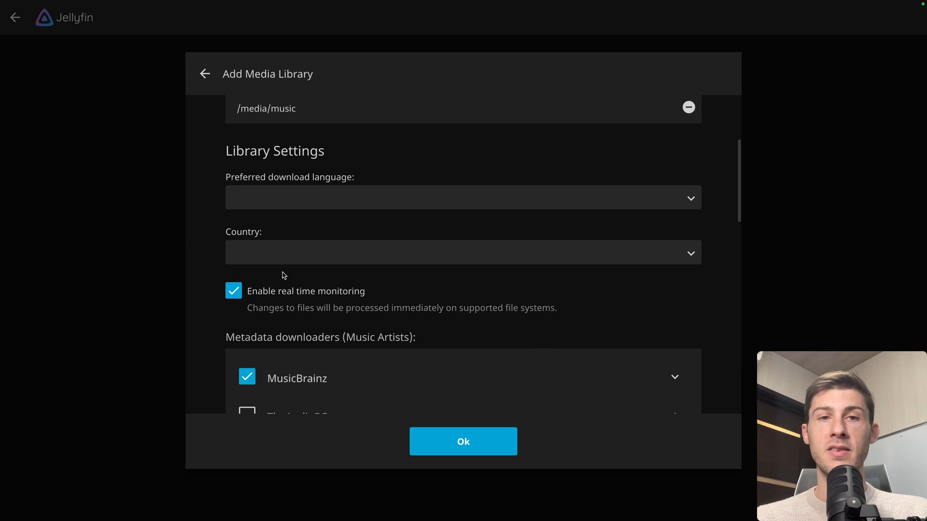
{"action": "scroll", "scroll_direction": "down", "scroll_amount": 3}
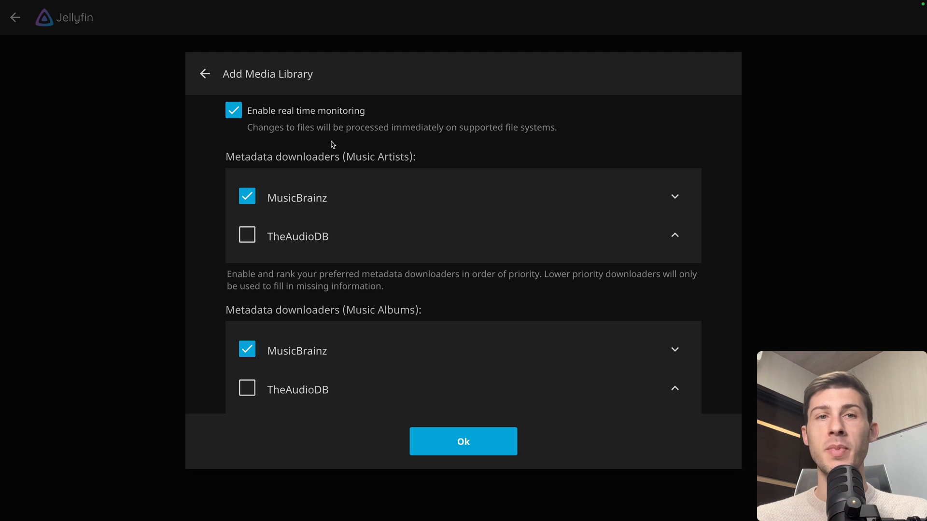
{"action": "mouse_move", "coordinate": [278, 149]}
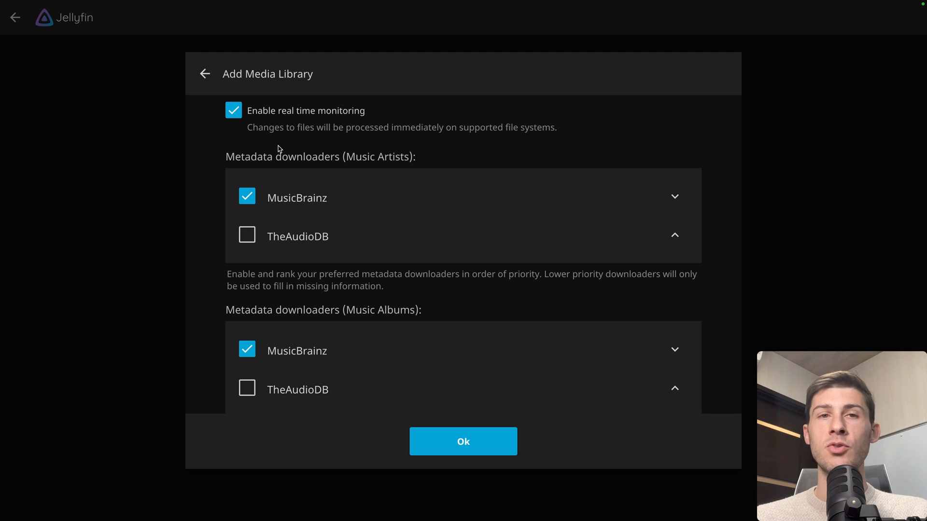
{"action": "mouse_move", "coordinate": [241, 158]}
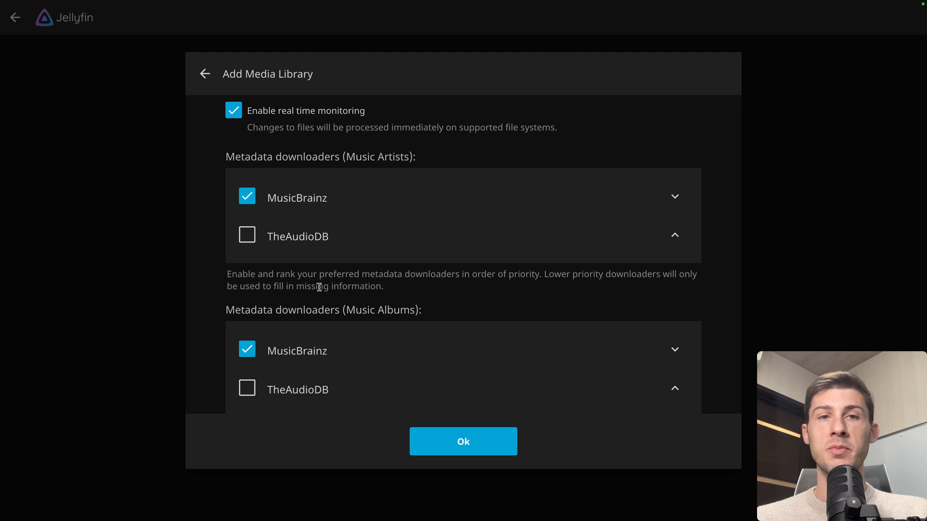
{"action": "mouse_move", "coordinate": [338, 158]}
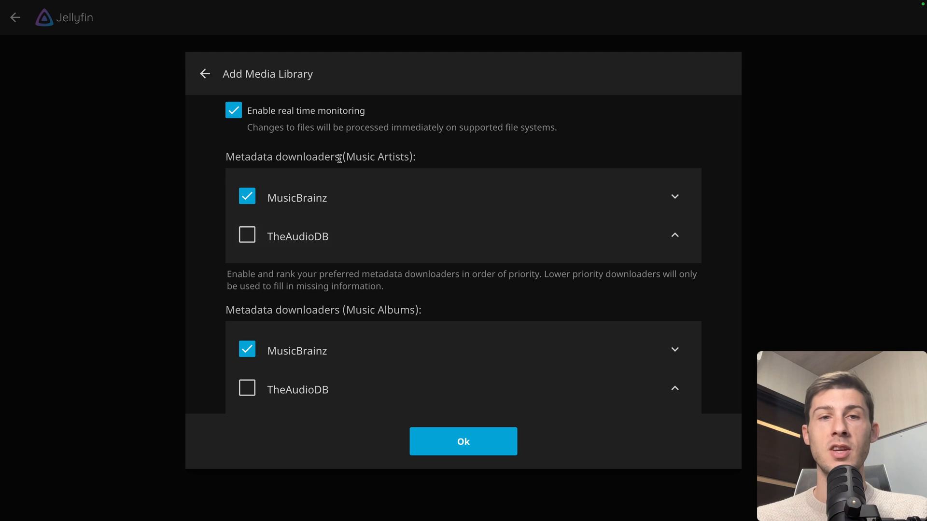
Set automatic metadata refresh to Never and save the Music library
{"action": "scroll", "scroll_direction": "down", "scroll_amount": 3}
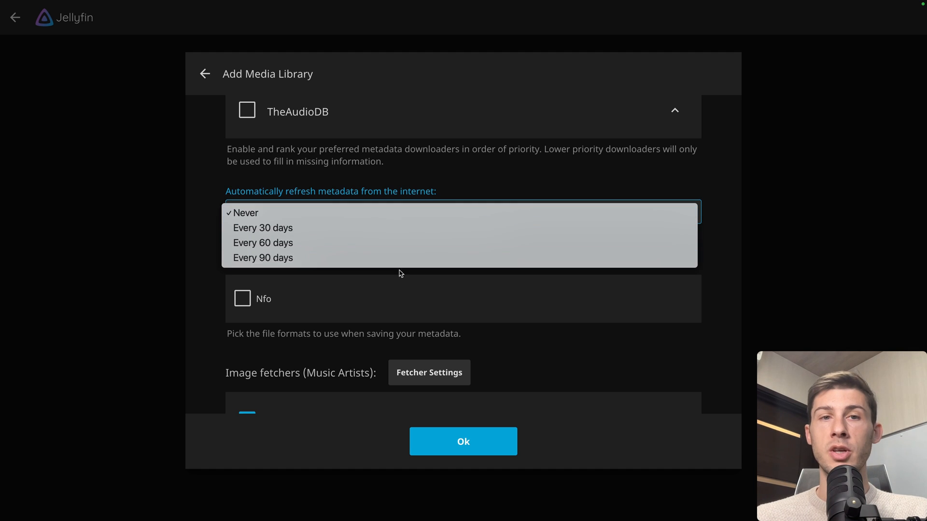
{"action": "left_click", "coordinate": [245, 213]}
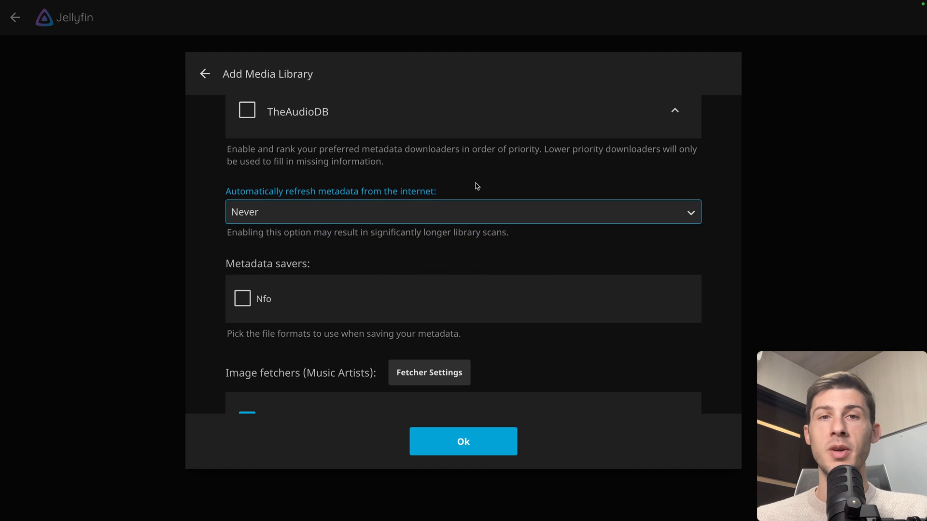
{"action": "scroll", "scroll_direction": "down", "scroll_amount": 3}
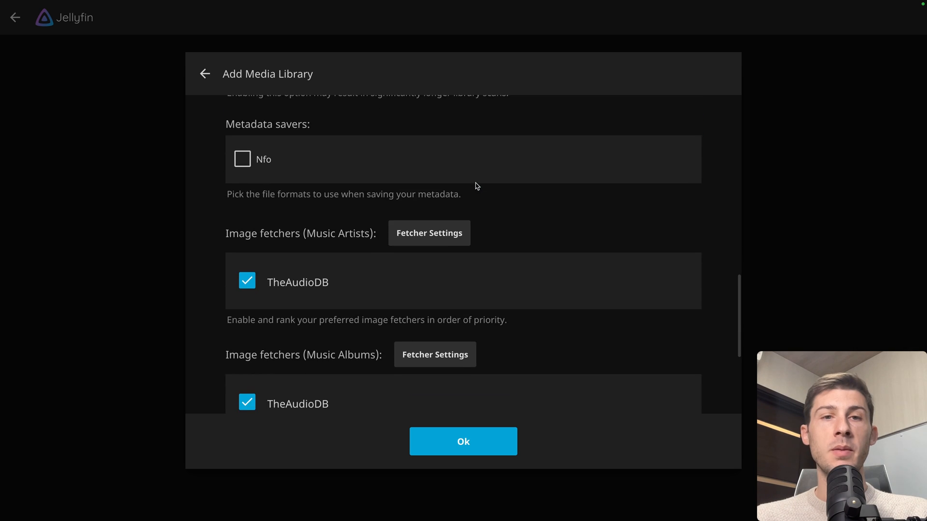
{"action": "scroll", "scroll_direction": "down", "scroll_amount": 3}
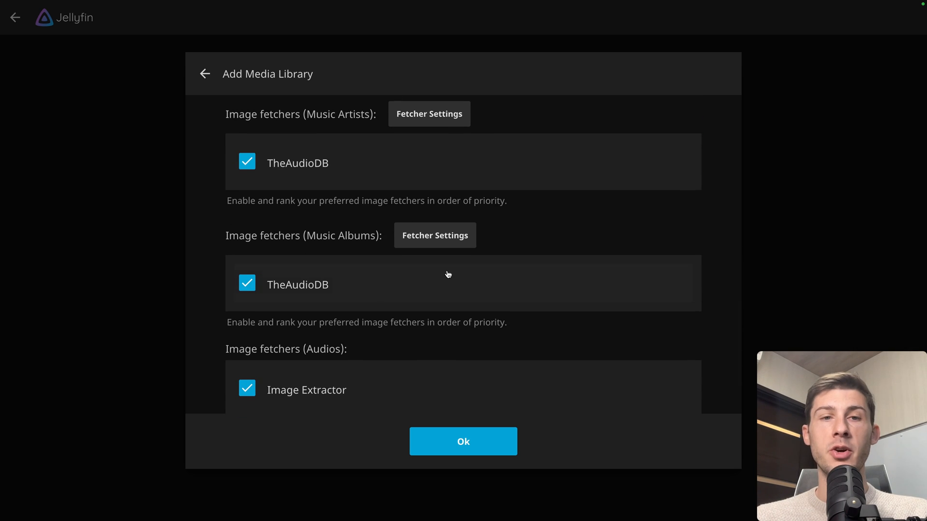
{"action": "scroll", "scroll_direction": "down", "scroll_amount": 3}
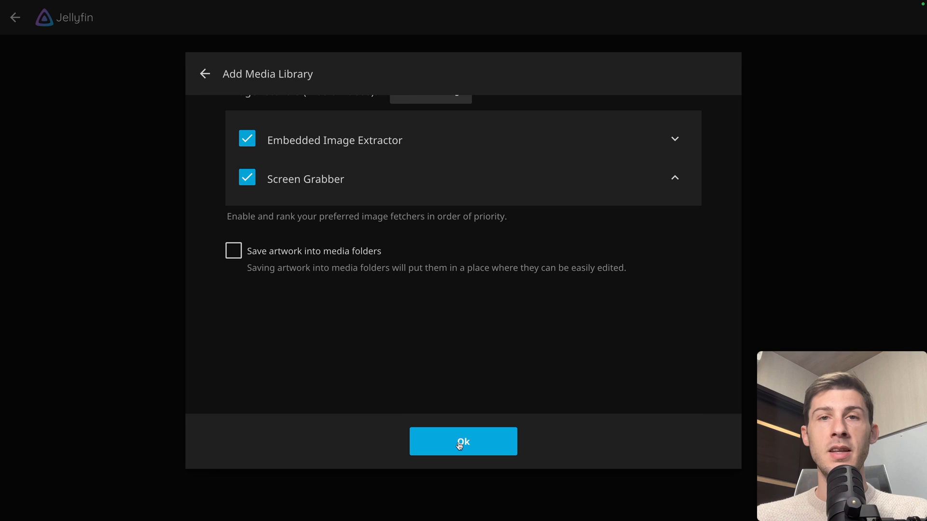
{"action": "left_click", "coordinate": [462, 442]}
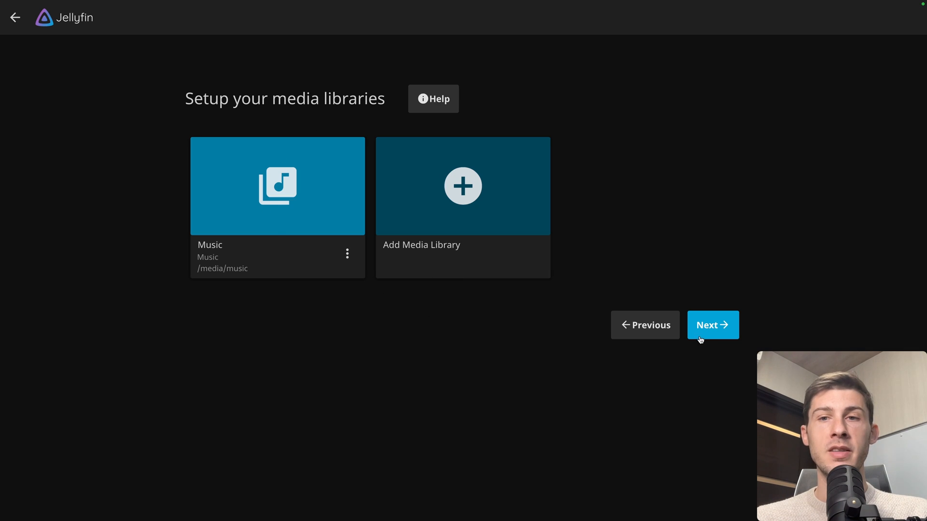
Finish the setup wizard with English/United States metadata and remote connections allowed
{"action": "left_click", "coordinate": [713, 324]}
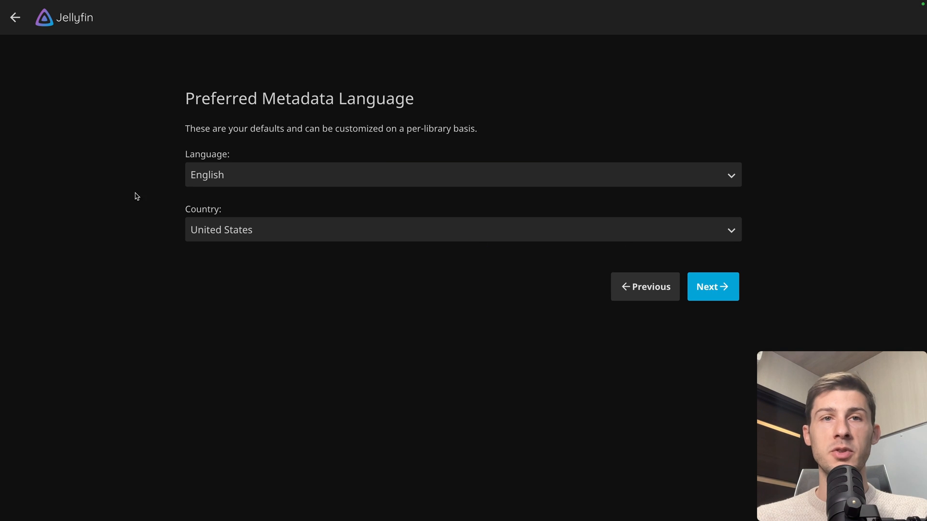
{"action": "mouse_move", "coordinate": [250, 78]}
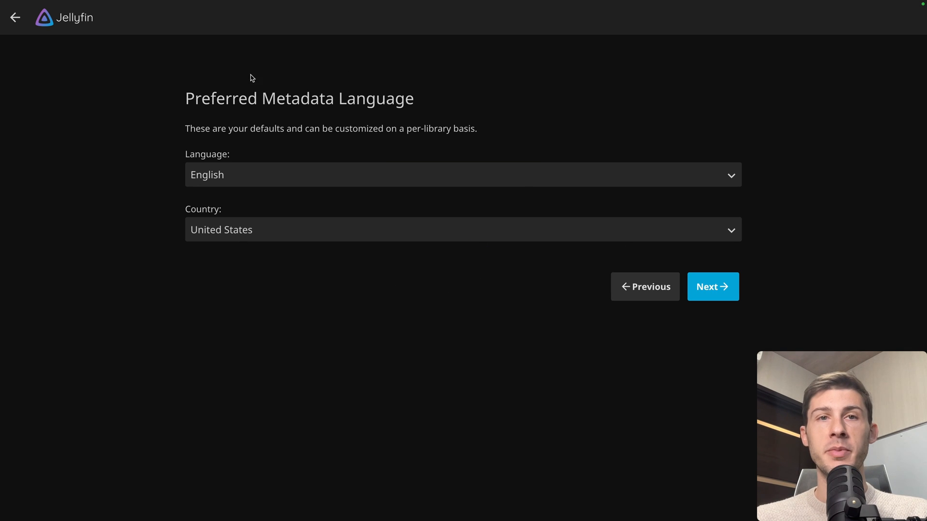
{"action": "mouse_move", "coordinate": [274, 205]}
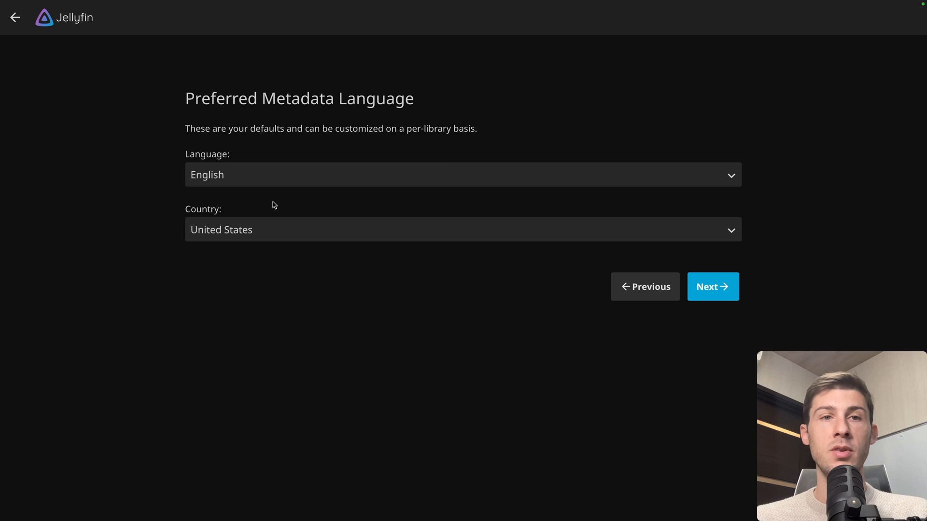
{"action": "left_click", "coordinate": [712, 286]}
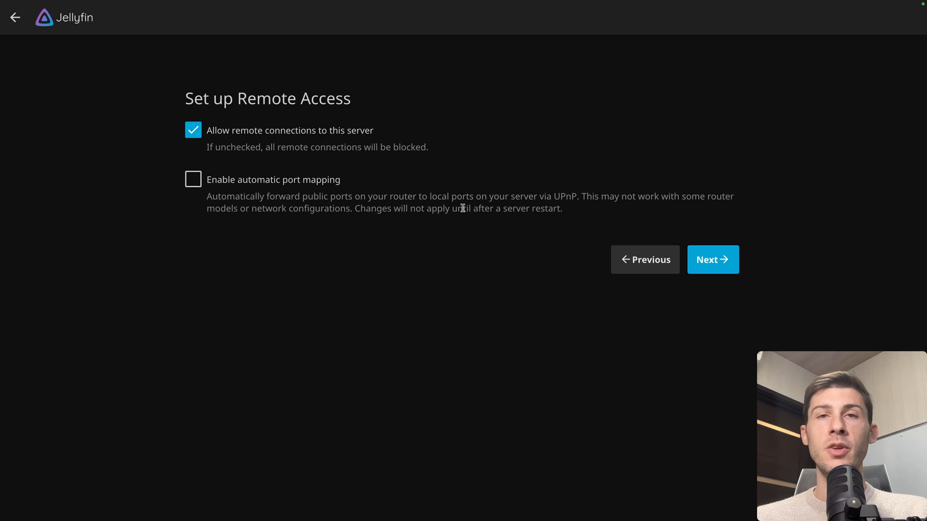
{"action": "mouse_move", "coordinate": [265, 79]}
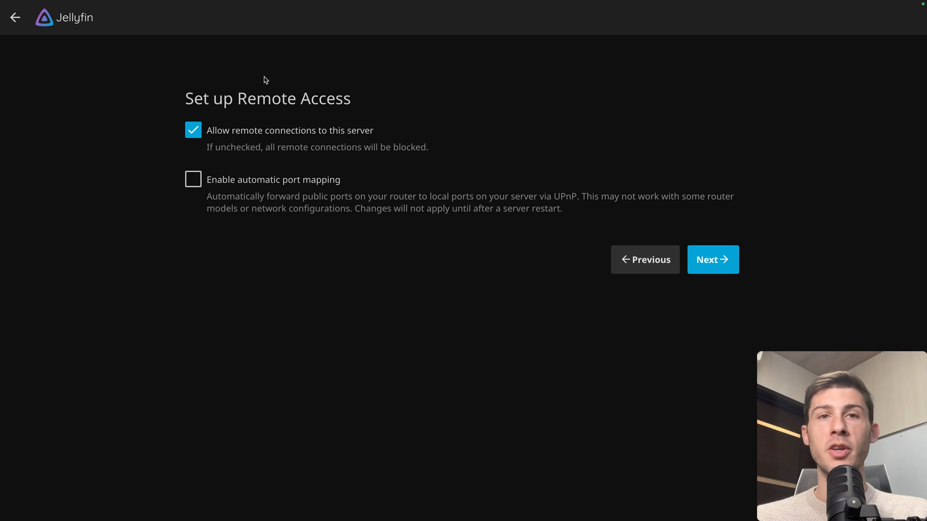
{"action": "mouse_move", "coordinate": [302, 244]}
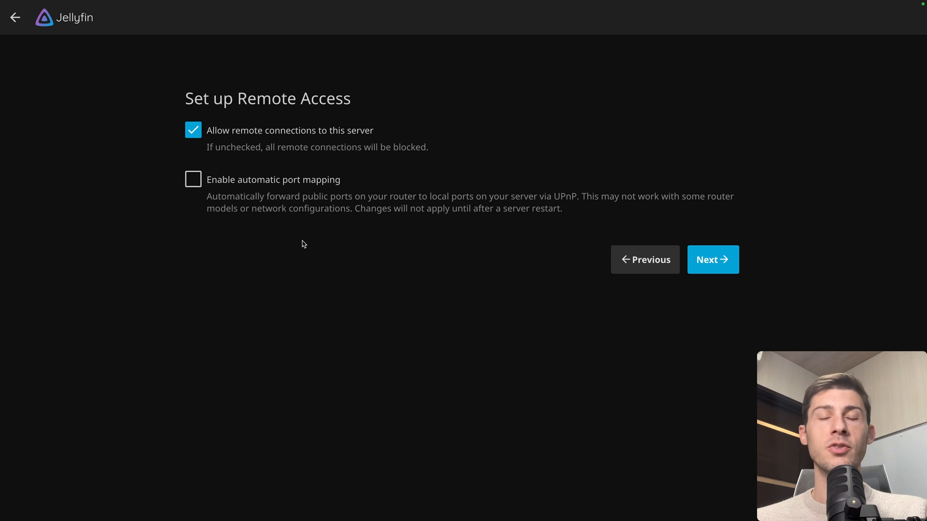
{"action": "mouse_move", "coordinate": [299, 231]}
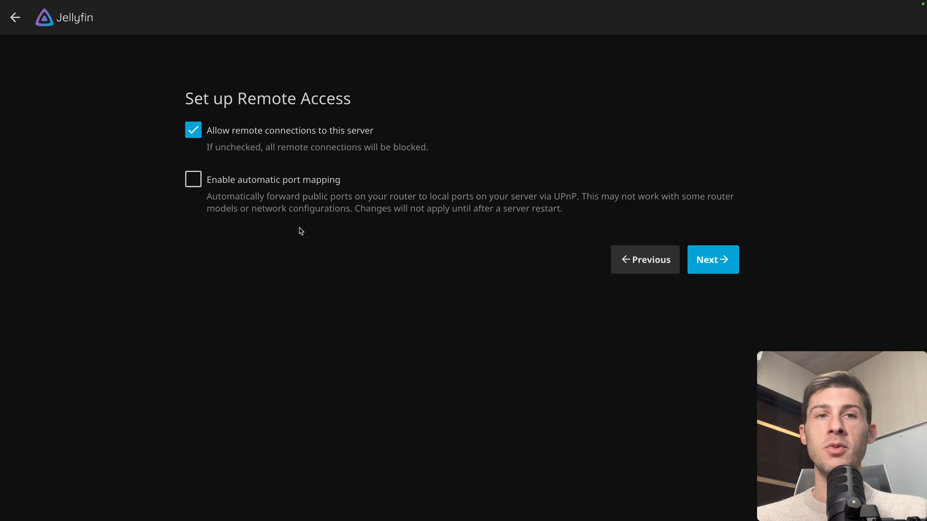
{"action": "mouse_move", "coordinate": [263, 149]}
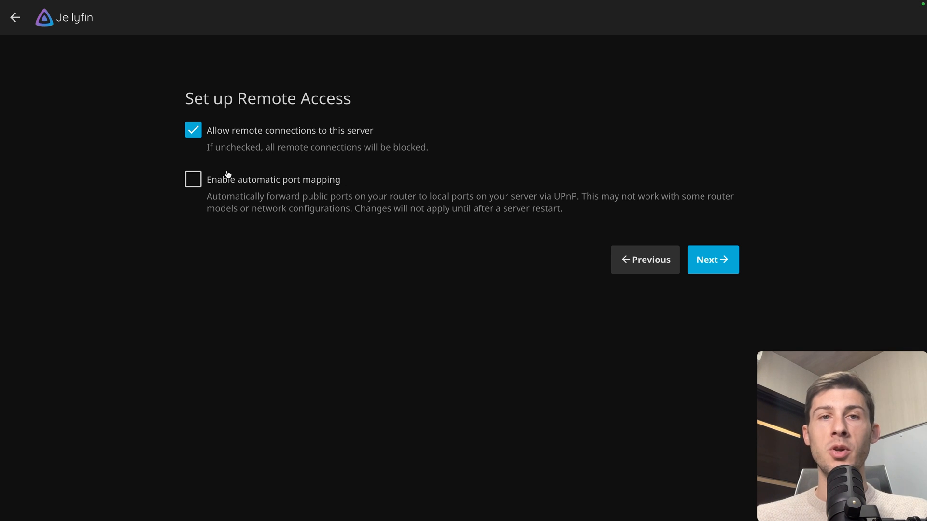
{"action": "mouse_move", "coordinate": [454, 231]}
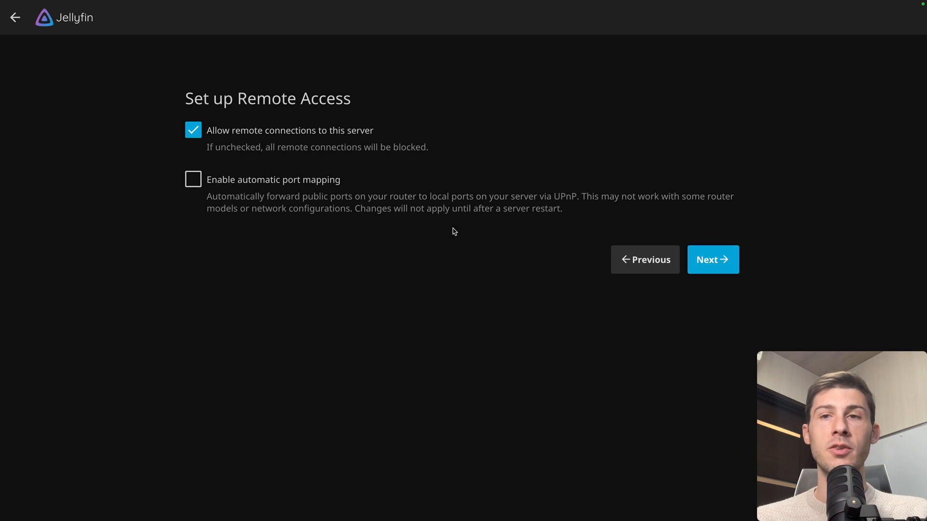
{"action": "mouse_move", "coordinate": [519, 237]}
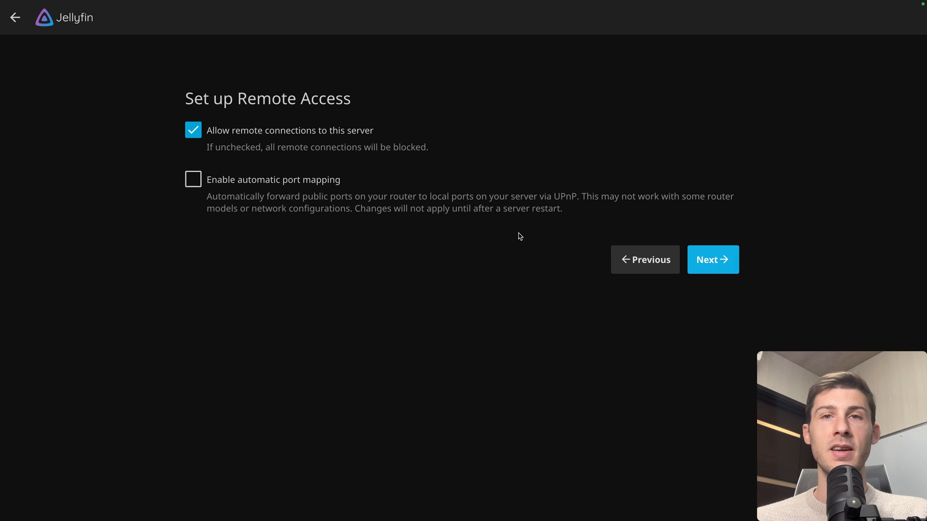
{"action": "left_click", "coordinate": [712, 260]}
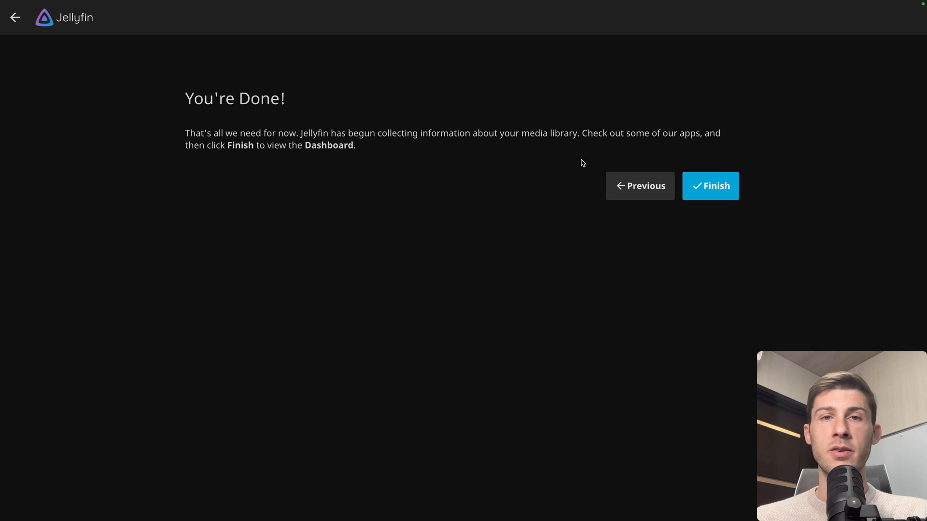
{"action": "left_click", "coordinate": [710, 186]}
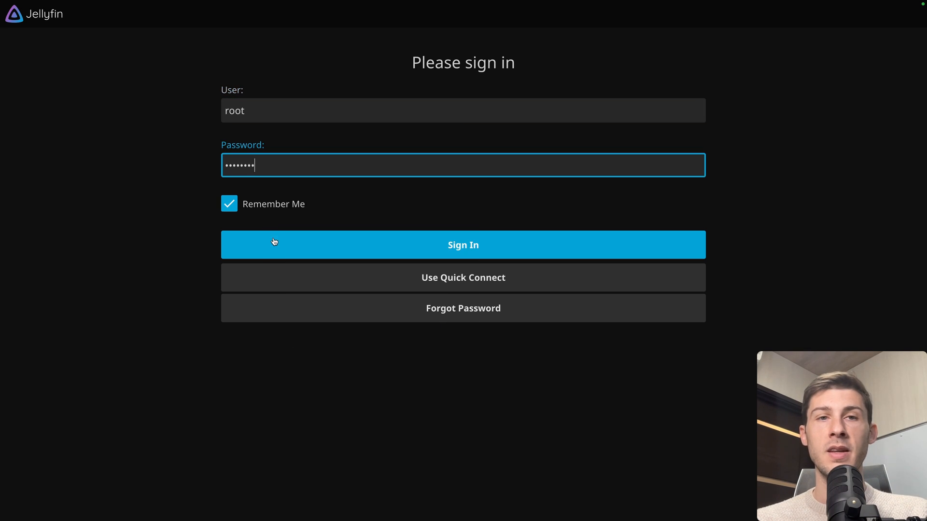
Sign in as root to reach the home screen with the Music library
{"action": "left_click", "coordinate": [462, 244]}
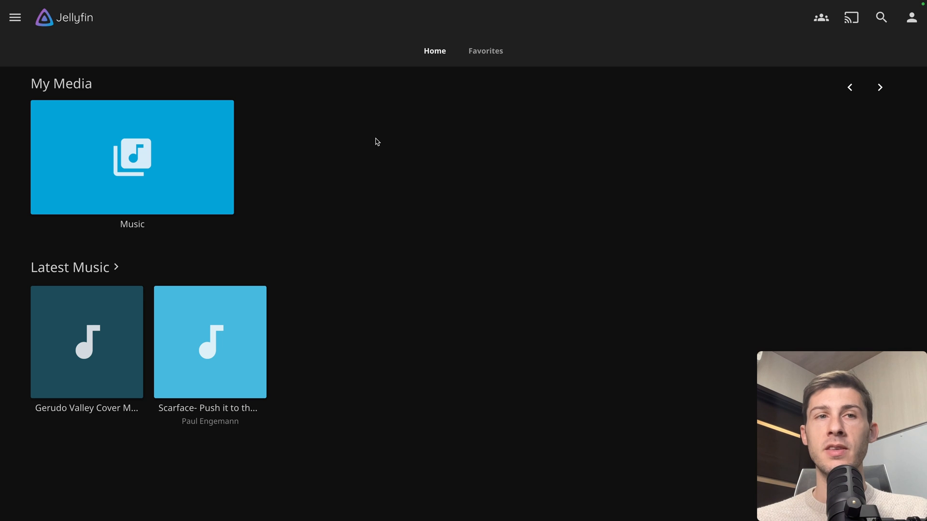
{"action": "mouse_move", "coordinate": [292, 229]}
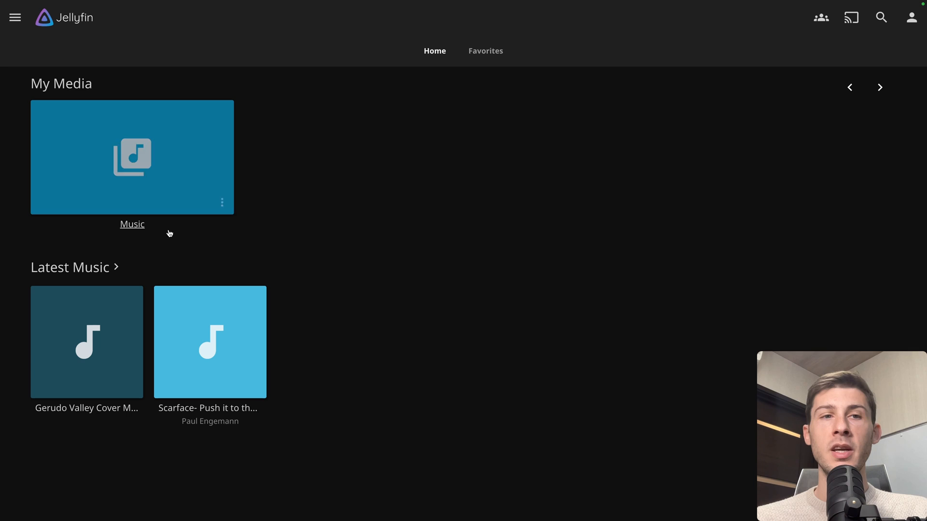
{"action": "mouse_move", "coordinate": [120, 211]}
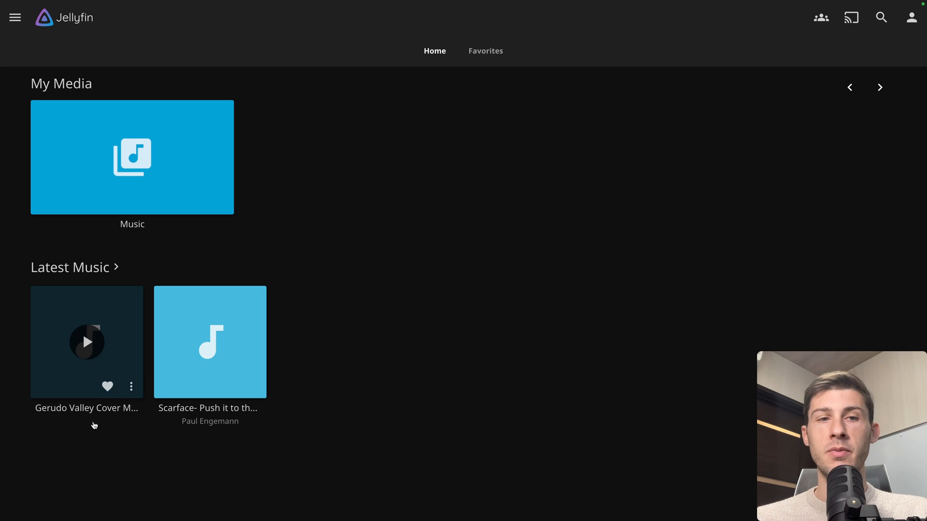
{"action": "mouse_move", "coordinate": [83, 435]}
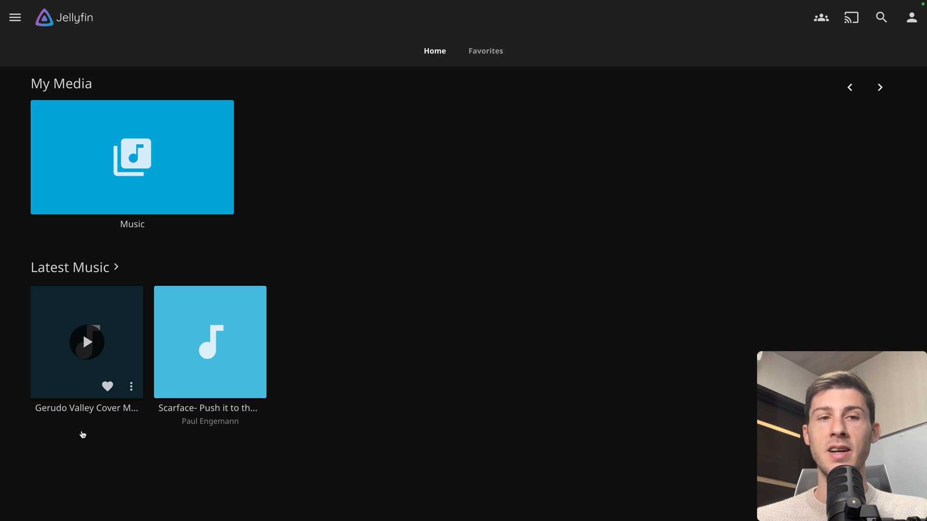
{"action": "mouse_move", "coordinate": [26, 427]}
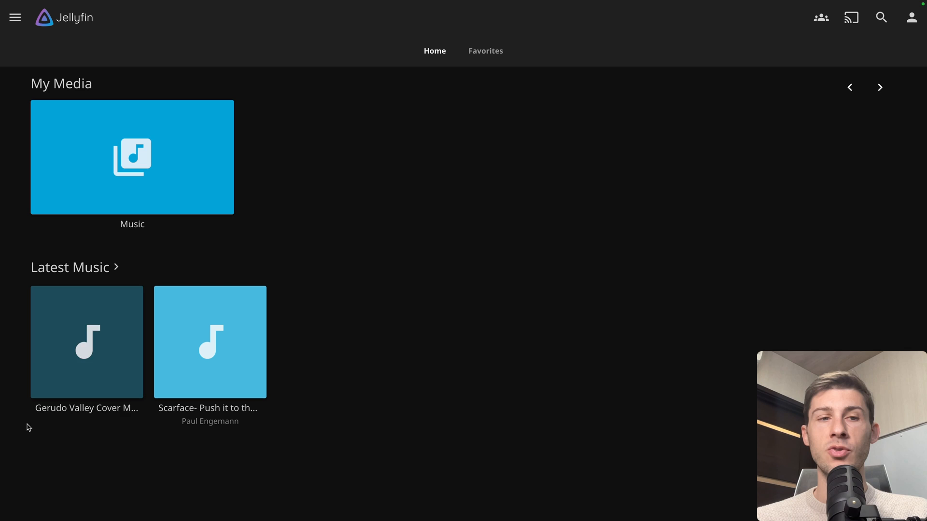
{"action": "mouse_move", "coordinate": [157, 499]}
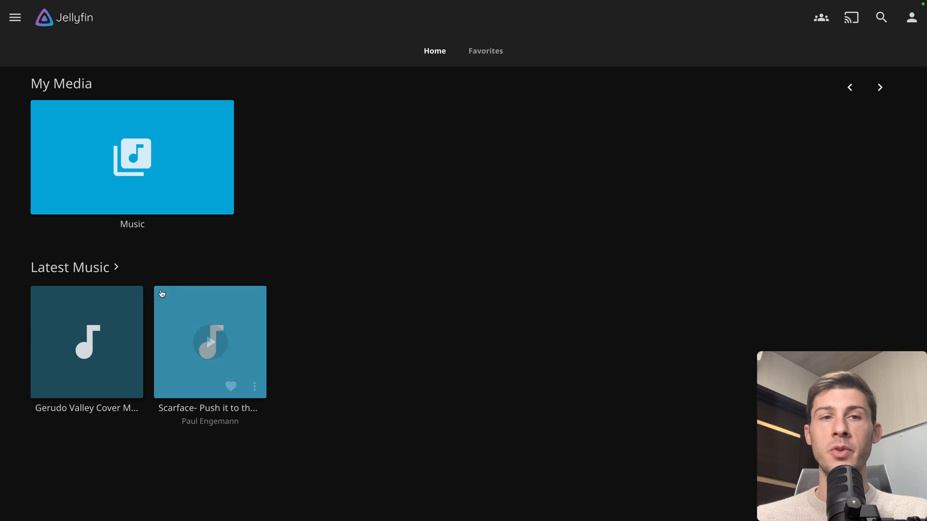
{"action": "mouse_move", "coordinate": [280, 424]}
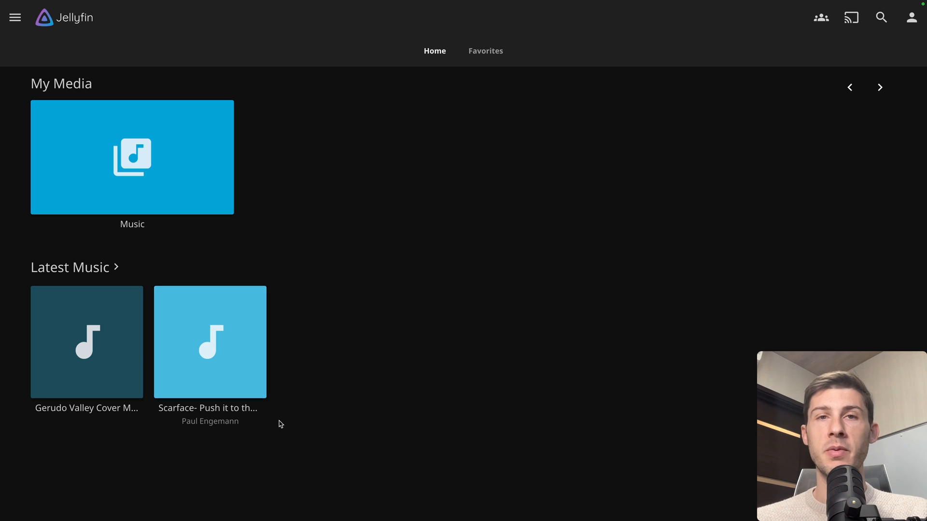
{"action": "mouse_move", "coordinate": [323, 164]}
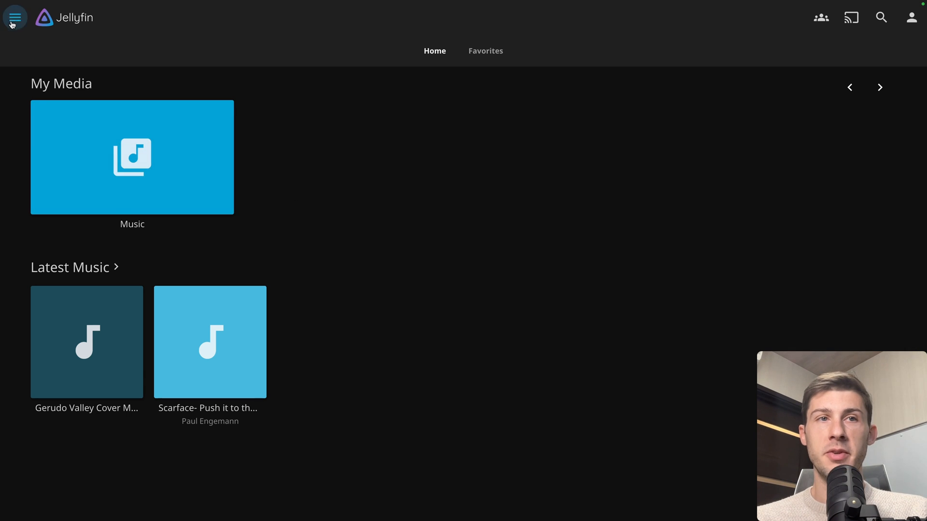
From the dashboard's library settings, start a new library of type Movies
{"action": "left_click", "coordinate": [14, 18]}
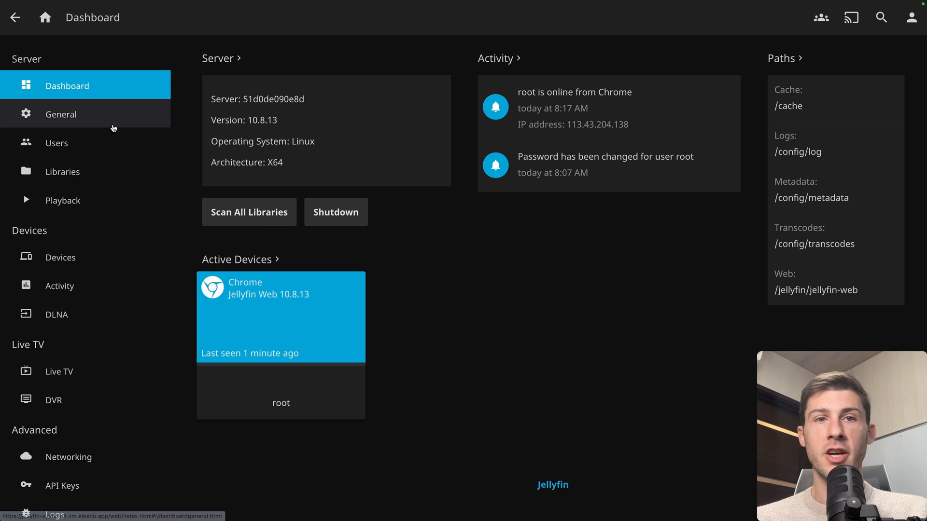
{"action": "left_click", "coordinate": [62, 171]}
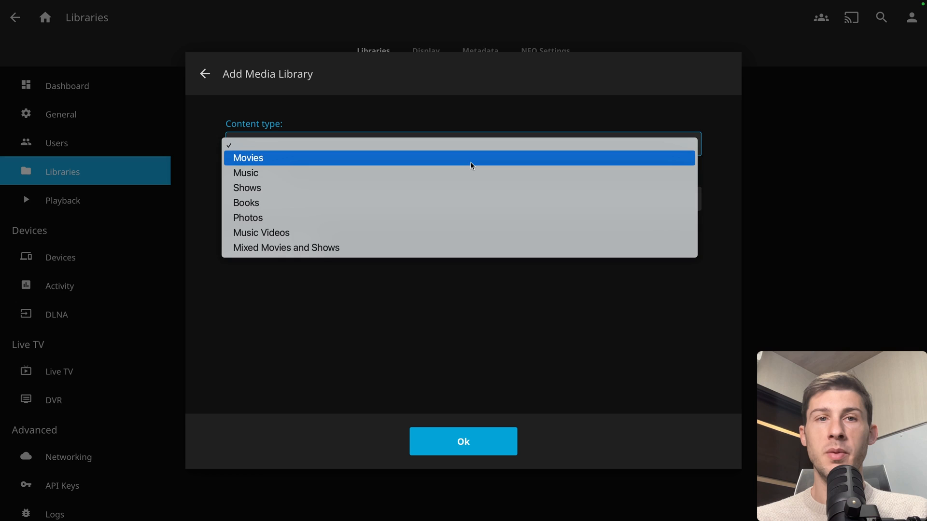
{"action": "left_click", "coordinate": [248, 158]}
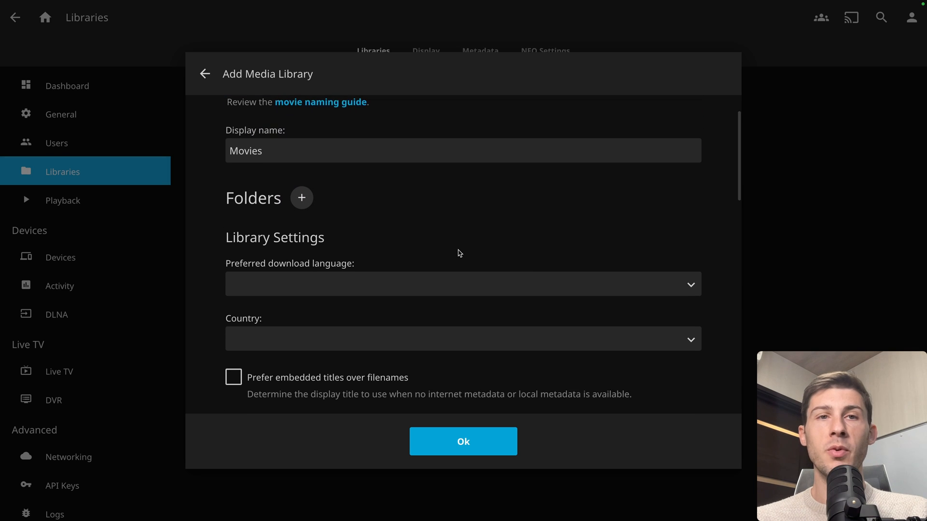
{"action": "scroll", "scroll_direction": "down", "scroll_amount": 3}
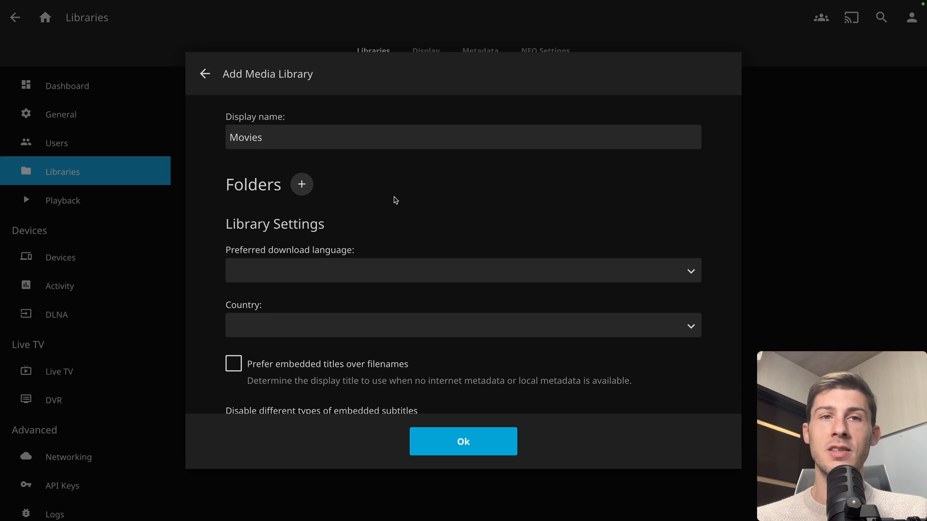
{"action": "mouse_move", "coordinate": [301, 184]}
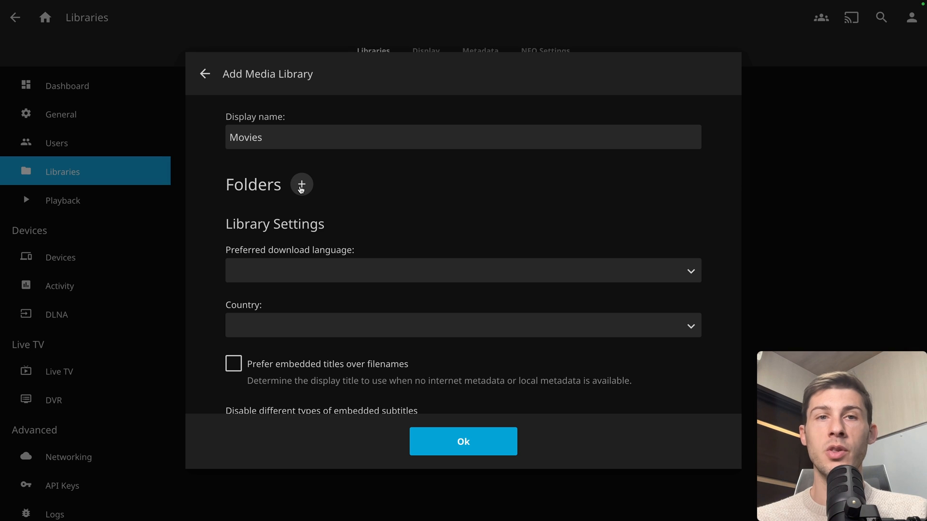
Add /media/videos as the folder and save the Movies library
{"action": "left_click", "coordinate": [301, 185]}
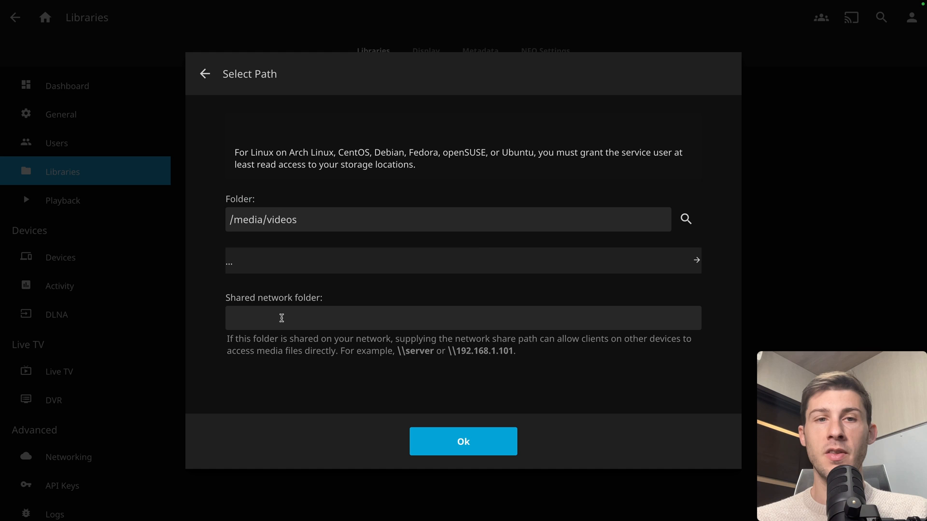
{"action": "left_click", "coordinate": [463, 442]}
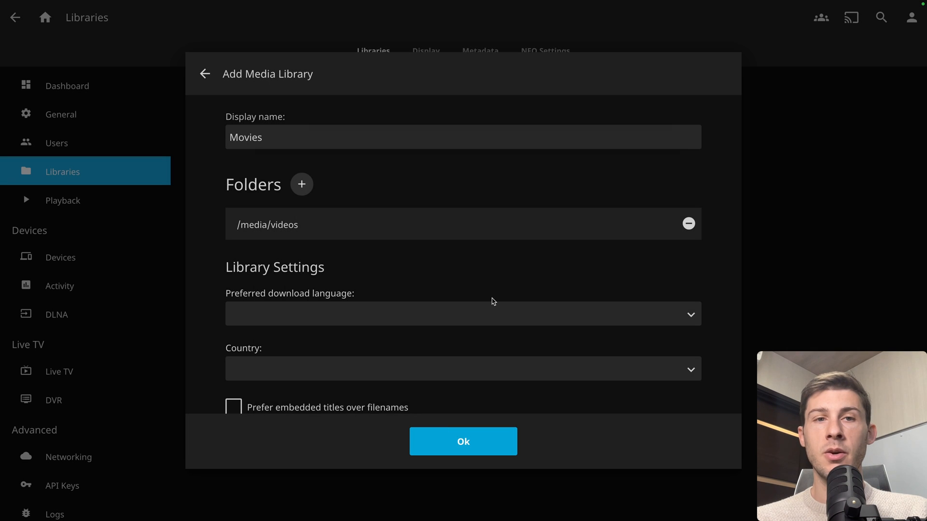
{"action": "scroll", "scroll_direction": "down", "scroll_amount": 3}
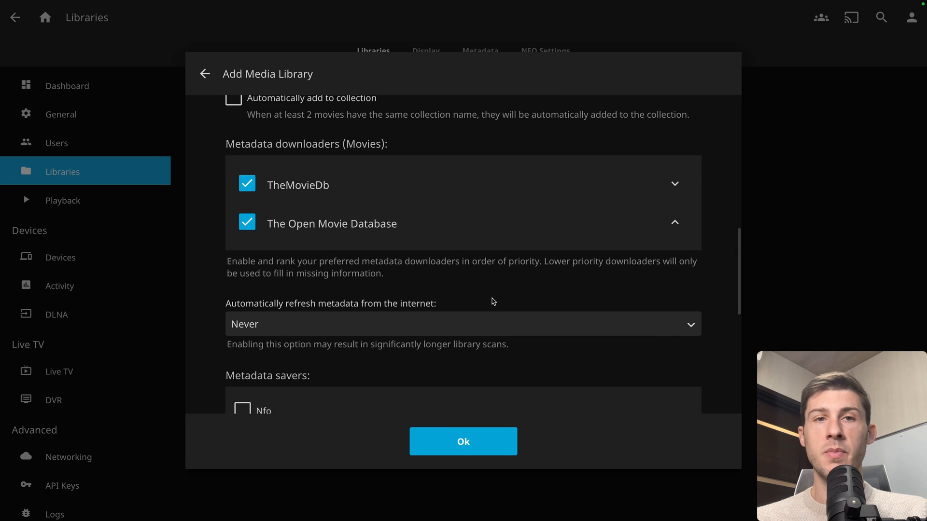
{"action": "scroll", "scroll_direction": "down", "scroll_amount": 3}
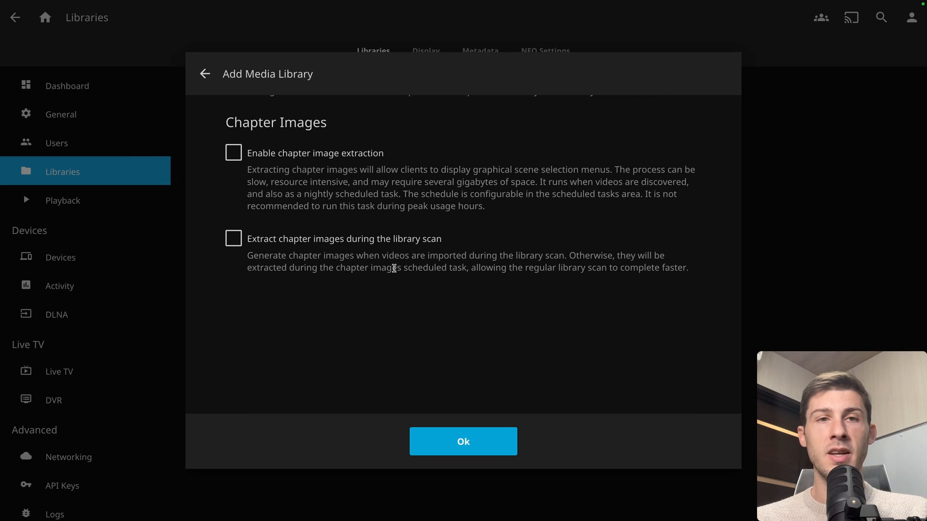
{"action": "mouse_move", "coordinate": [272, 192]}
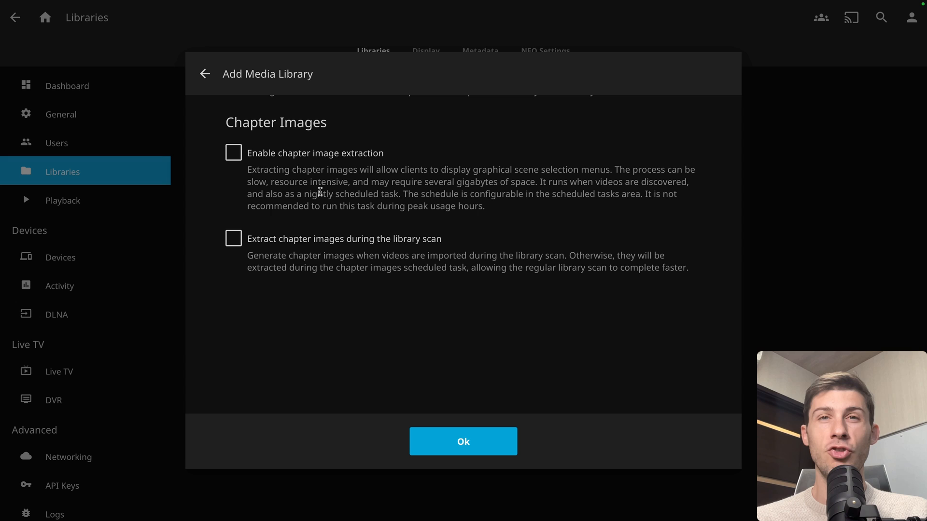
{"action": "mouse_move", "coordinate": [483, 174]}
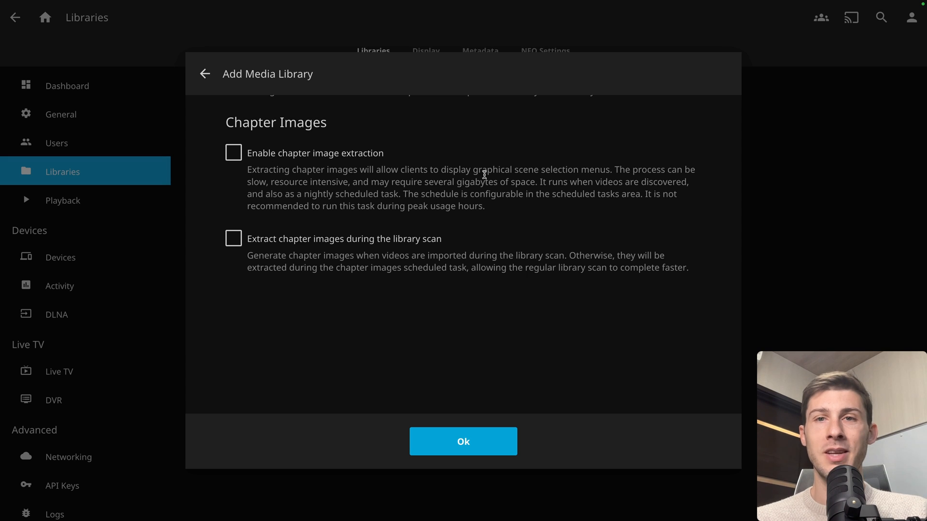
{"action": "mouse_move", "coordinate": [451, 224]}
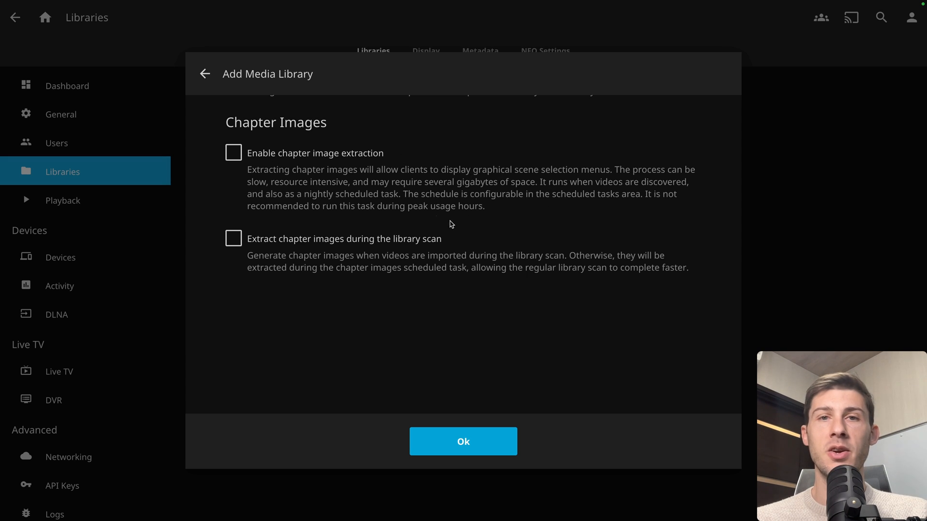
{"action": "left_click", "coordinate": [463, 442]}
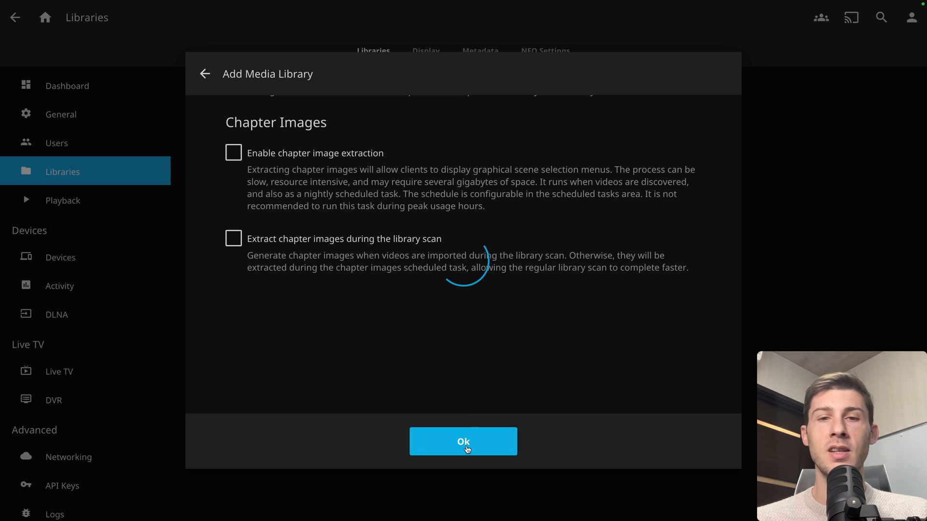
{"action": "left_click", "coordinate": [463, 442]}
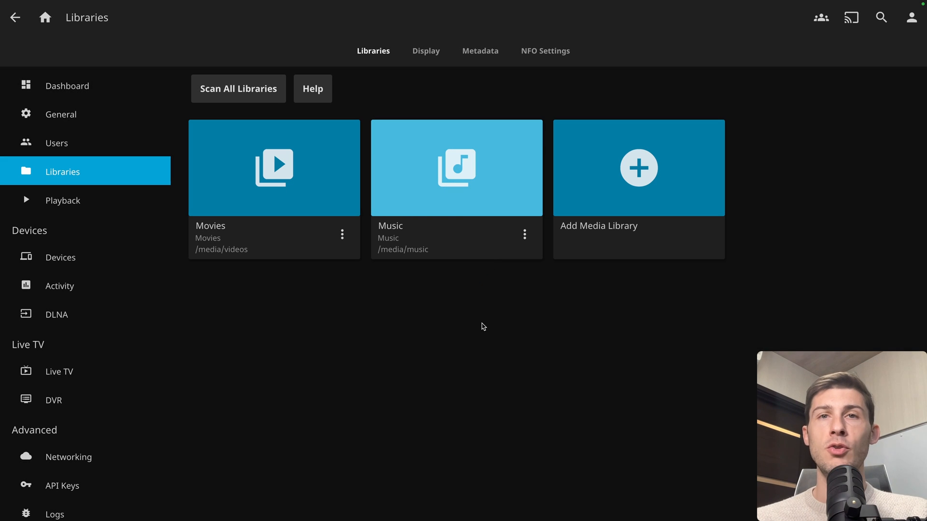
{"action": "mouse_move", "coordinate": [279, 287]}
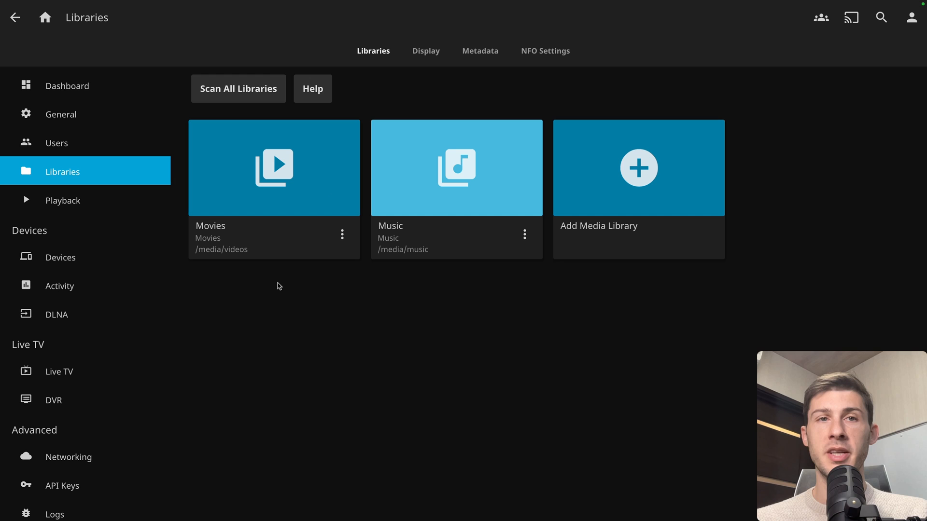
{"action": "mouse_move", "coordinate": [421, 290]}
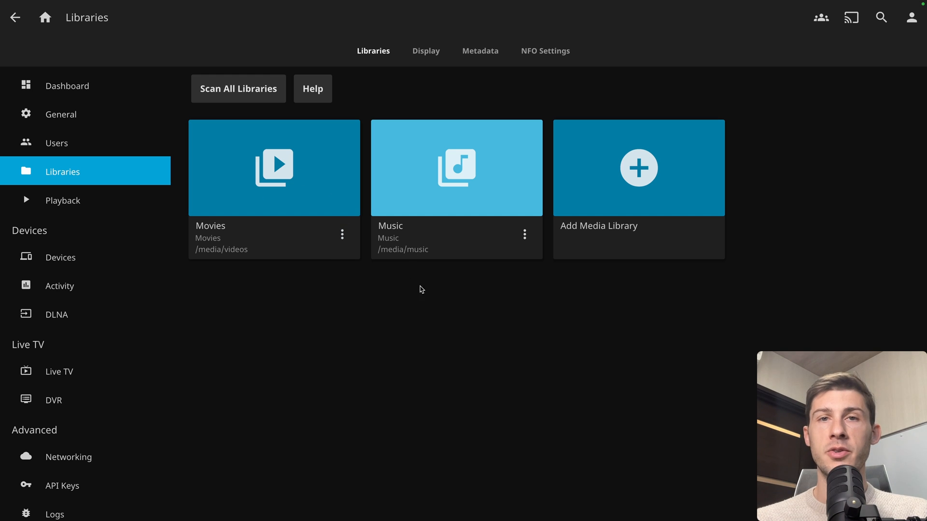
{"action": "mouse_move", "coordinate": [401, 276]}
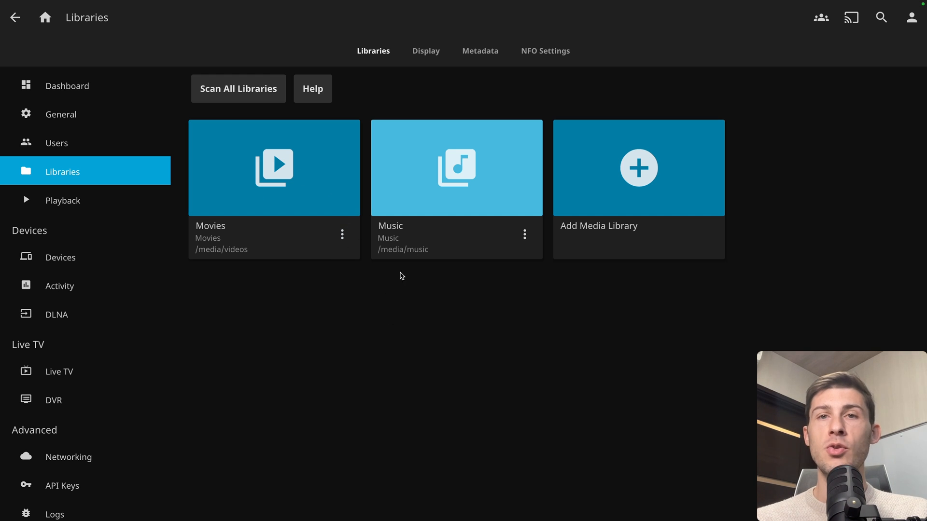
{"action": "mouse_move", "coordinate": [520, 311]}
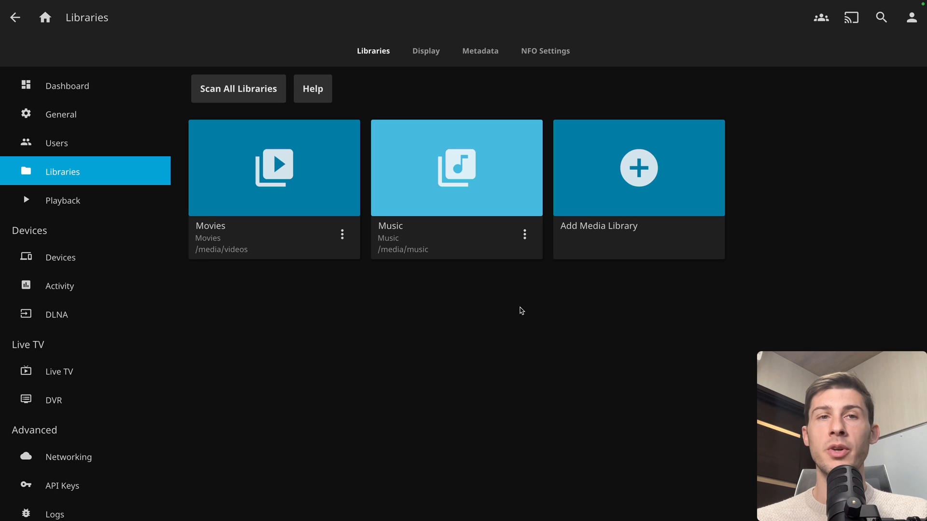
{"action": "mouse_move", "coordinate": [367, 206]}
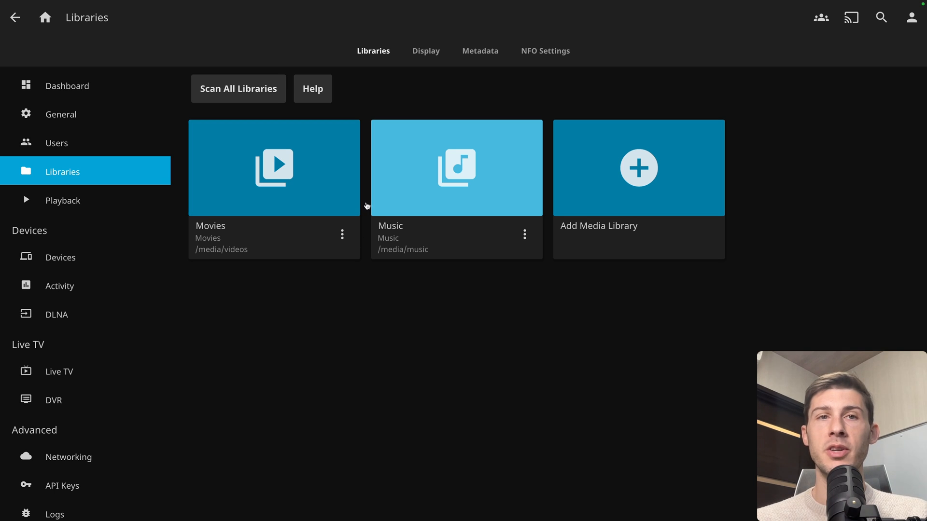
{"action": "mouse_move", "coordinate": [238, 89]}
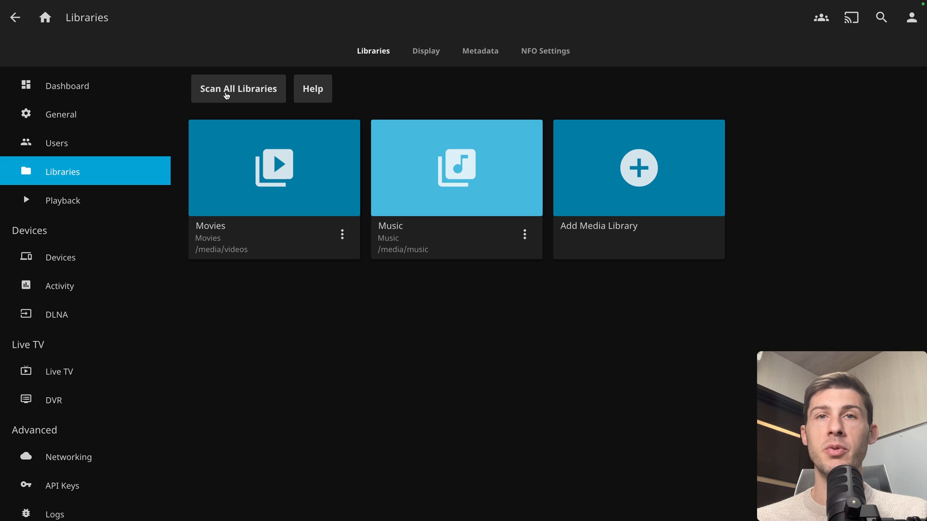
{"action": "mouse_move", "coordinate": [419, 253]}
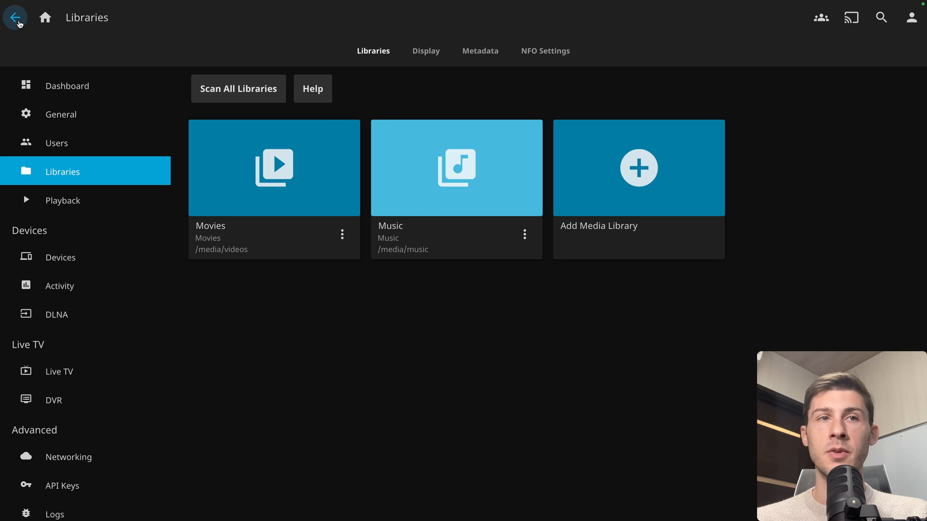
Back on the home page, review Latest Movies and Latest Music, then open Music
{"action": "left_click", "coordinate": [15, 17]}
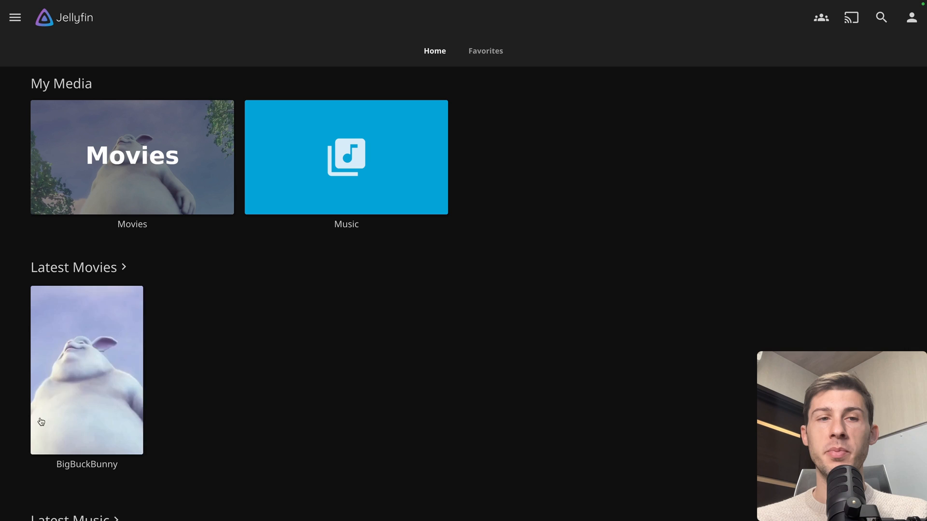
{"action": "scroll", "scroll_direction": "down", "scroll_amount": 3}
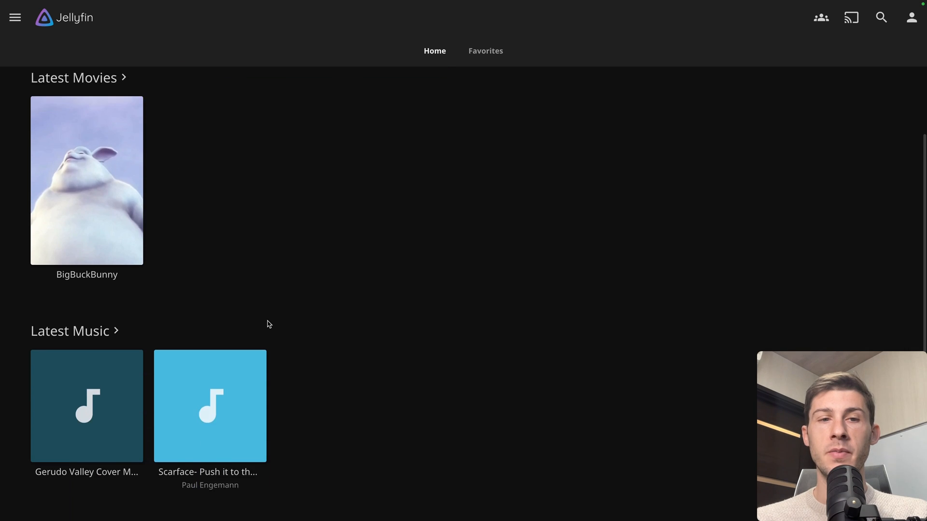
{"action": "scroll", "scroll_direction": "up", "scroll_amount": 3}
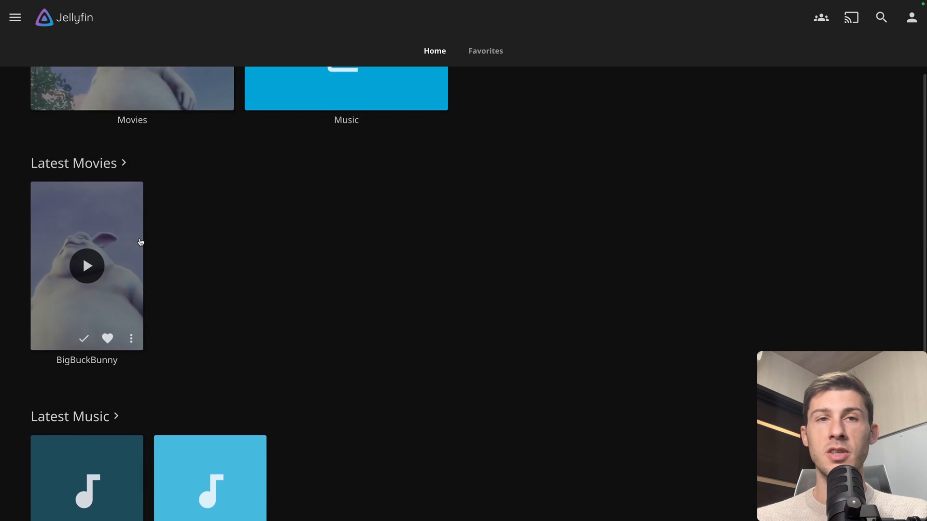
{"action": "left_click", "coordinate": [346, 89]}
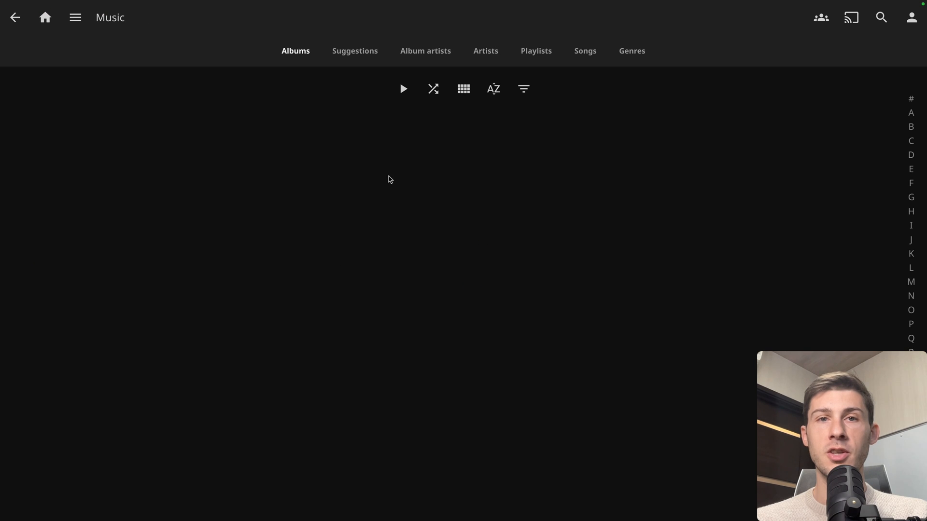
{"action": "mouse_move", "coordinate": [384, 104]}
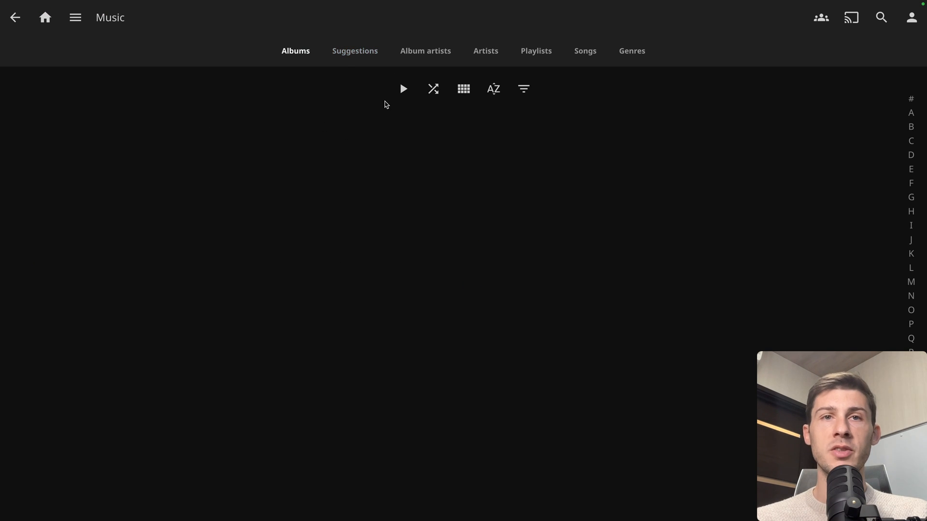
View the Music library's Artists, then its Songs list of two tracks
{"action": "left_click", "coordinate": [485, 50]}
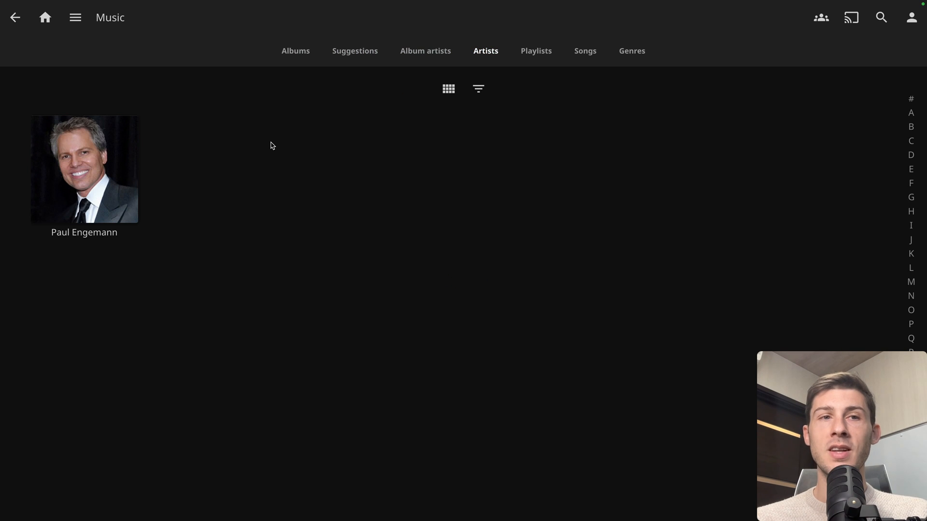
{"action": "mouse_move", "coordinate": [211, 259]}
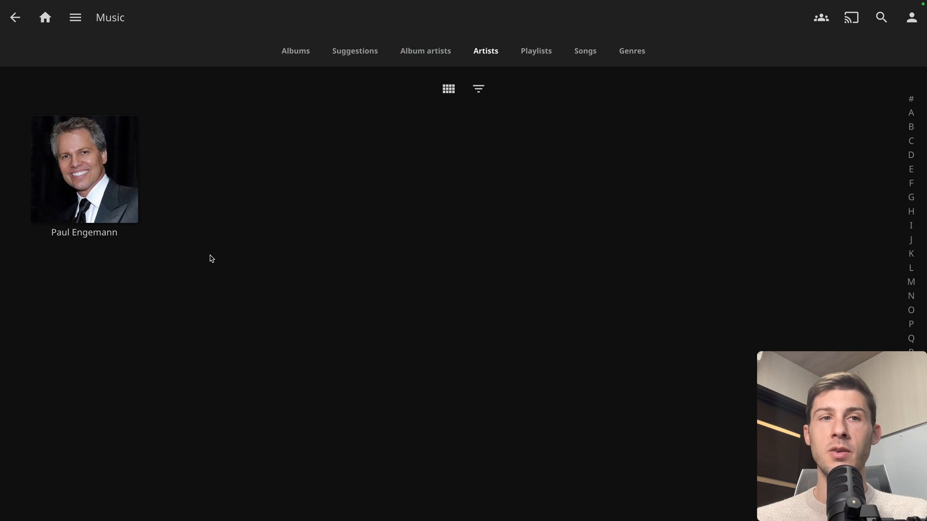
{"action": "mouse_move", "coordinate": [74, 304]}
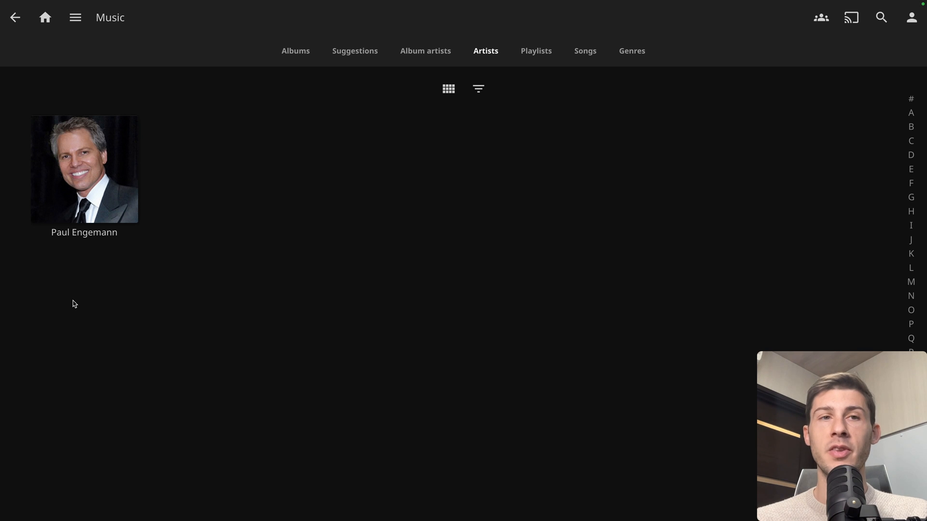
{"action": "mouse_move", "coordinate": [134, 330]}
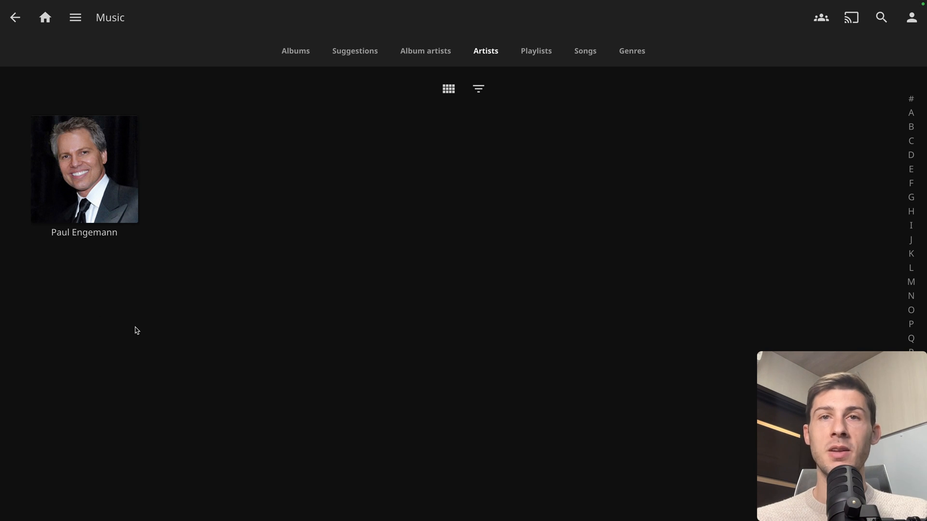
{"action": "mouse_move", "coordinate": [306, 169]}
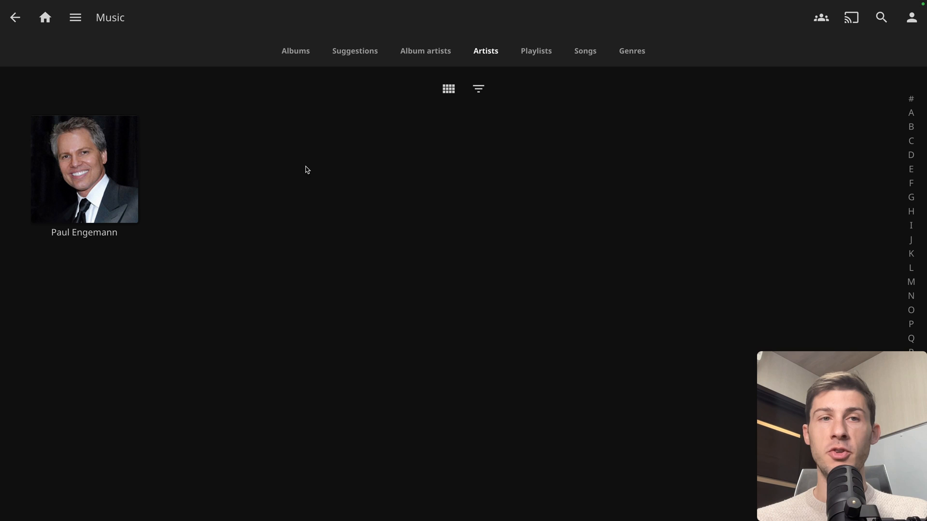
{"action": "mouse_move", "coordinate": [378, 303]}
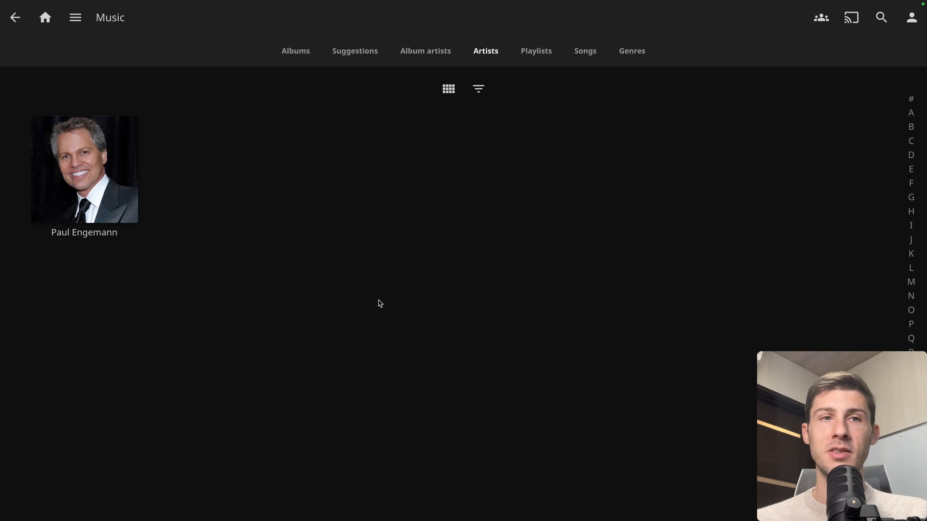
{"action": "mouse_move", "coordinate": [364, 185]}
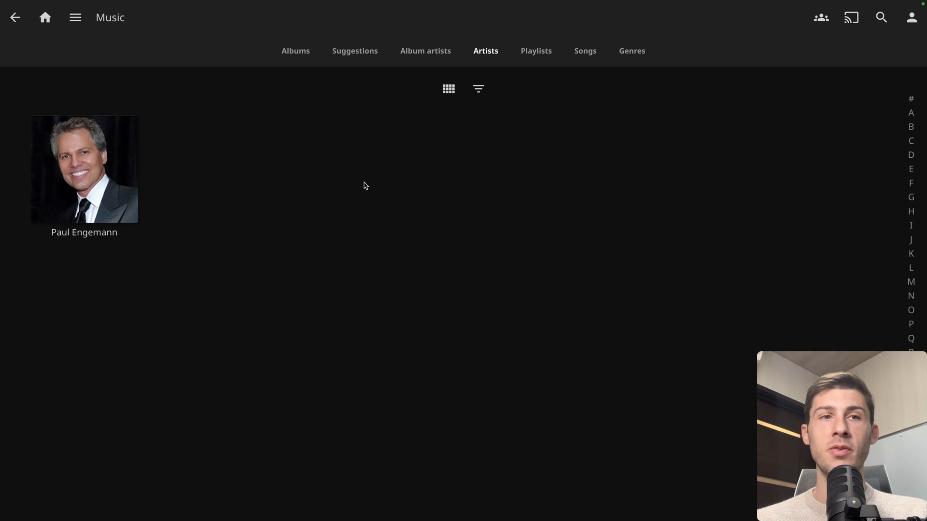
{"action": "left_click", "coordinate": [585, 51]}
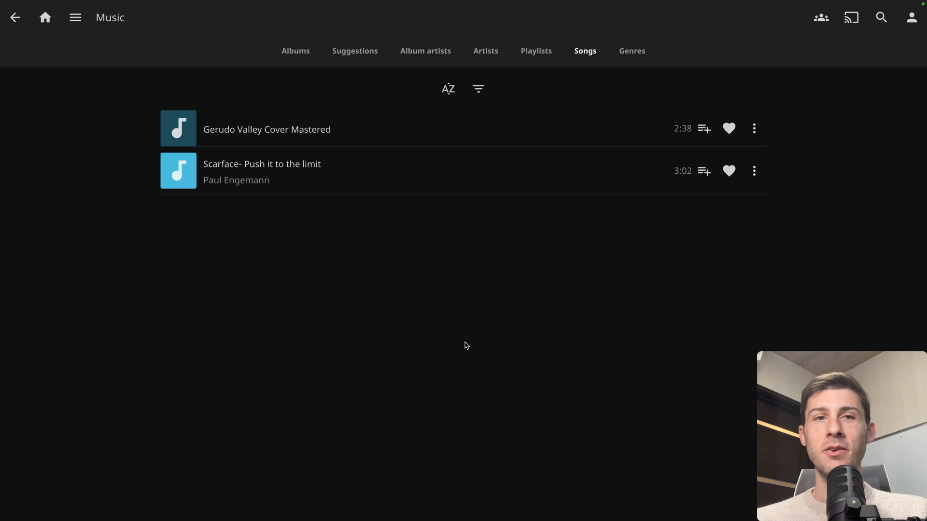
{"action": "mouse_move", "coordinate": [395, 204]}
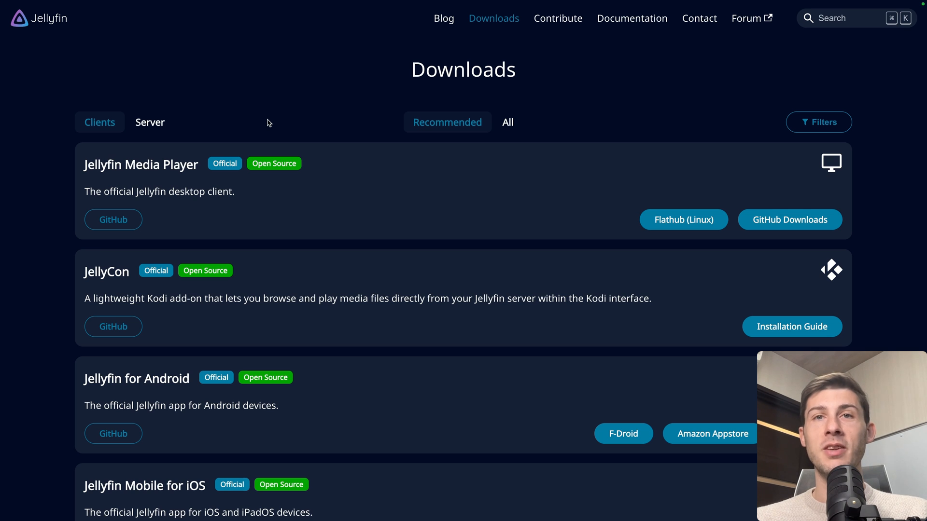
{"action": "mouse_move", "coordinate": [361, 103]}
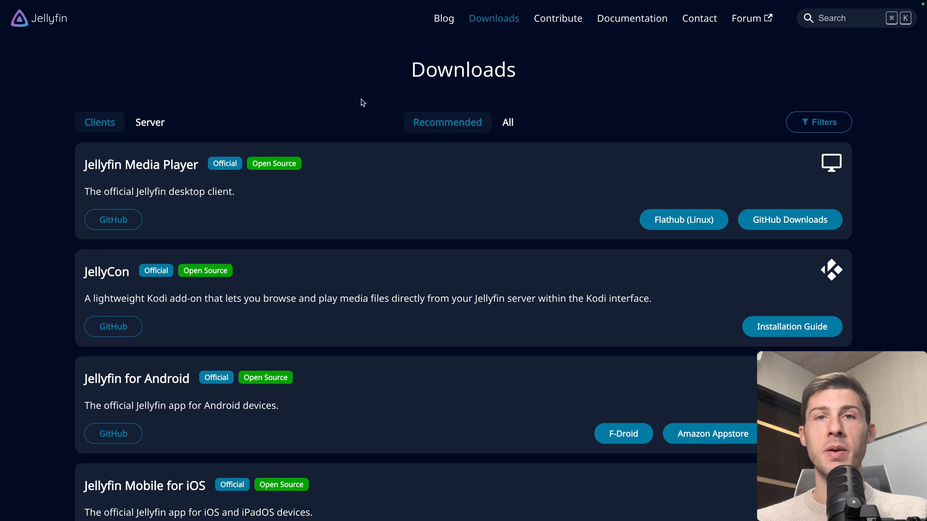
{"action": "mouse_move", "coordinate": [453, 168]}
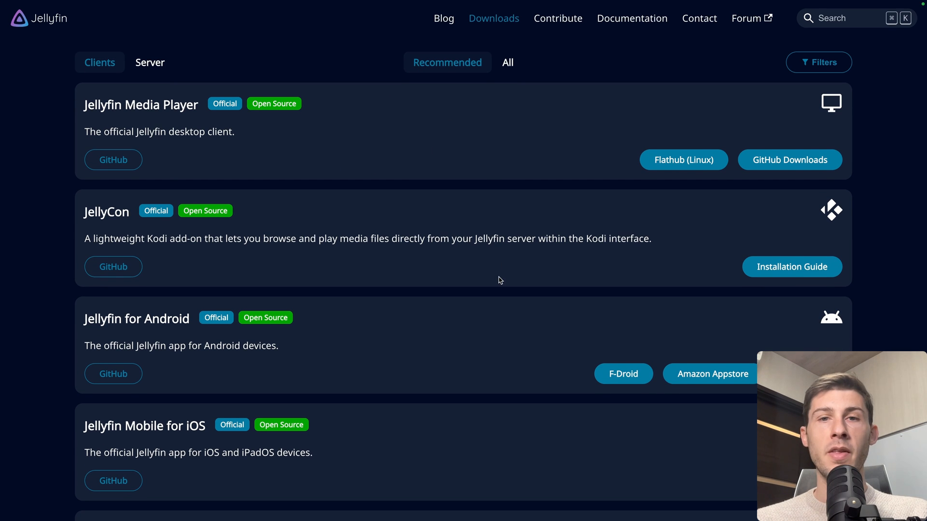
Scroll the Downloads page clients down to the Jellyfin Mobile for iOS App Store card
{"action": "scroll", "scroll_direction": "down", "scroll_amount": 3}
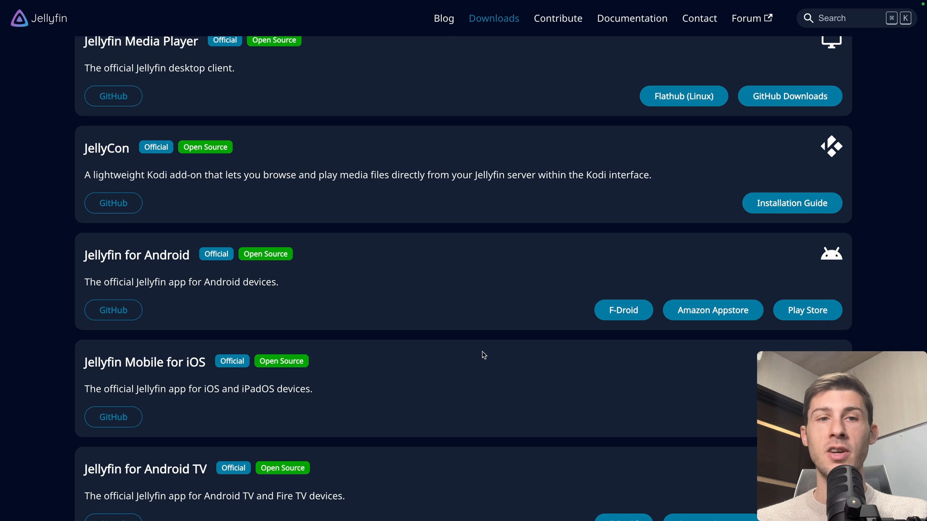
{"action": "scroll", "scroll_direction": "down", "scroll_amount": 3}
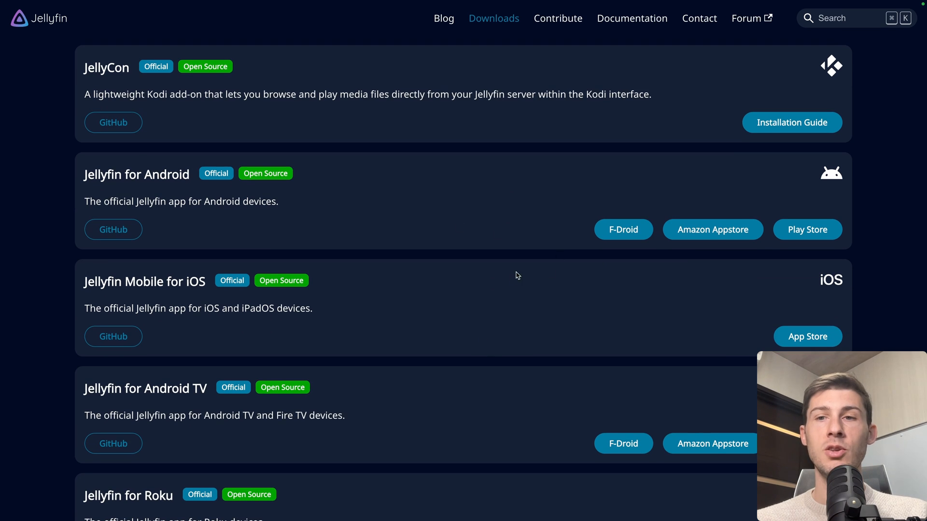
{"action": "mouse_move", "coordinate": [666, 321]}
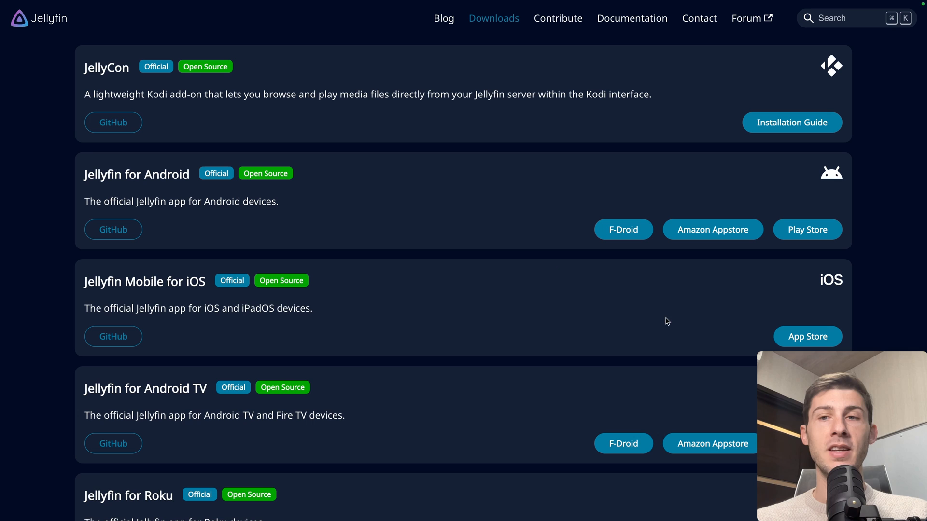
{"action": "mouse_move", "coordinate": [815, 248]}
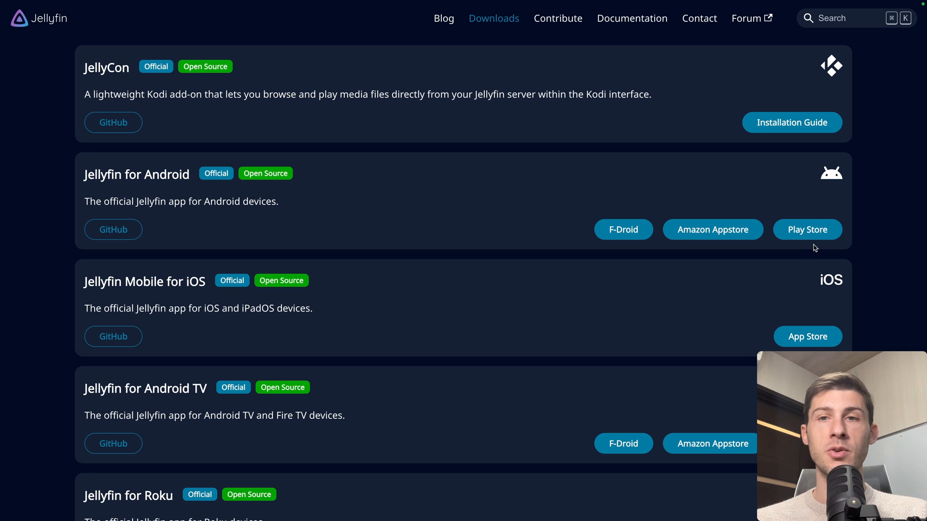
{"action": "mouse_move", "coordinate": [563, 328]}
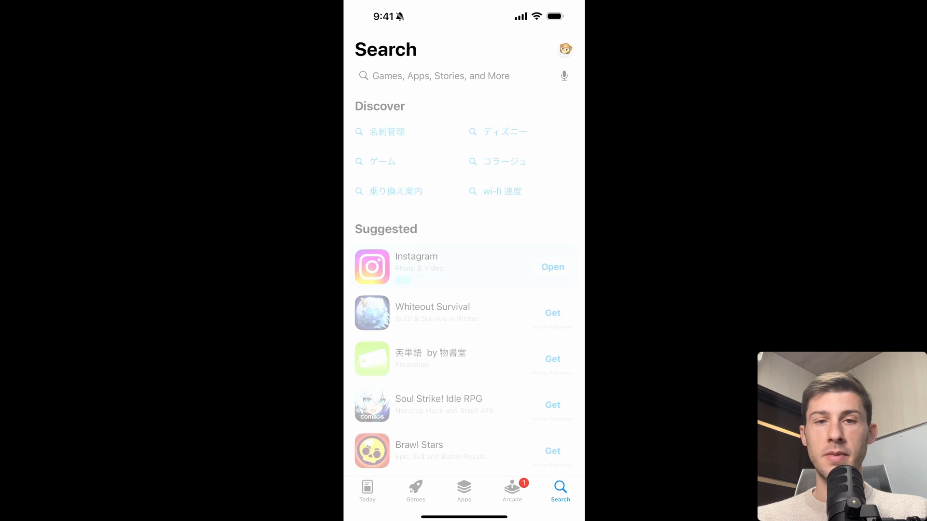
Install Jellyfin from the App Store and connect it to the pasted Elestio server address
{"action": "type", "text": "je"}
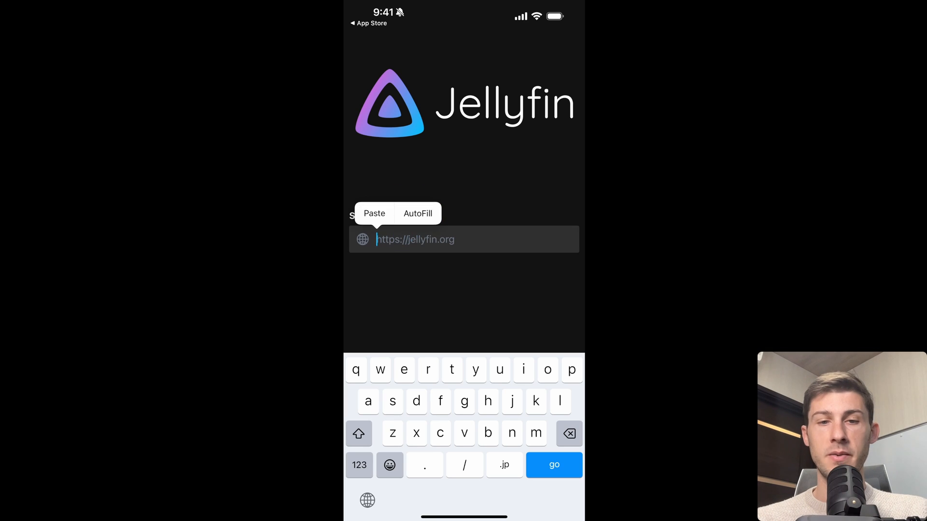
{"action": "left_click", "coordinate": [374, 213]}
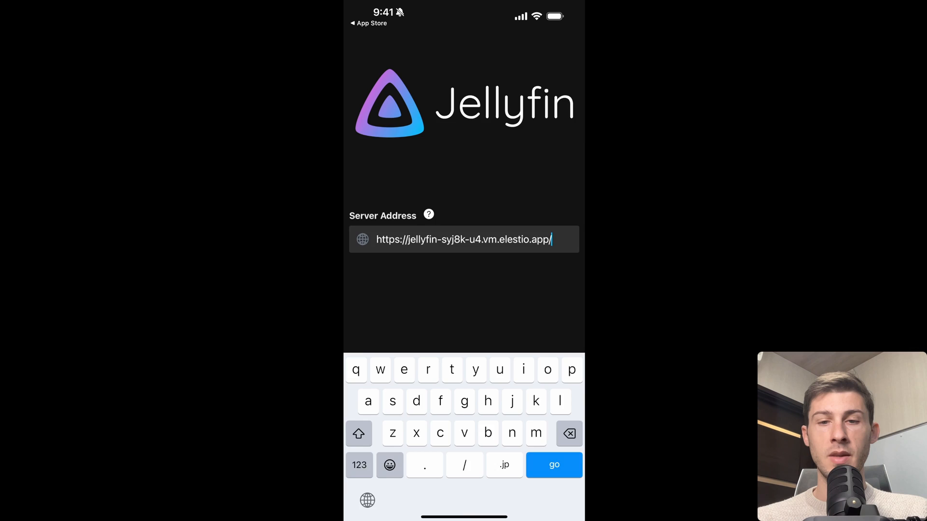
{"action": "left_click", "coordinate": [553, 464]}
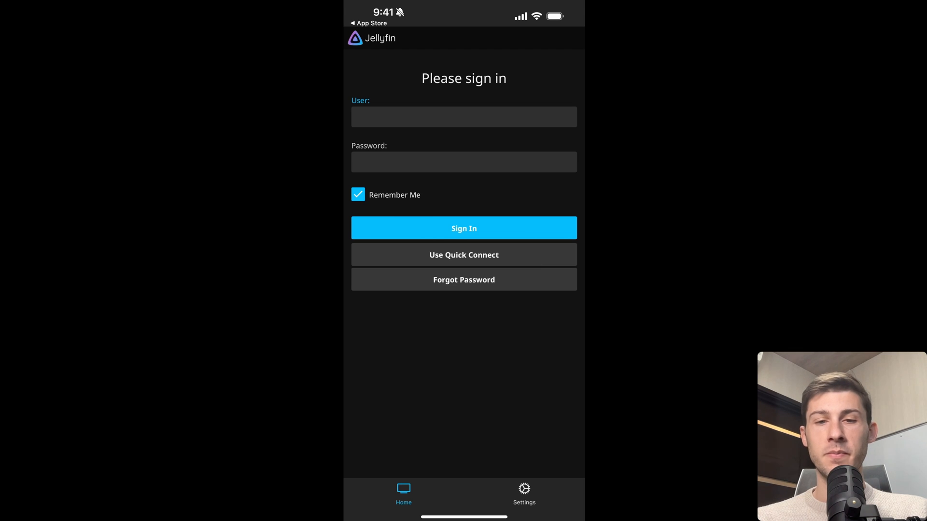
Enter user root and request a Quick Connect sign-in code
{"action": "type", "text": "root"}
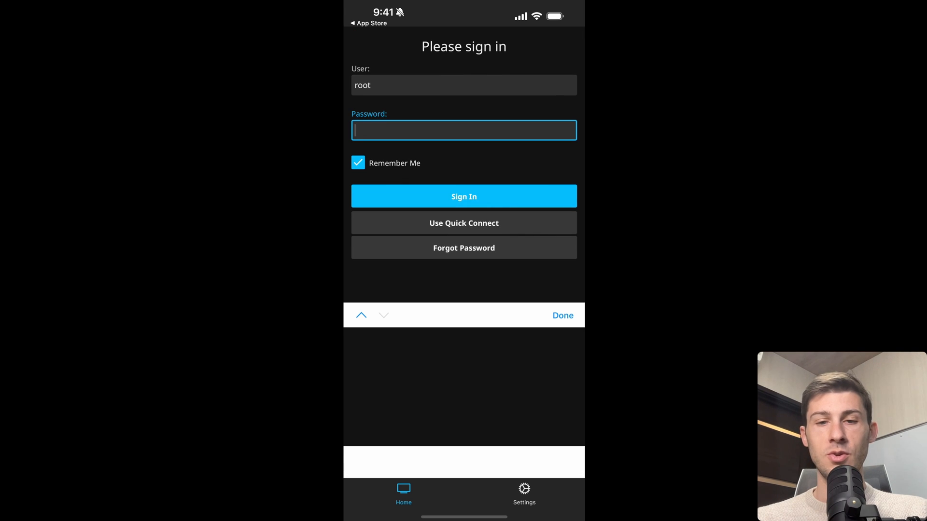
{"action": "left_click", "coordinate": [463, 223]}
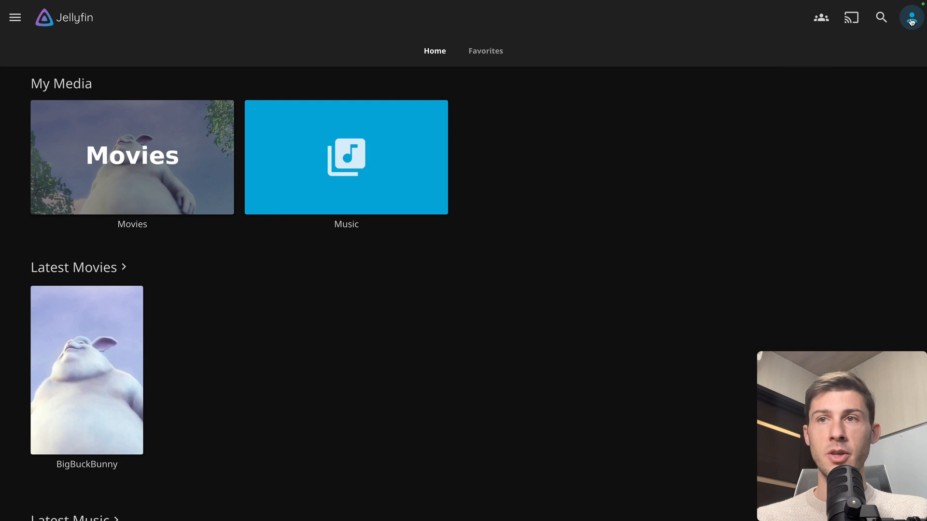
Authorize Quick Connect code 445455 from the server's user menu
{"action": "left_click", "coordinate": [911, 18]}
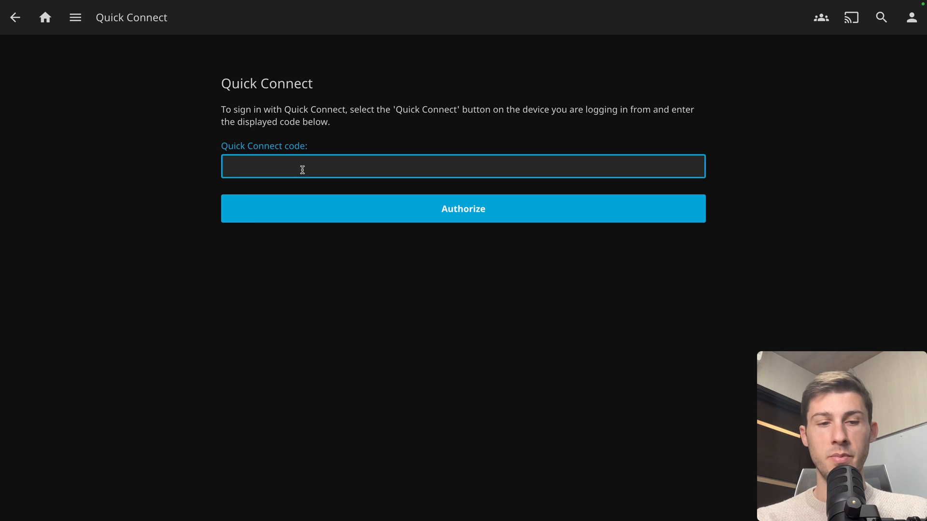
{"action": "type", "text": "445"}
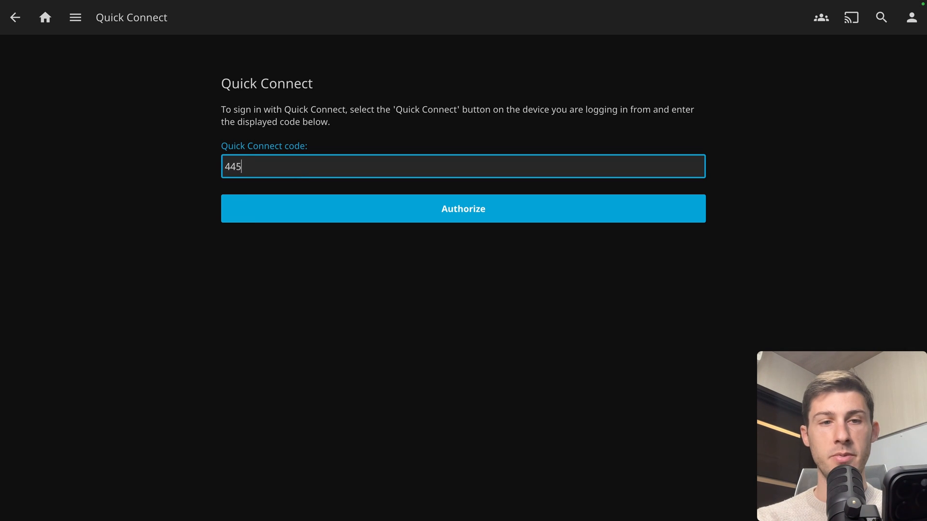
{"action": "type", "text": "455"}
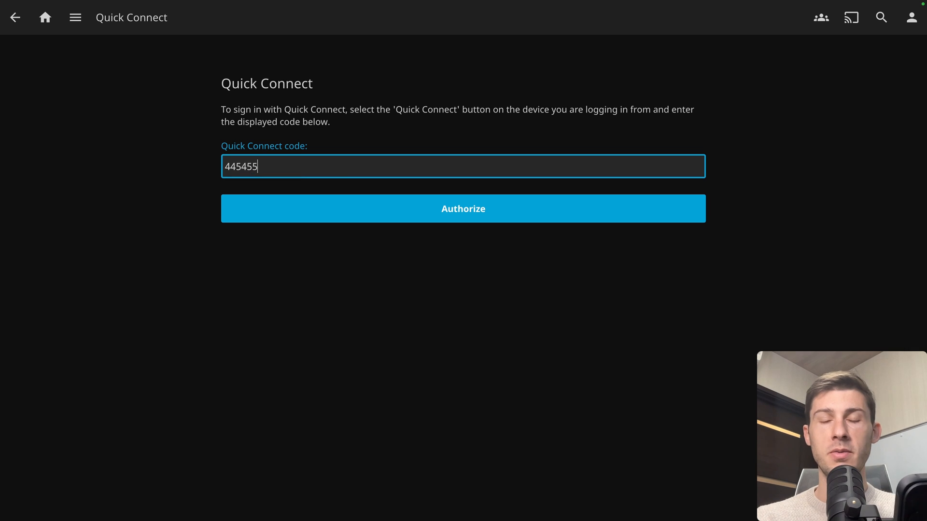
{"action": "left_click", "coordinate": [463, 208]}
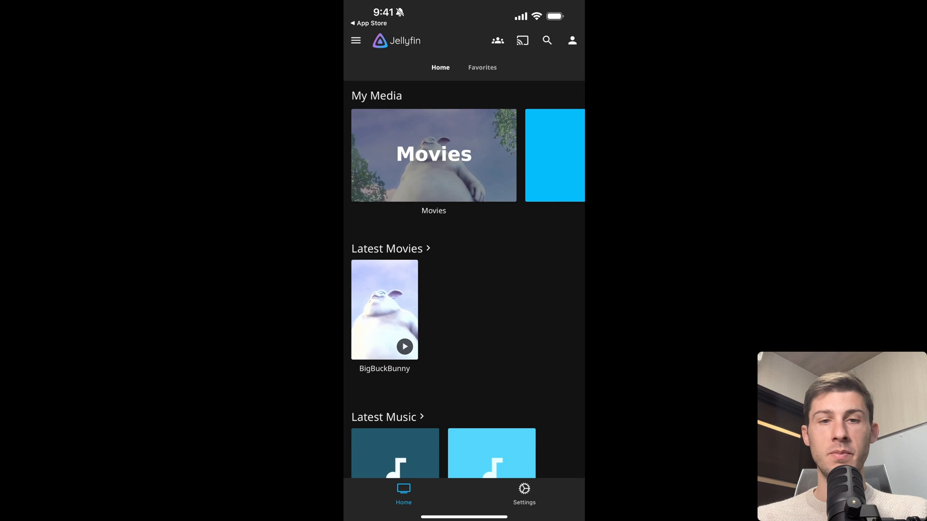
Scroll the mobile Home tab to Latest Music and play Gerudo Valley Cover Mastered
{"action": "scroll", "scroll_direction": "down", "scroll_amount": 3}
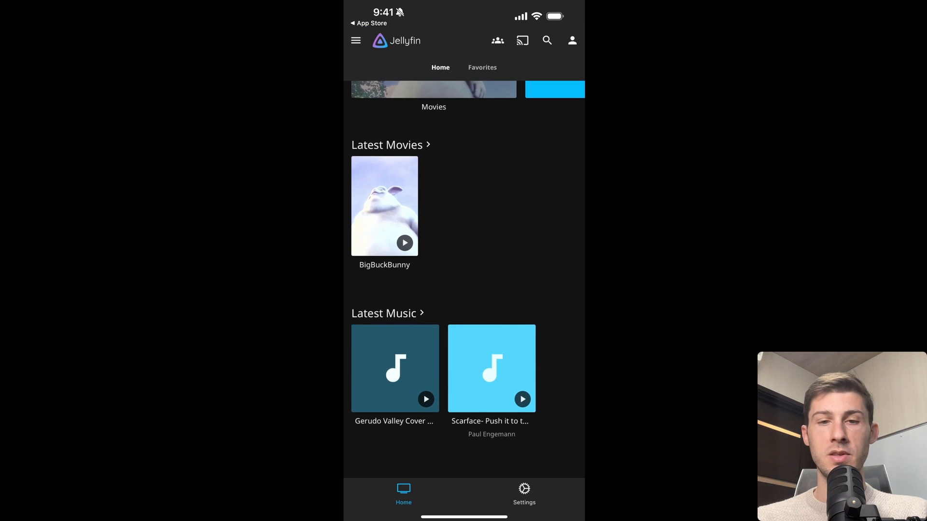
{"action": "scroll", "scroll_direction": "up", "scroll_amount": 3}
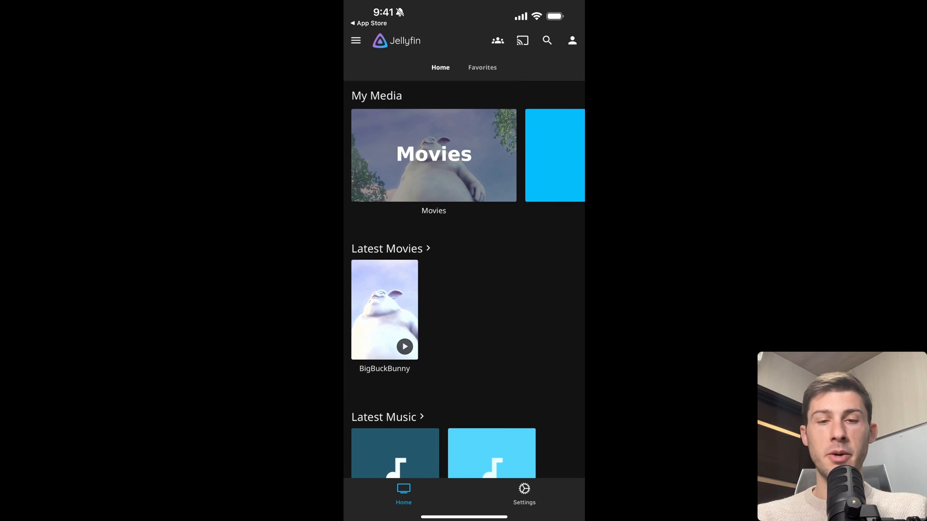
{"action": "scroll", "scroll_direction": "down", "scroll_amount": 3}
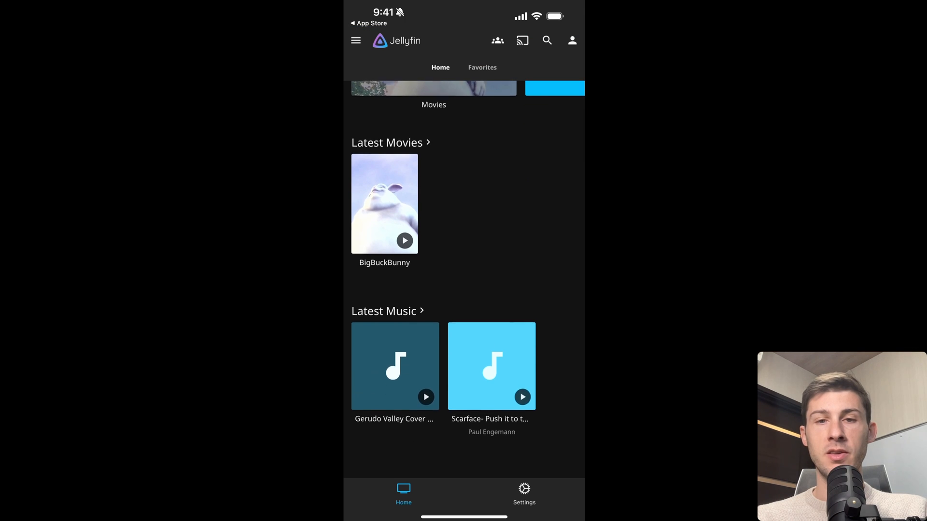
{"action": "scroll", "scroll_direction": "up", "scroll_amount": 3}
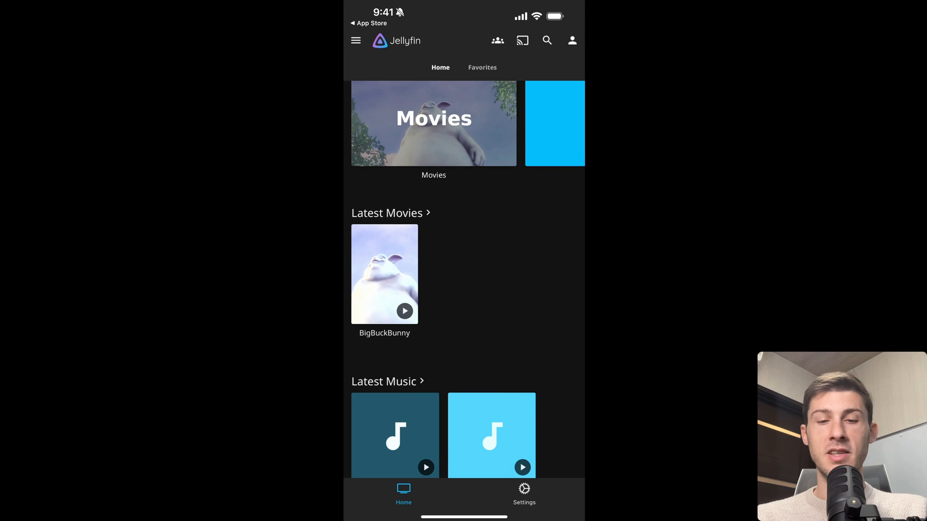
{"action": "scroll", "scroll_direction": "down", "scroll_amount": 3}
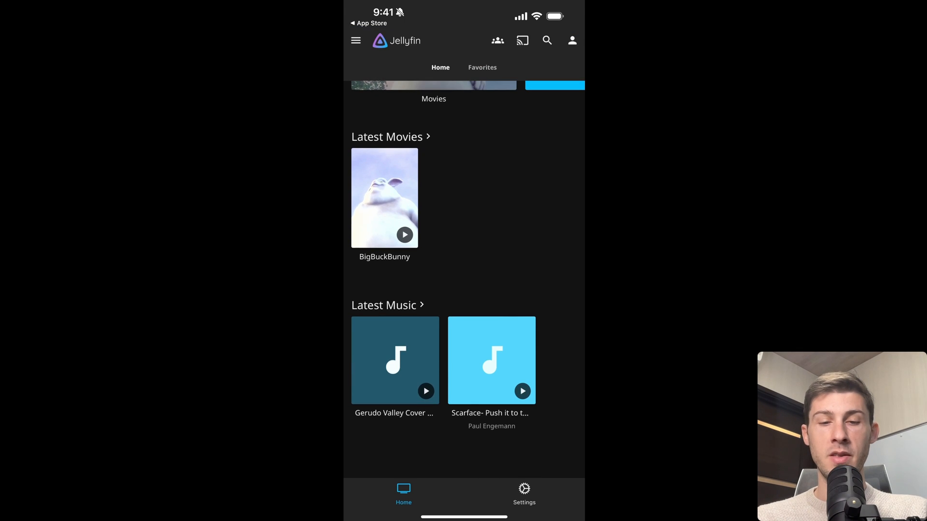
{"action": "left_click", "coordinate": [425, 391]}
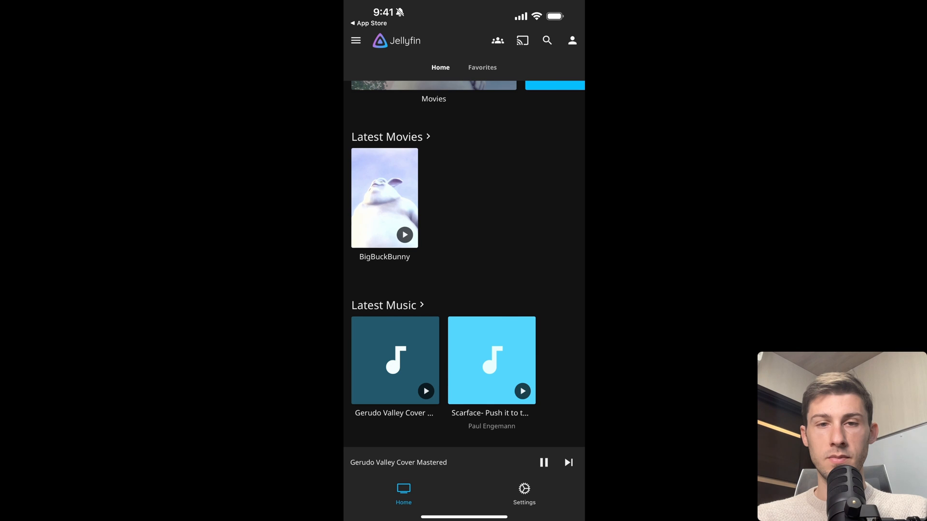
Expand Gerudo Valley Cover Mastered to the full player and pause it at 0:13
{"action": "left_click", "coordinate": [398, 462]}
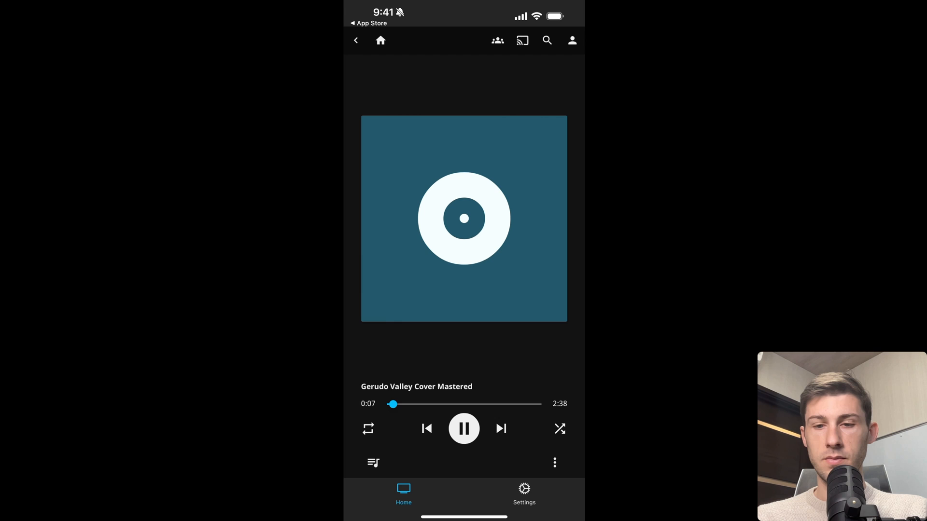
{"action": "left_click", "coordinate": [464, 428]}
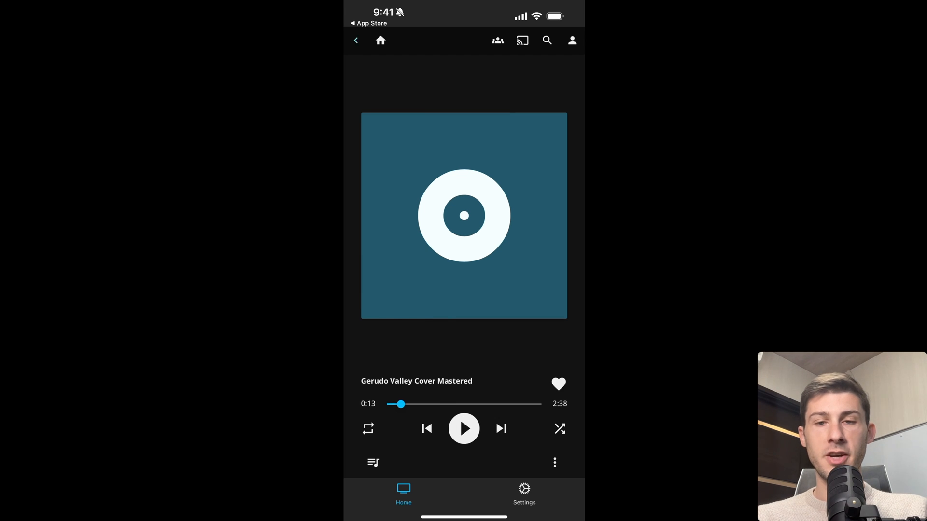
{"action": "left_click", "coordinate": [356, 40]}
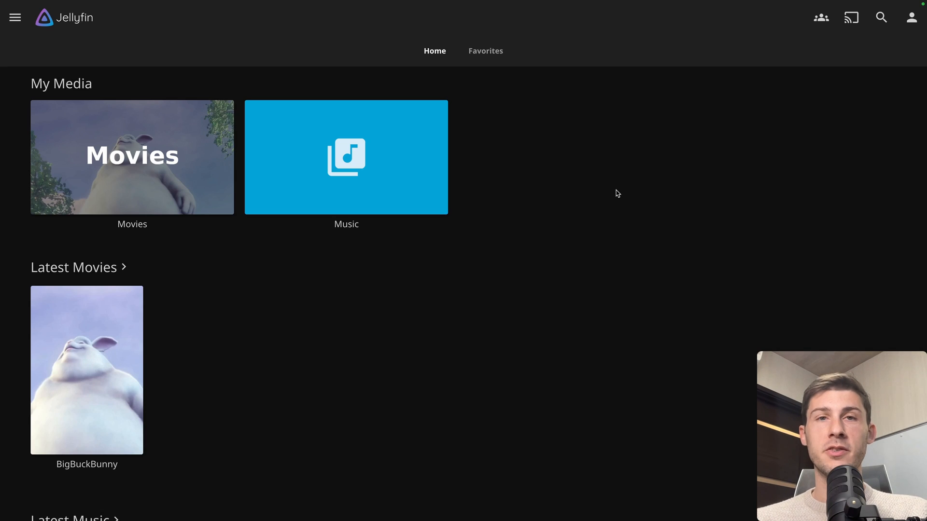
{"action": "mouse_move", "coordinate": [554, 197]}
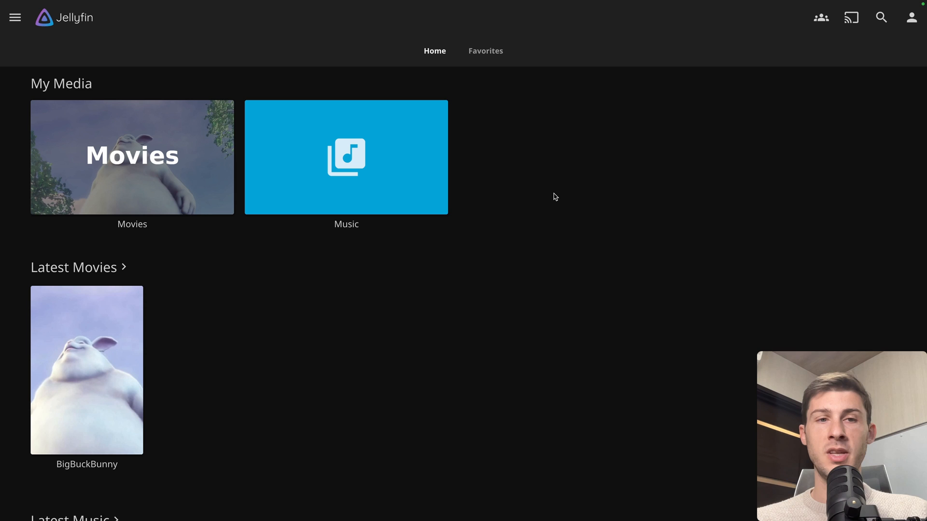
{"action": "mouse_move", "coordinate": [594, 195]}
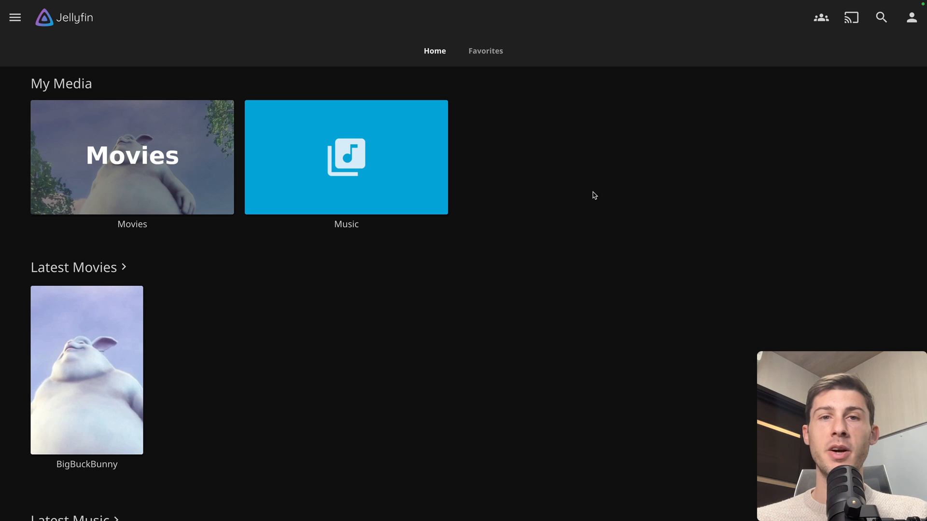
{"action": "mouse_move", "coordinate": [555, 263]}
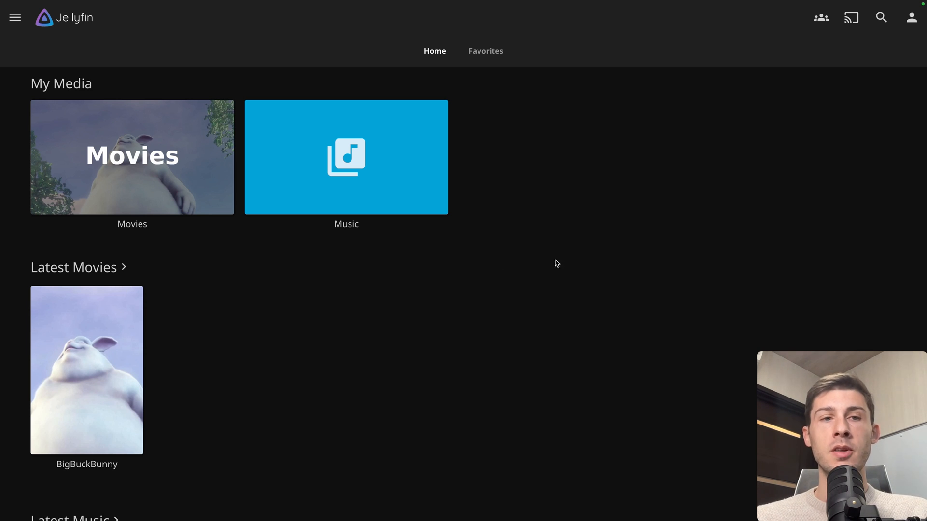
Open the SyncPlay menu for root's group from the desktop web top bar
{"action": "scroll", "scroll_direction": "down", "scroll_amount": 3}
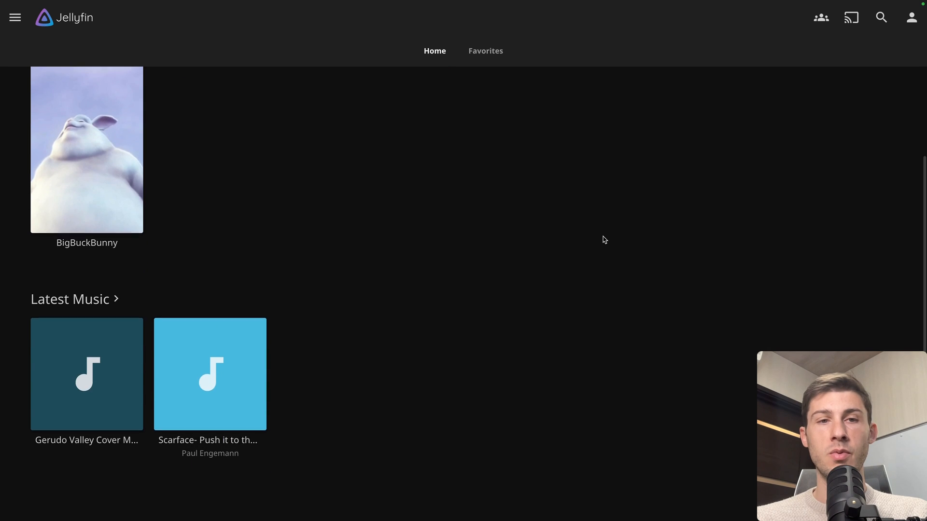
{"action": "scroll", "scroll_direction": "up", "scroll_amount": 3}
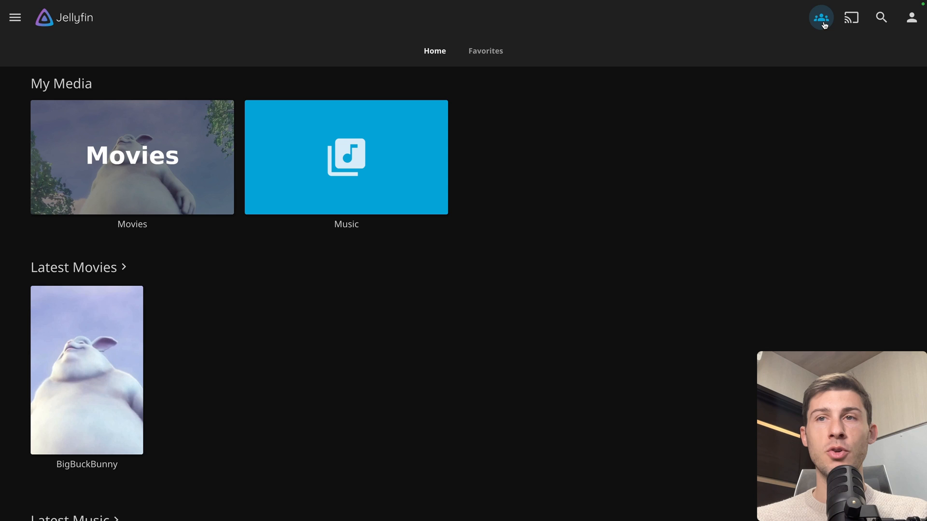
{"action": "mouse_move", "coordinate": [800, 76]}
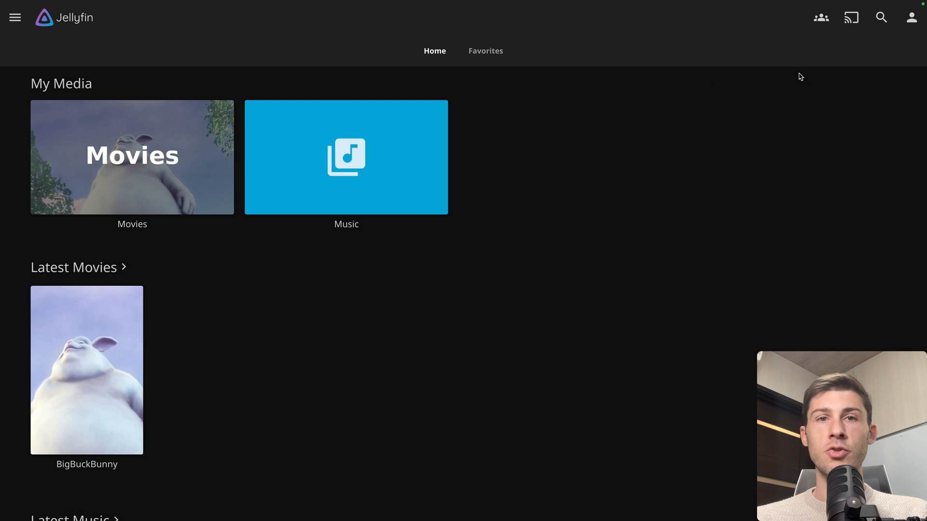
{"action": "left_click", "coordinate": [821, 18]}
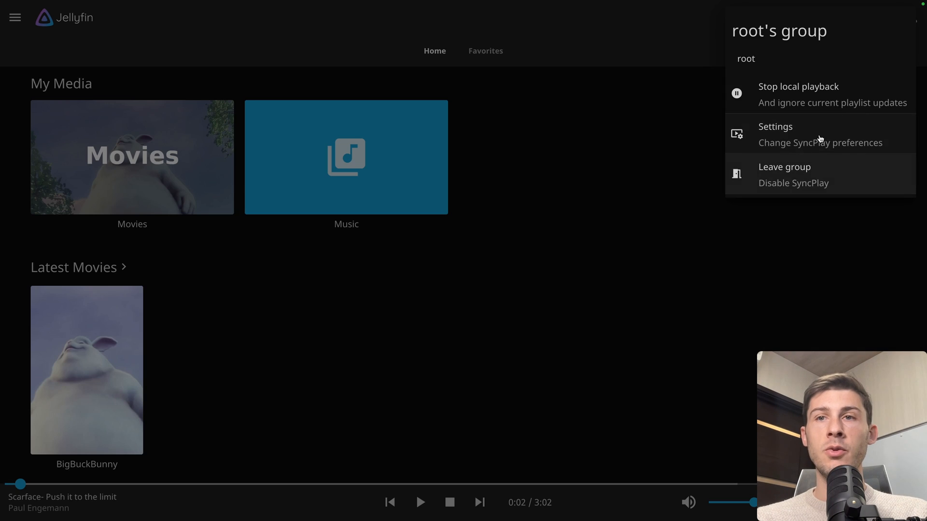
{"action": "mouse_move", "coordinate": [791, 57]}
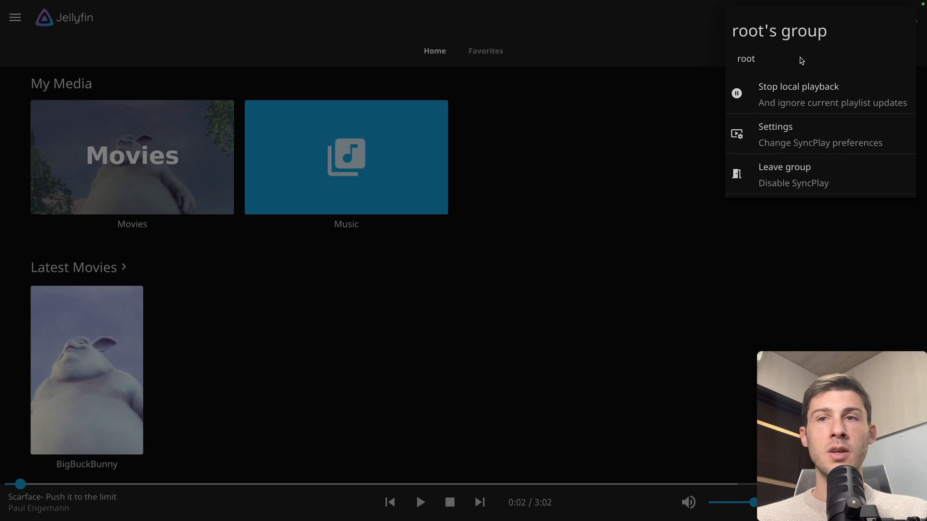
{"action": "mouse_move", "coordinate": [755, 83]}
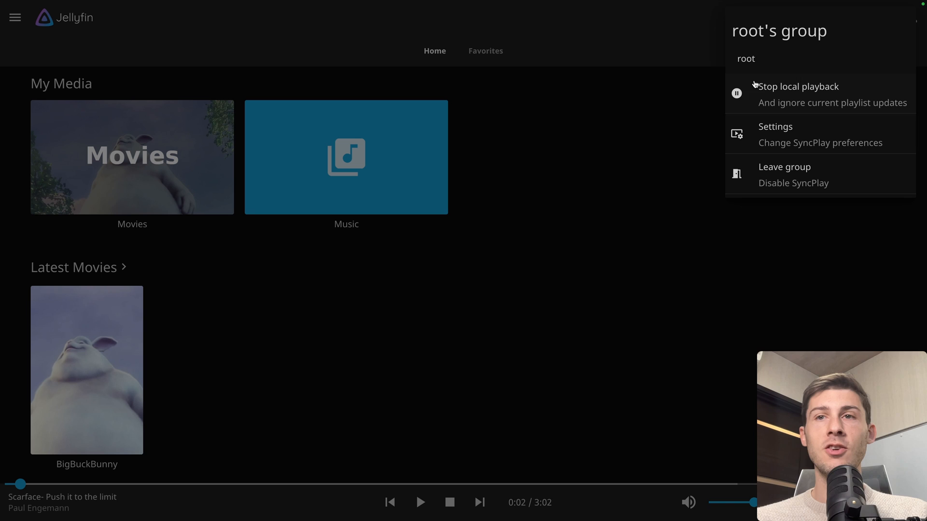
{"action": "mouse_move", "coordinate": [414, 463]}
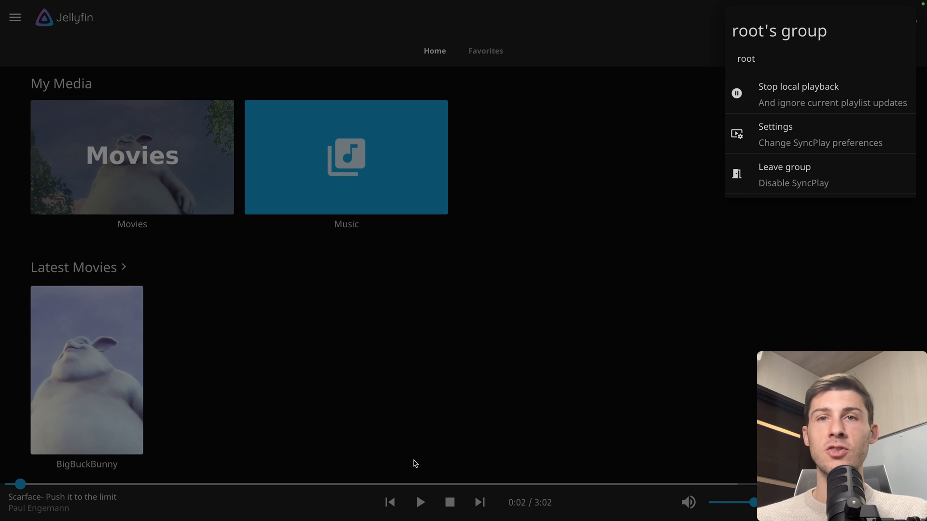
{"action": "mouse_move", "coordinate": [753, 226]}
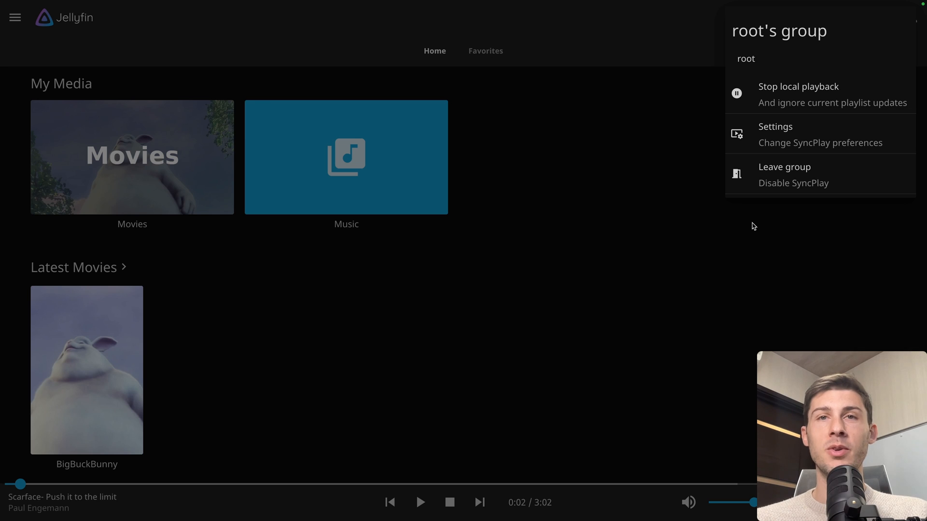
Dismiss the SyncPlay menu and open the side drawer listing Movies, Music and Dashboard
{"action": "left_click", "coordinate": [500, 267]}
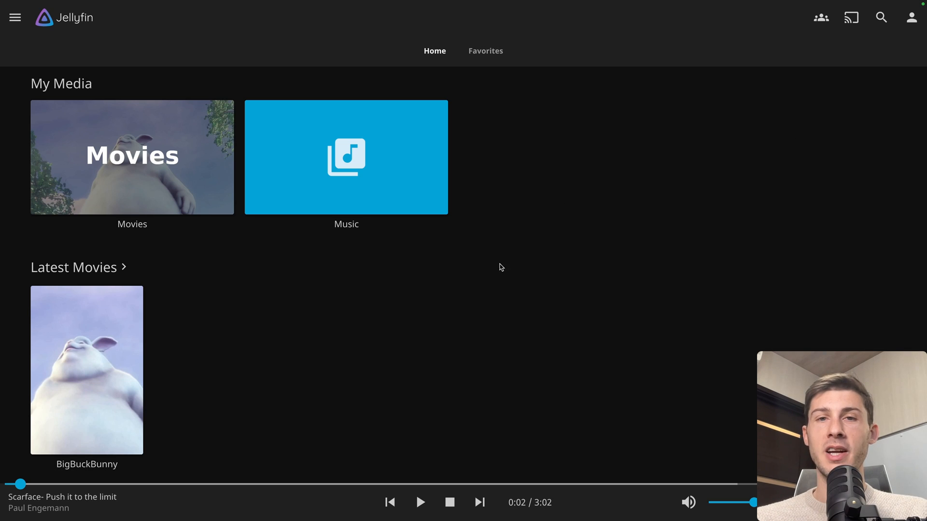
{"action": "mouse_move", "coordinate": [550, 154]}
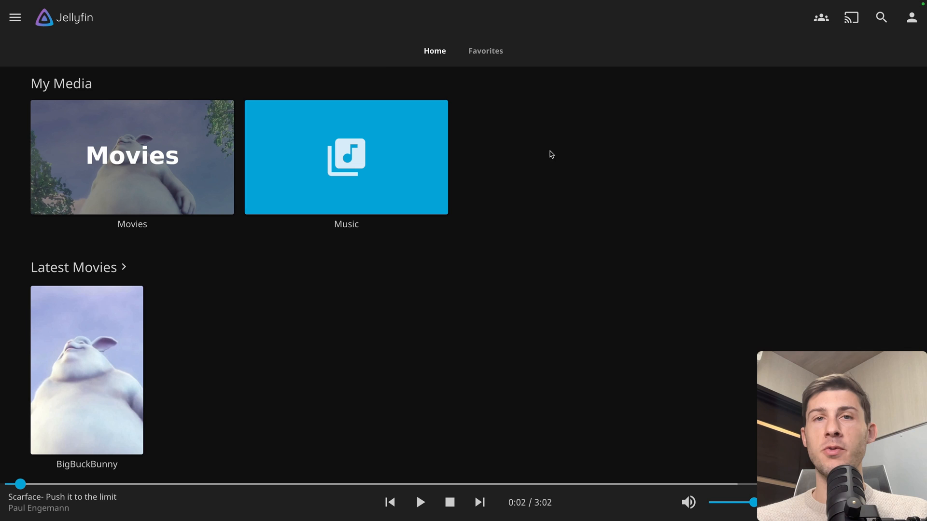
{"action": "left_click", "coordinate": [15, 18]}
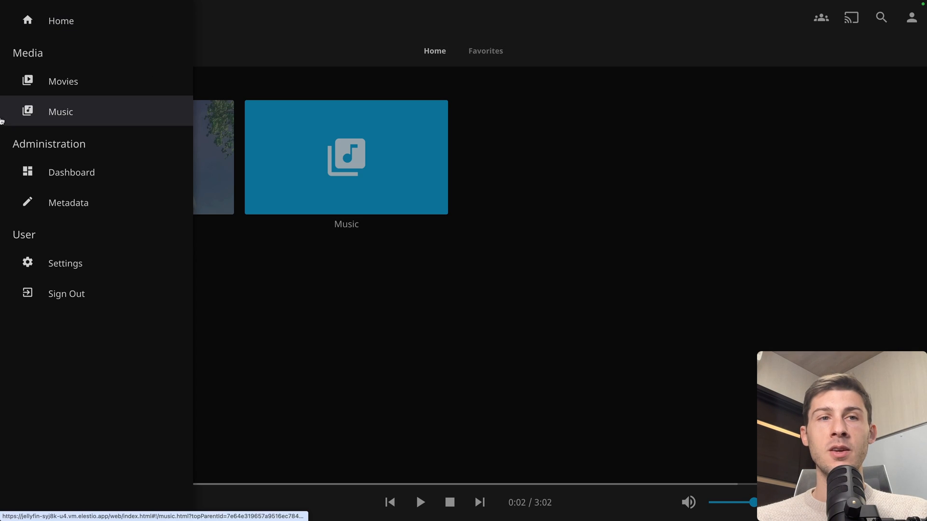
Visit the Dashboard, then the activity log, then Devices showing Chrome and iPhone
{"action": "left_click", "coordinate": [70, 172]}
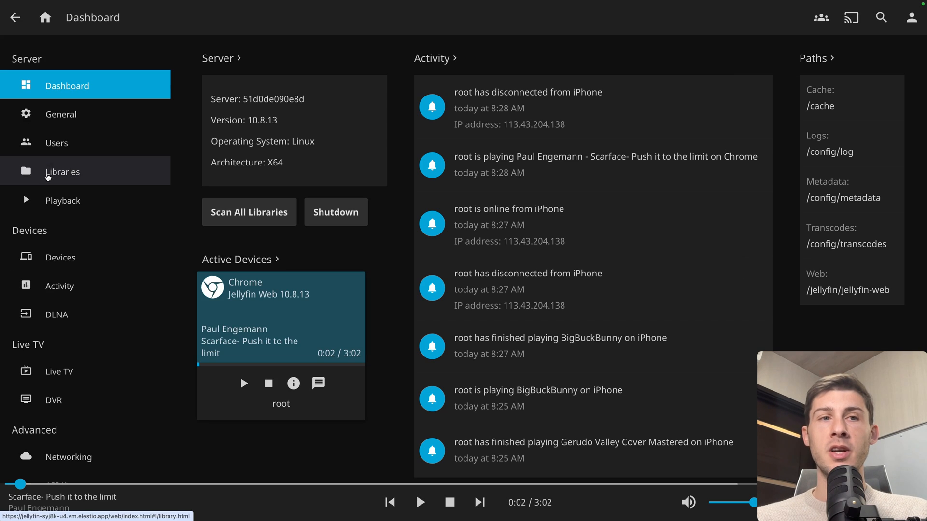
{"action": "mouse_move", "coordinate": [115, 205]}
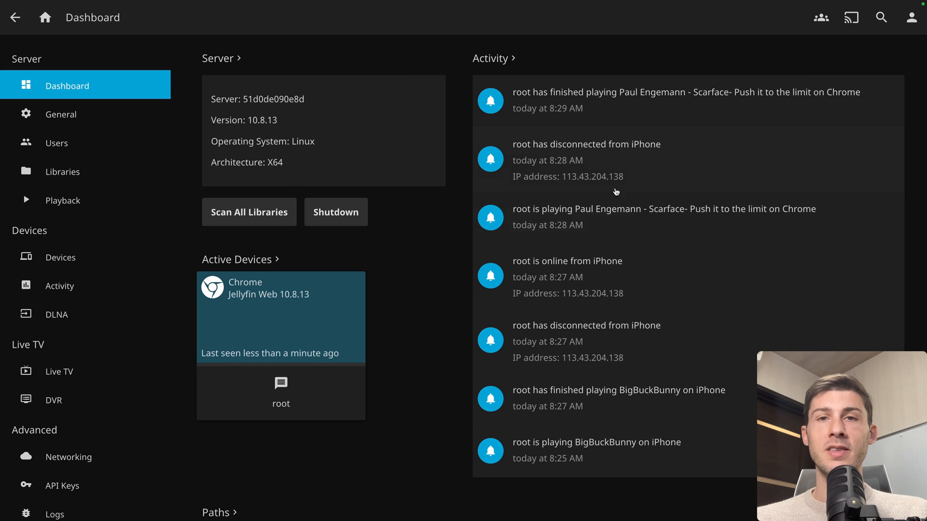
{"action": "mouse_move", "coordinate": [563, 289]}
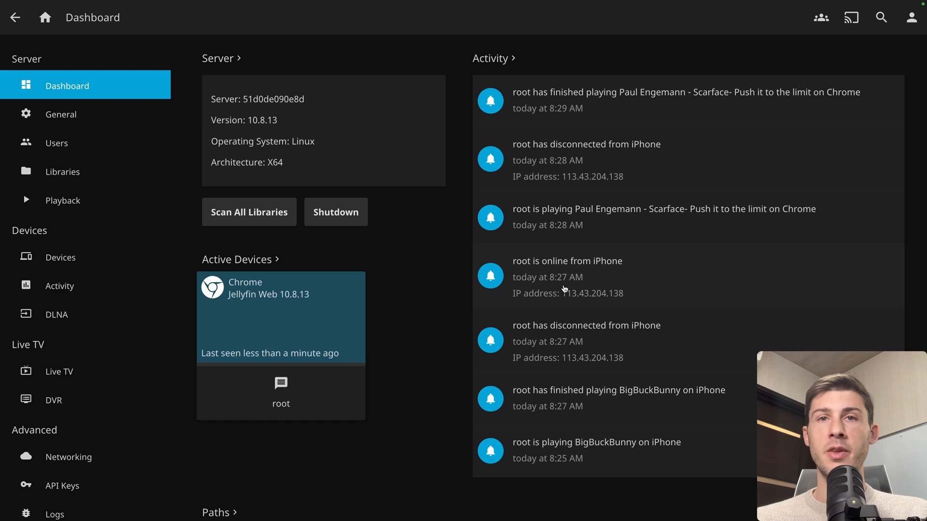
{"action": "left_click", "coordinate": [59, 285]}
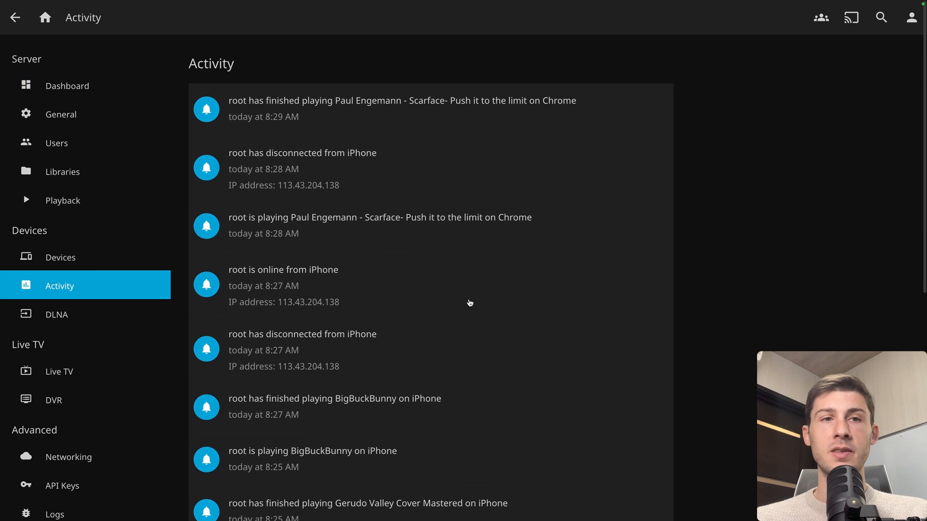
{"action": "left_click", "coordinate": [60, 257]}
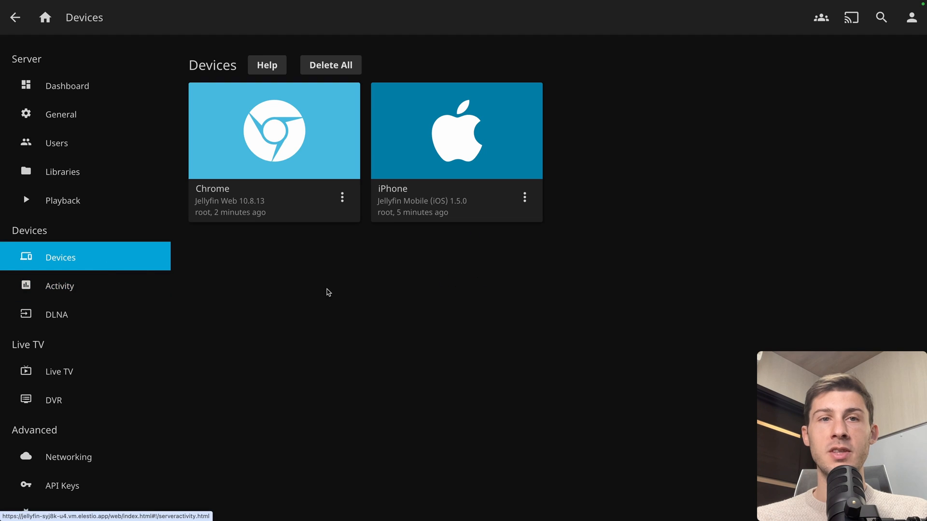
{"action": "mouse_move", "coordinate": [381, 266]}
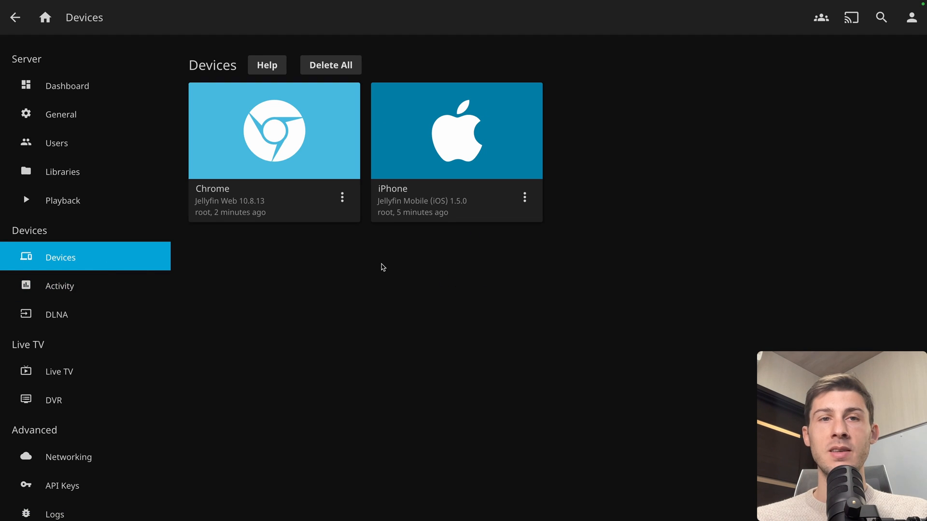
Peek at iPhone device options, then view Users, Live TV, DVR and the five installed plugins
{"action": "left_click", "coordinate": [524, 196]}
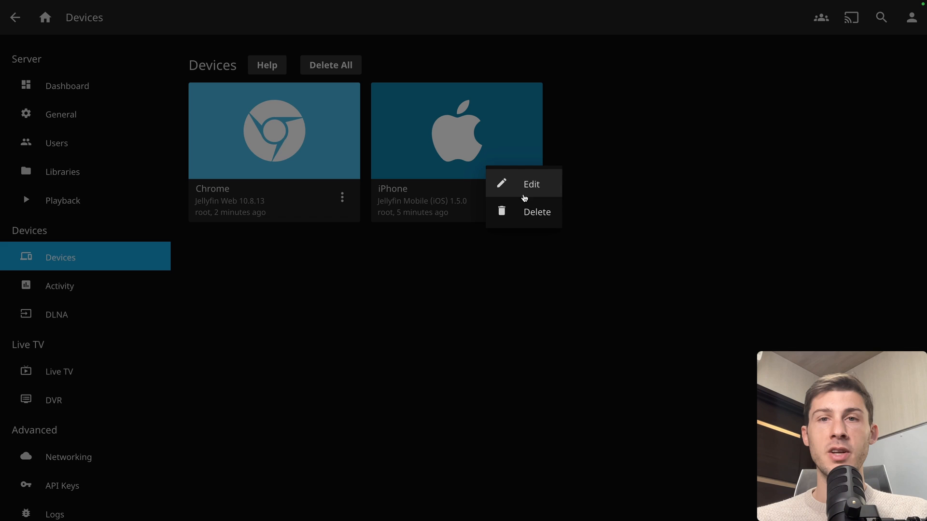
{"action": "left_click", "coordinate": [298, 264]}
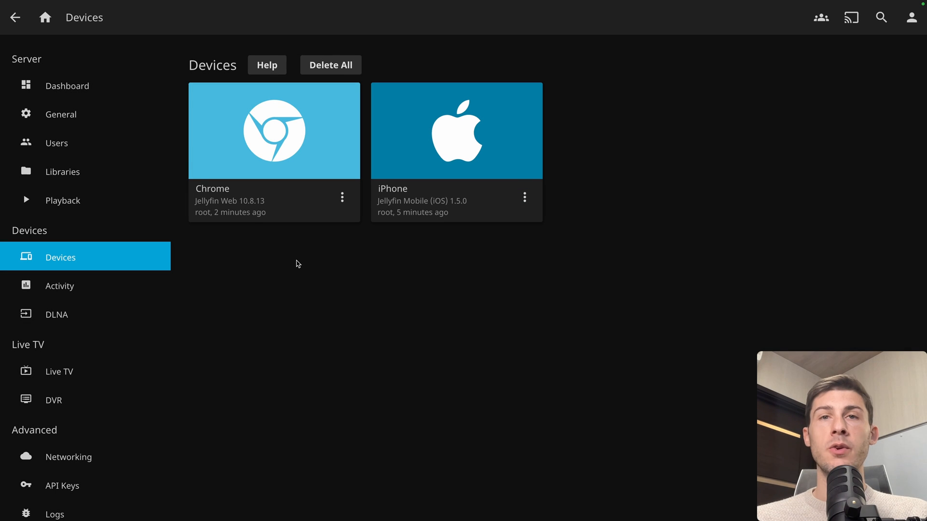
{"action": "left_click", "coordinate": [56, 143]}
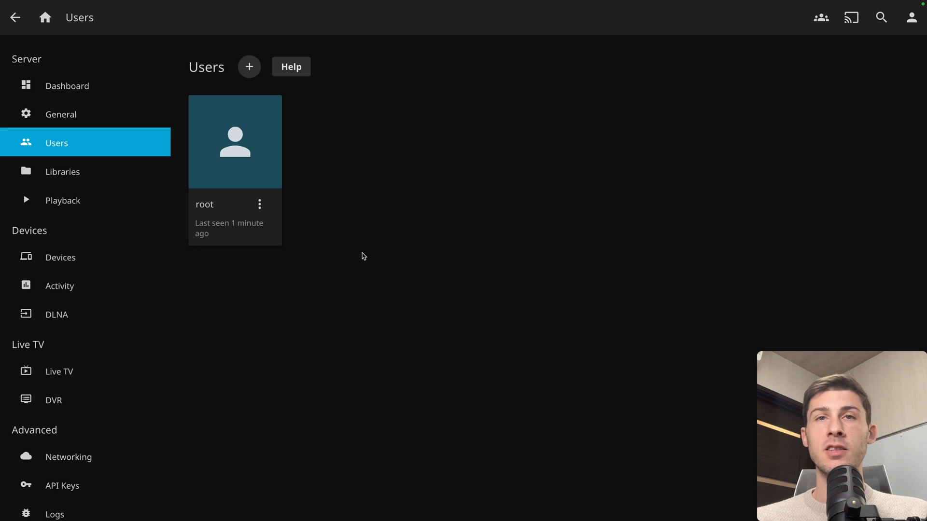
{"action": "mouse_move", "coordinate": [430, 247]}
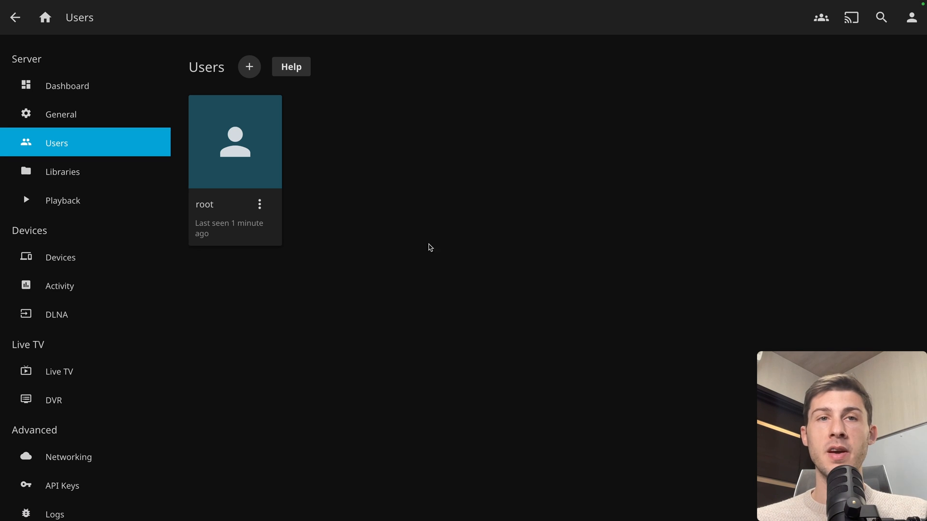
{"action": "mouse_move", "coordinate": [303, 294]}
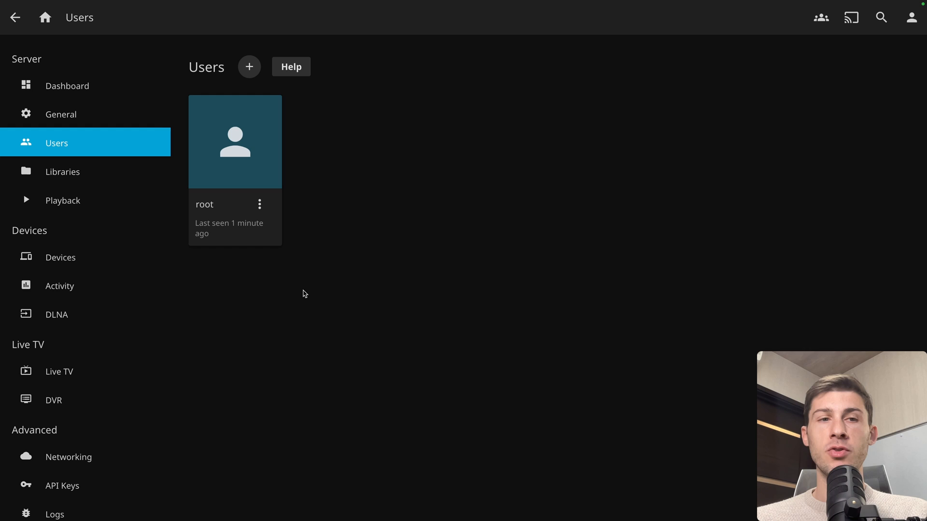
{"action": "left_click", "coordinate": [59, 371]}
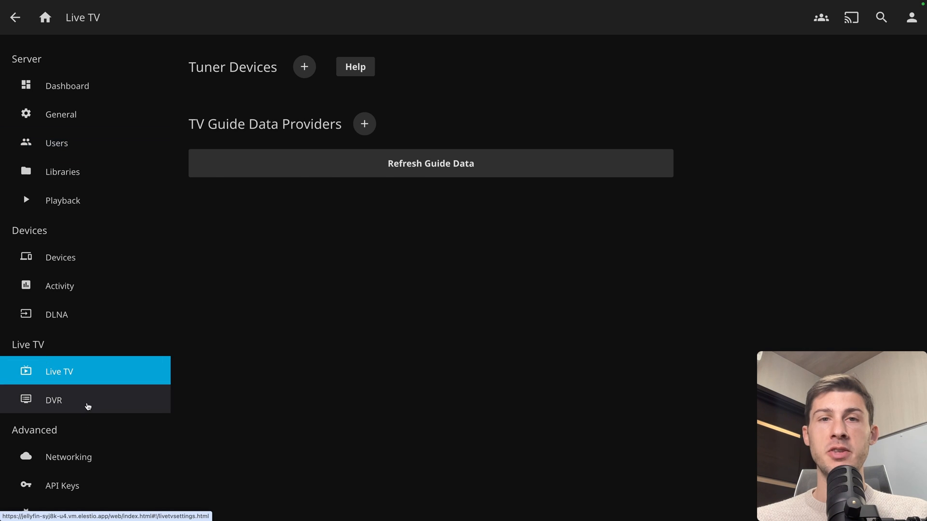
{"action": "left_click", "coordinate": [53, 400]}
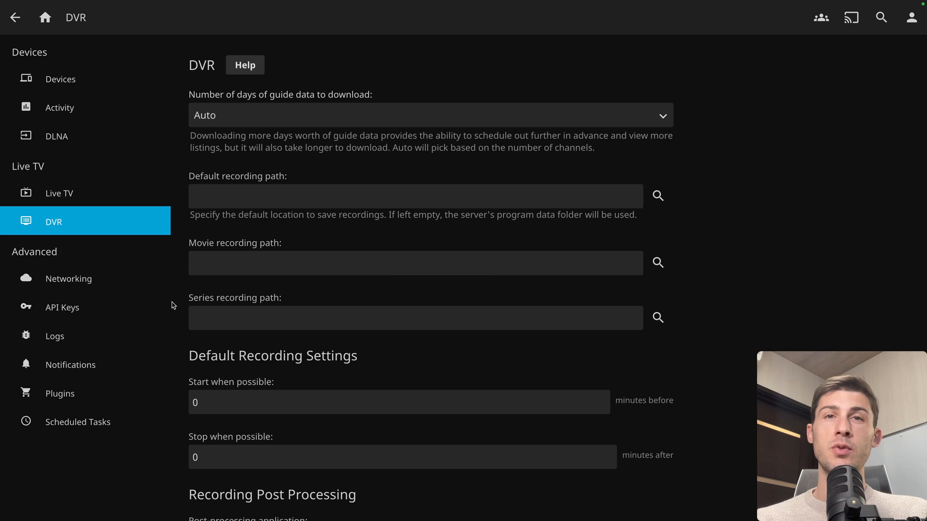
{"action": "mouse_move", "coordinate": [60, 394]}
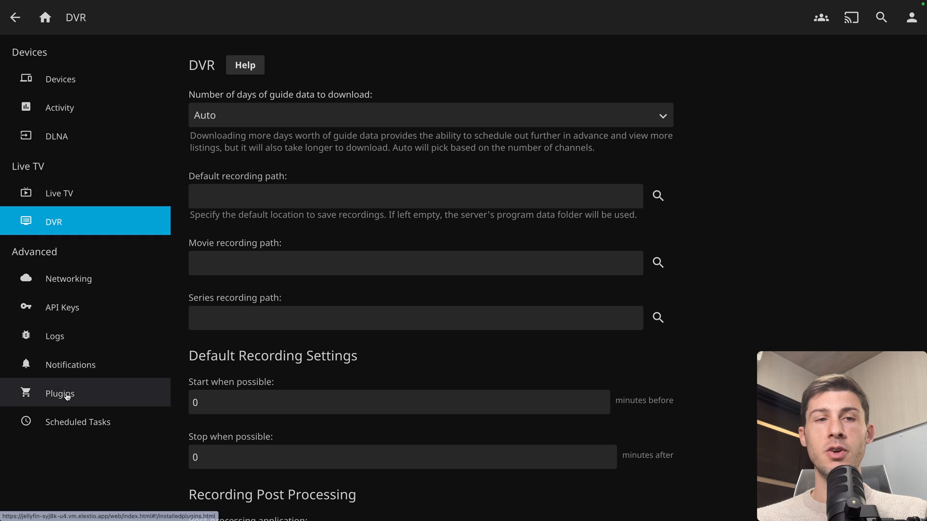
{"action": "left_click", "coordinate": [60, 393]}
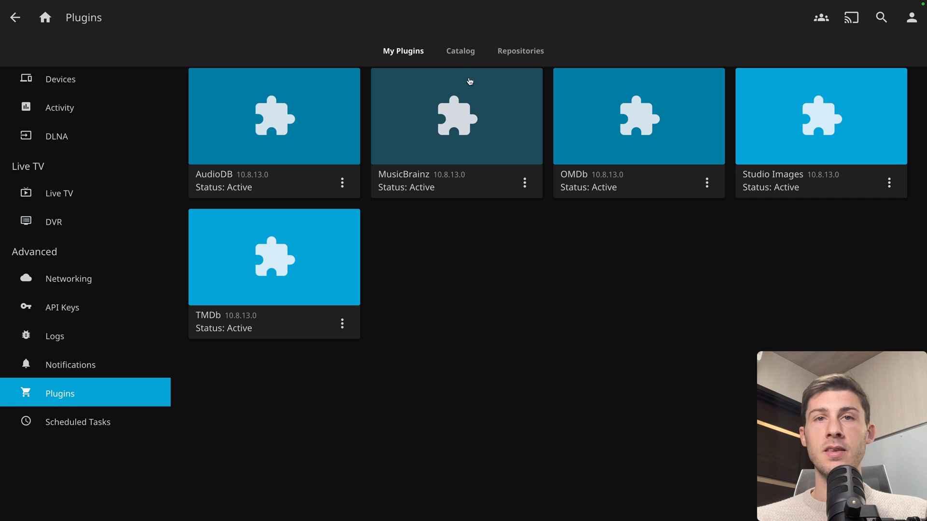
Scroll the plugin Catalog past General and Live TV into Metadata plugins like AniDB
{"action": "left_click", "coordinate": [460, 51]}
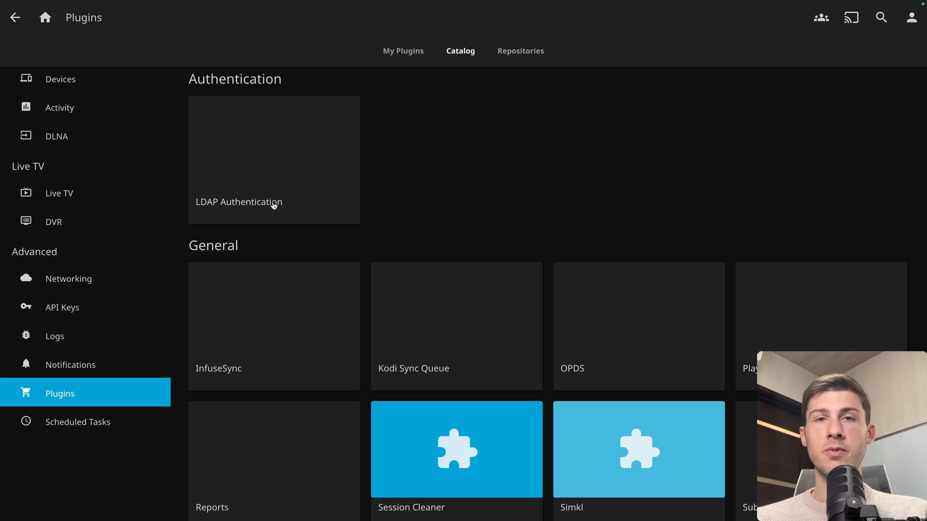
{"action": "scroll", "scroll_direction": "down", "scroll_amount": 3}
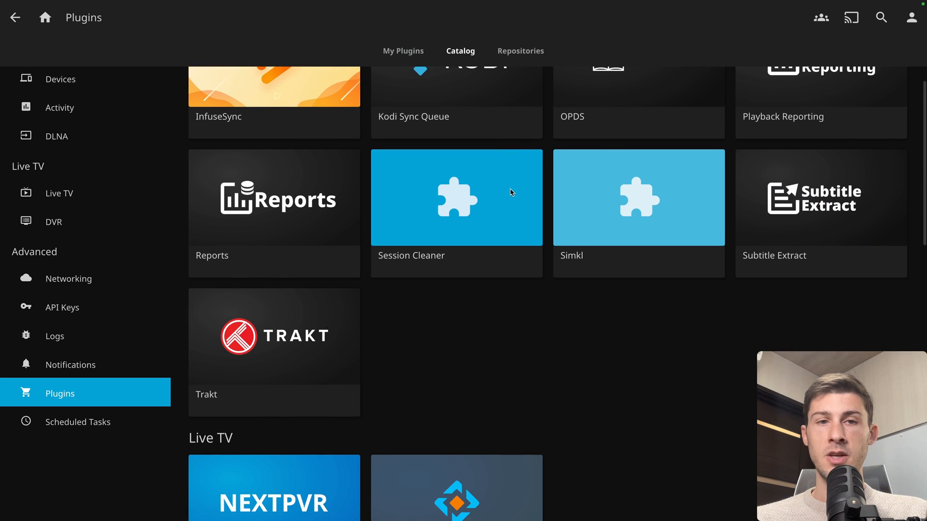
{"action": "scroll", "scroll_direction": "down", "scroll_amount": 3}
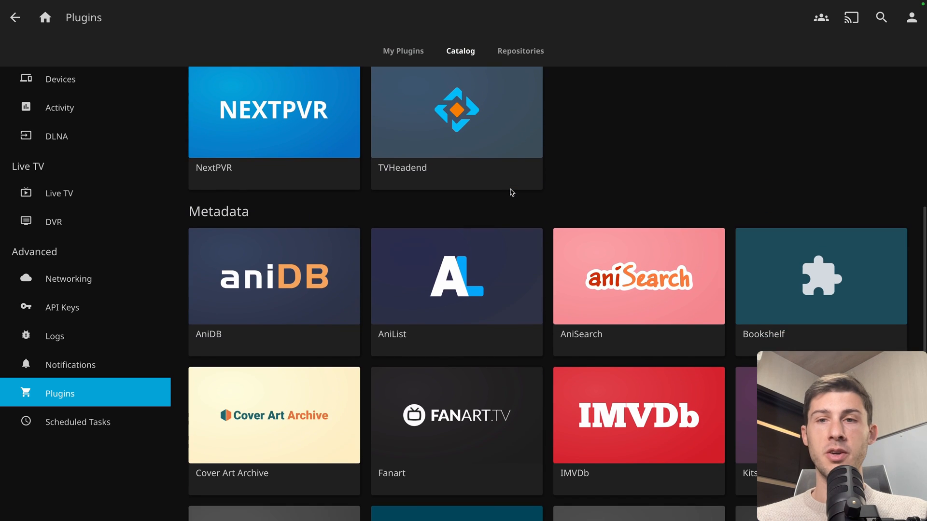